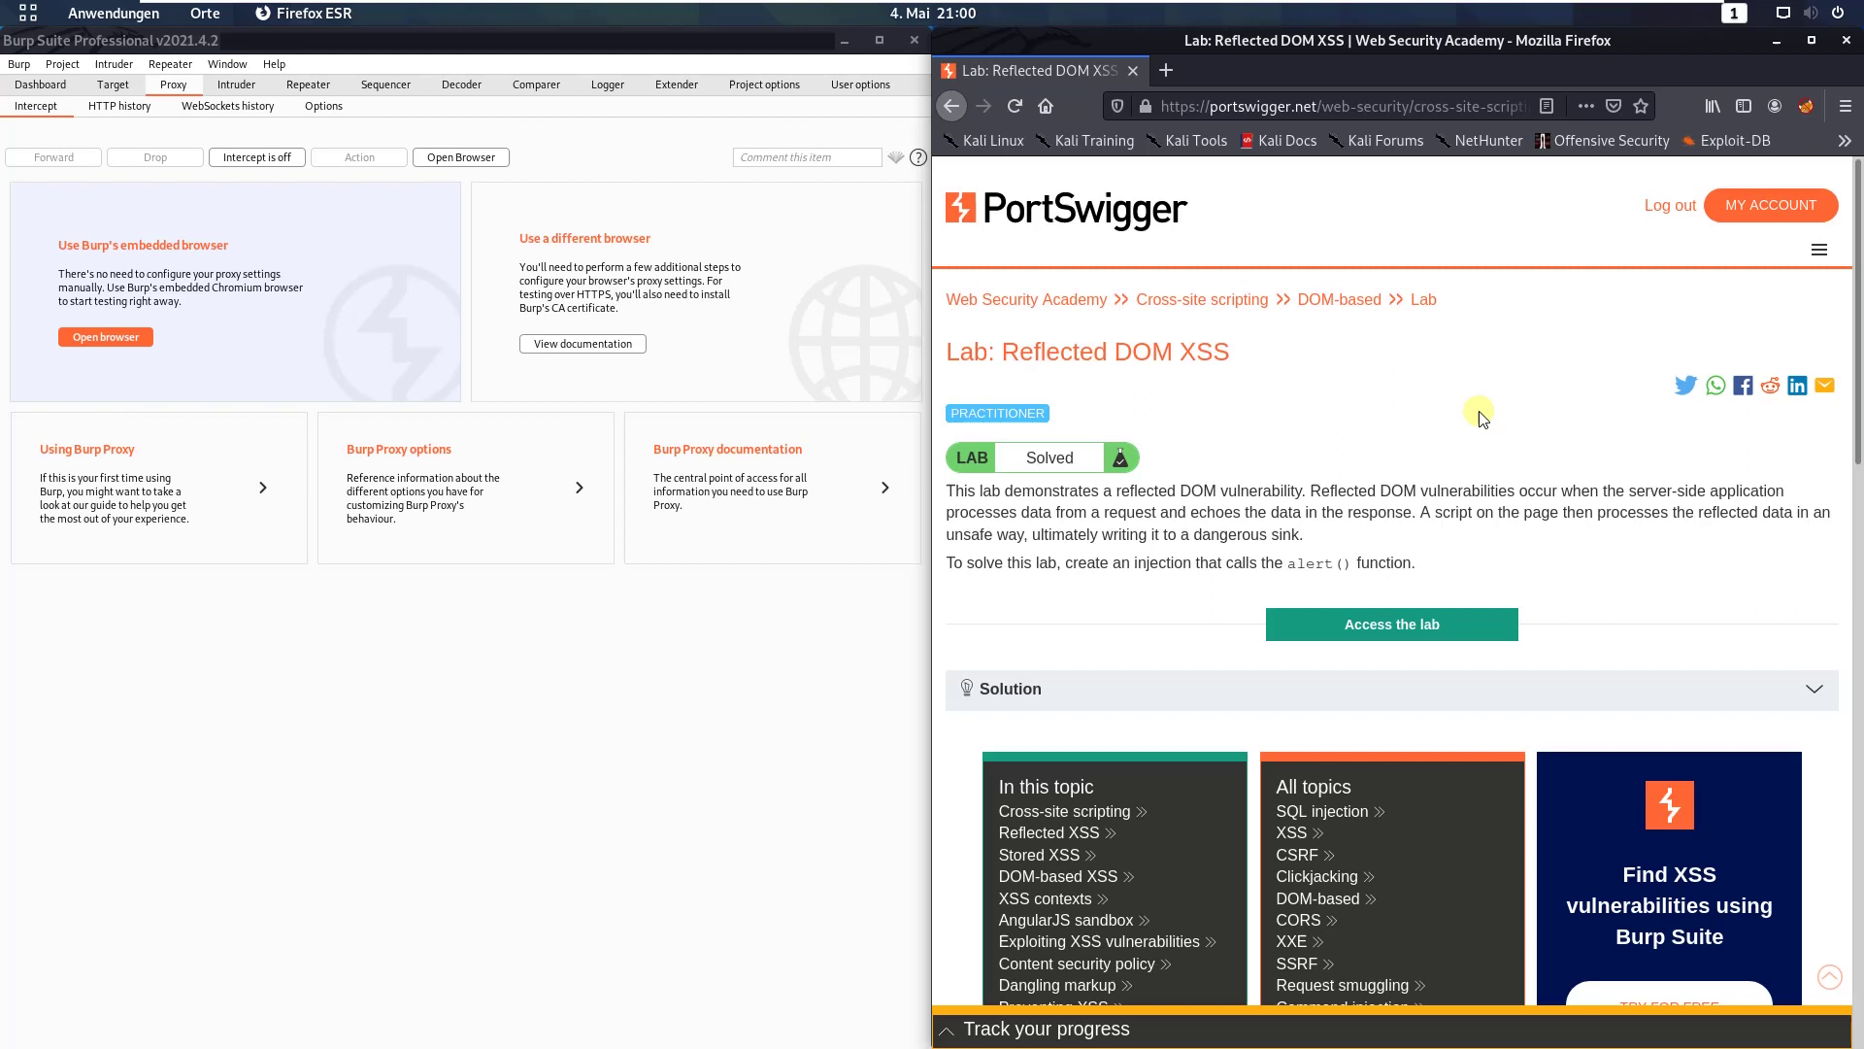
mouse_move(1147, 599)
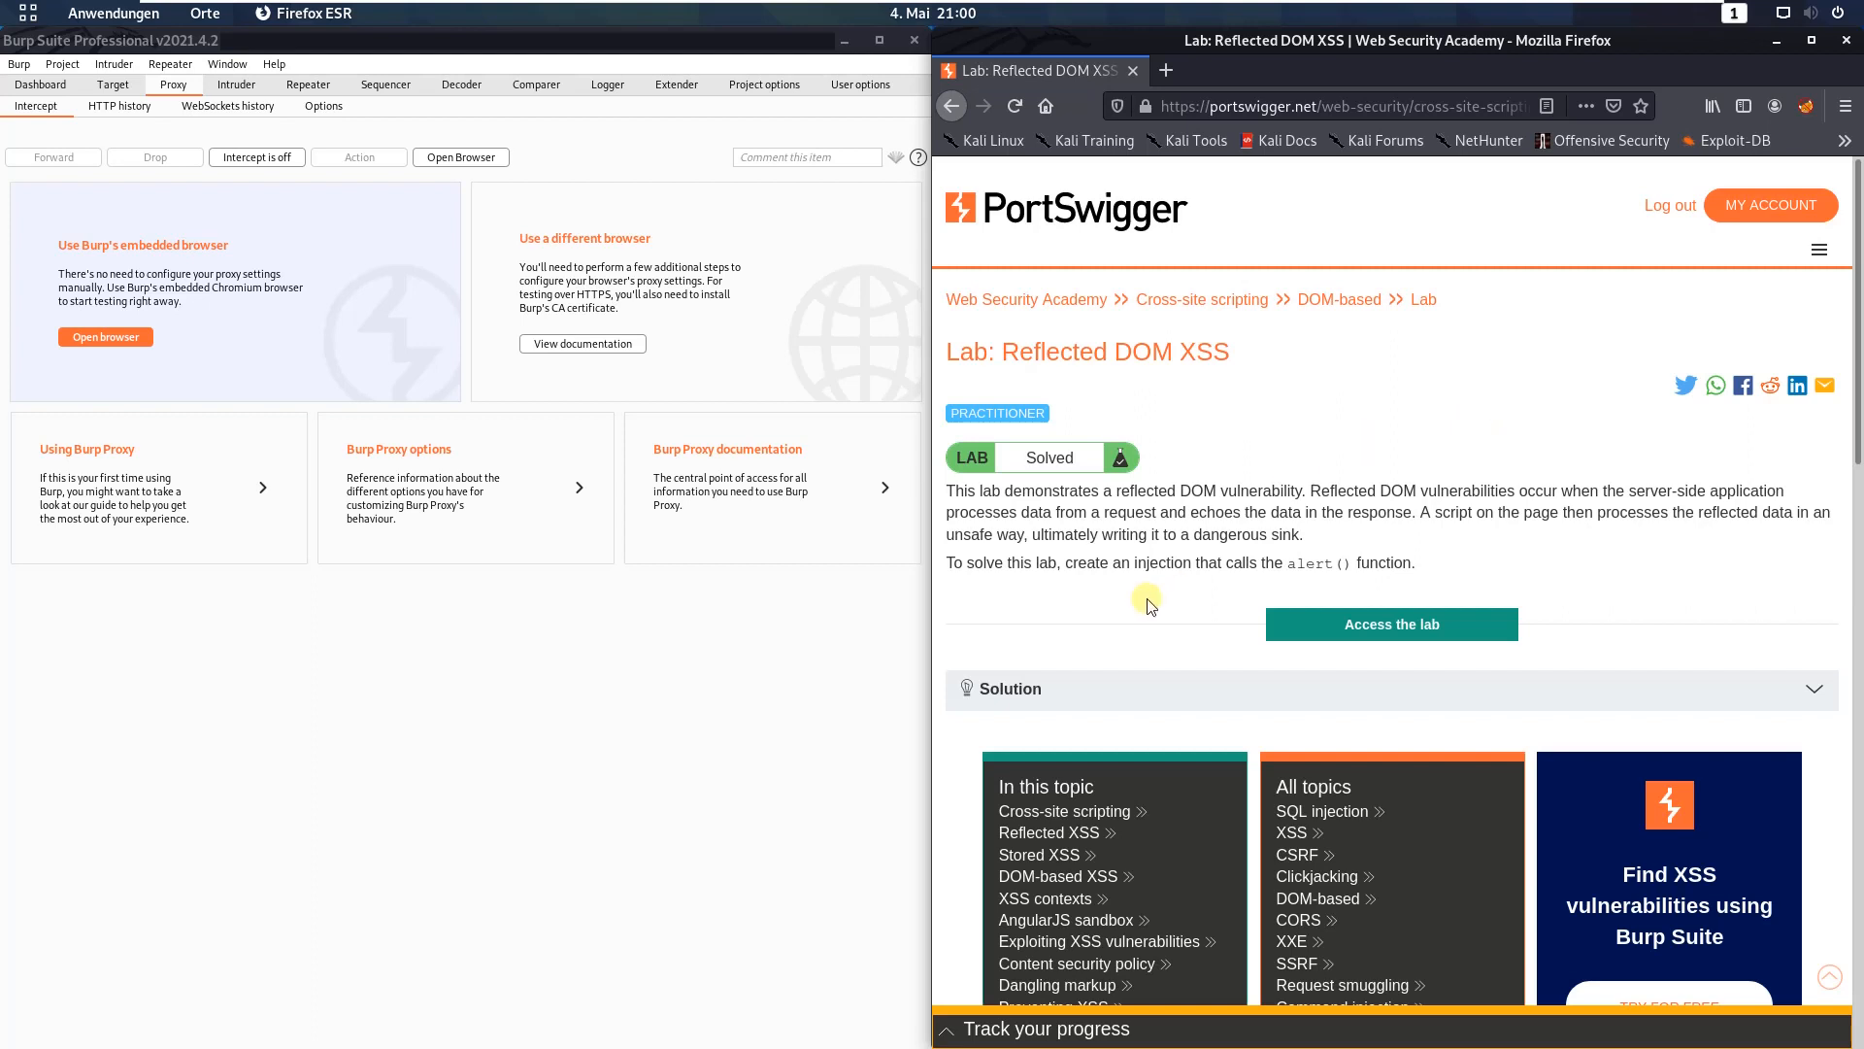
mouse_move(1138, 606)
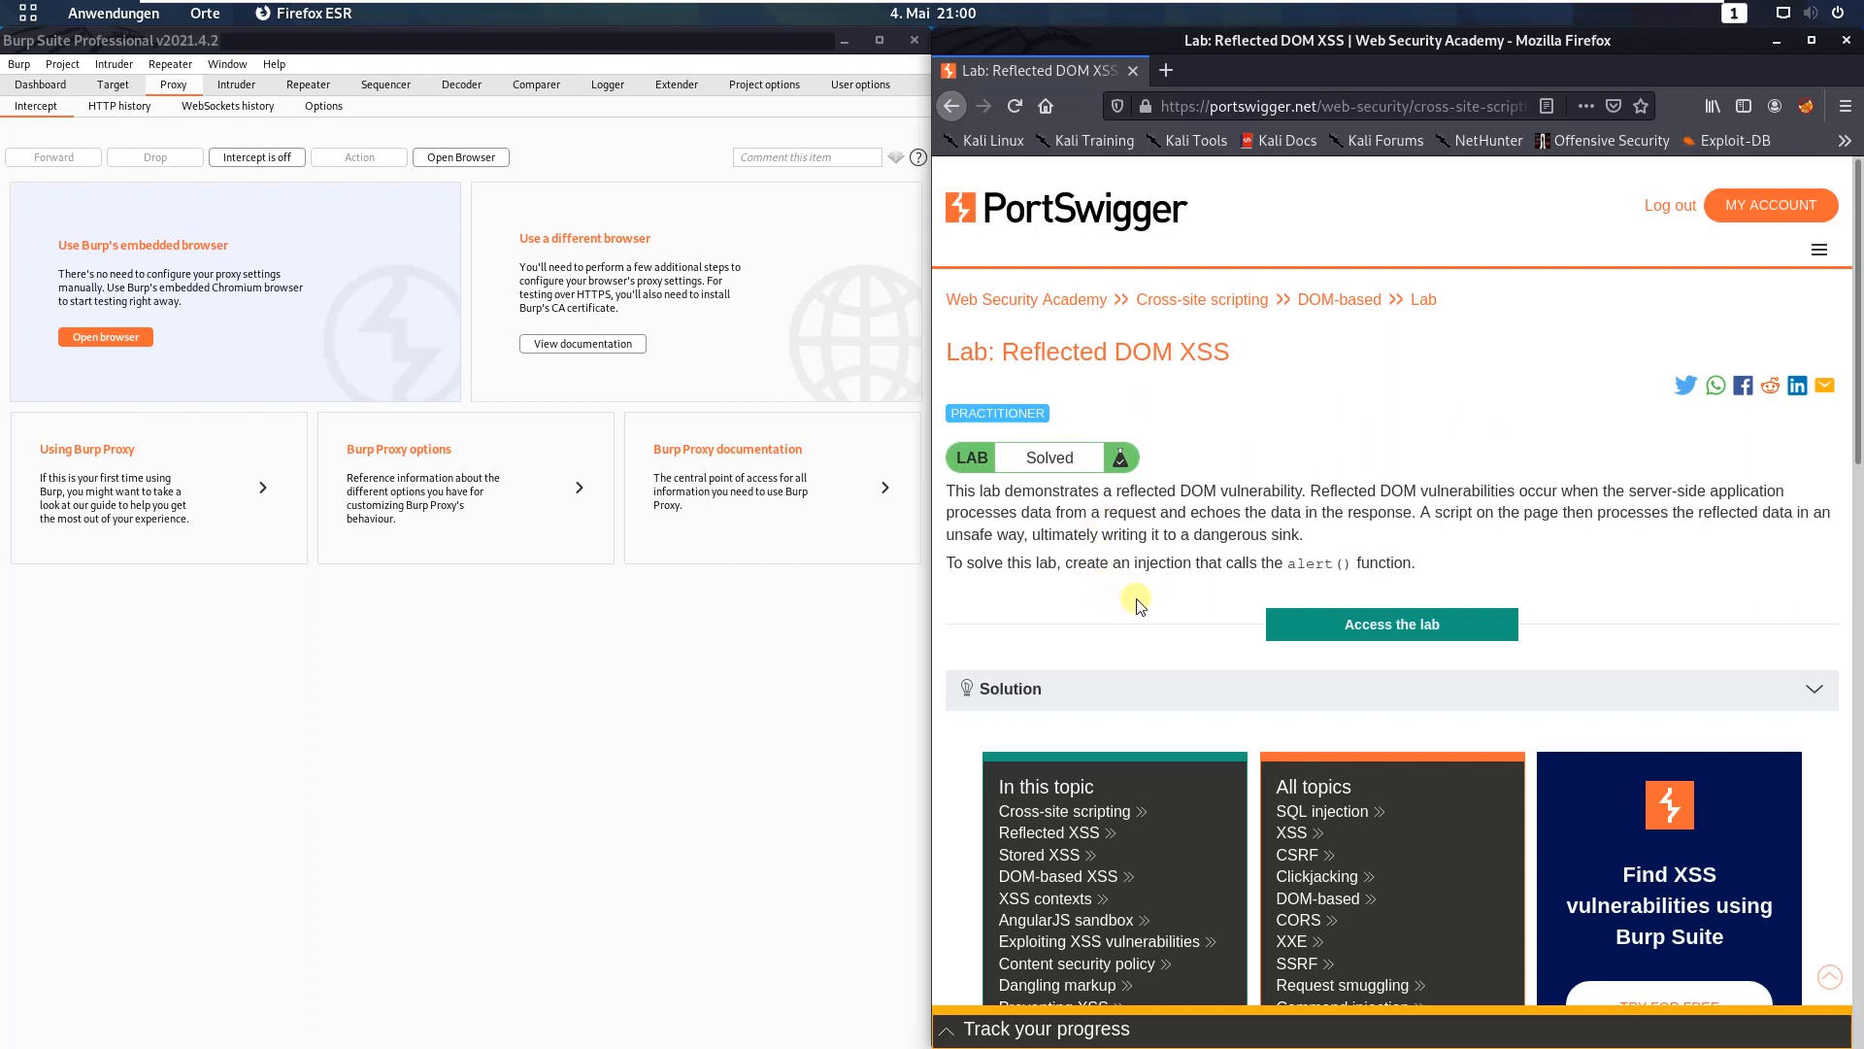
mouse_move(1320, 552)
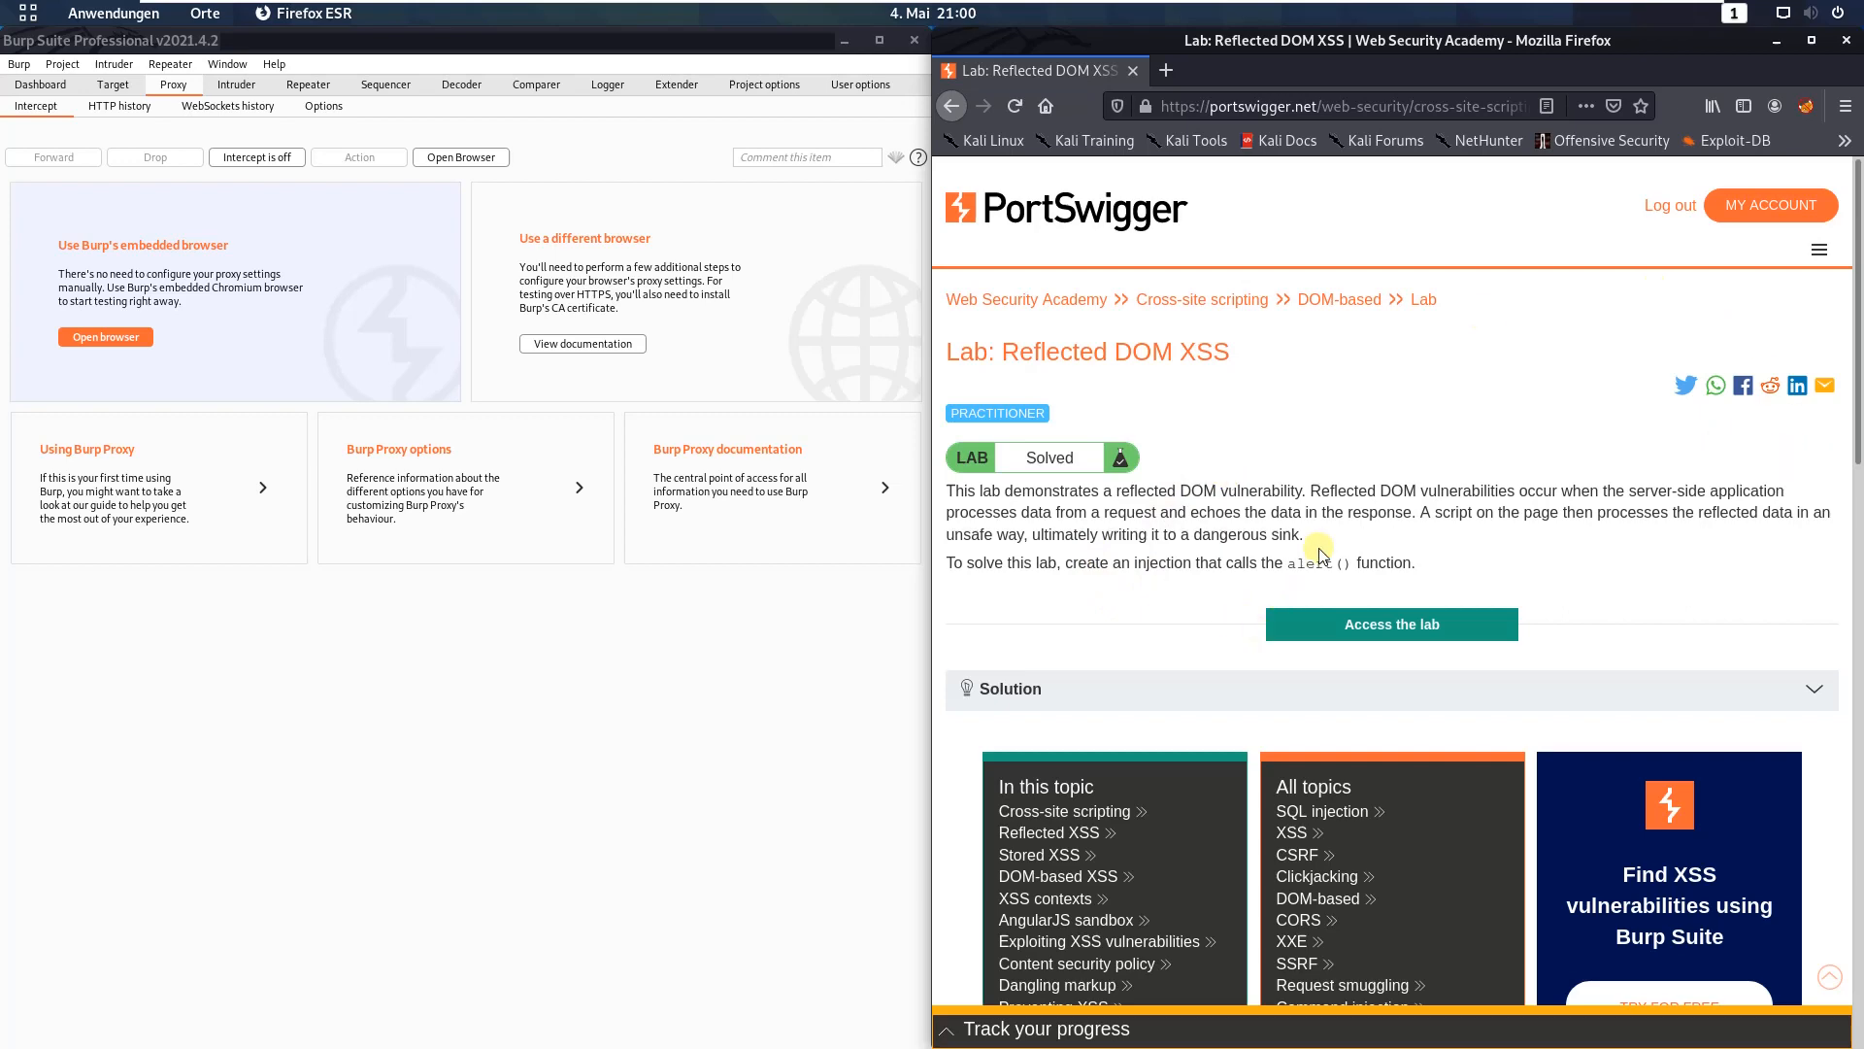
- Launch the lab blog and switch FoxyProxy to the BURP SUITE proxy
left_click(1390, 624)
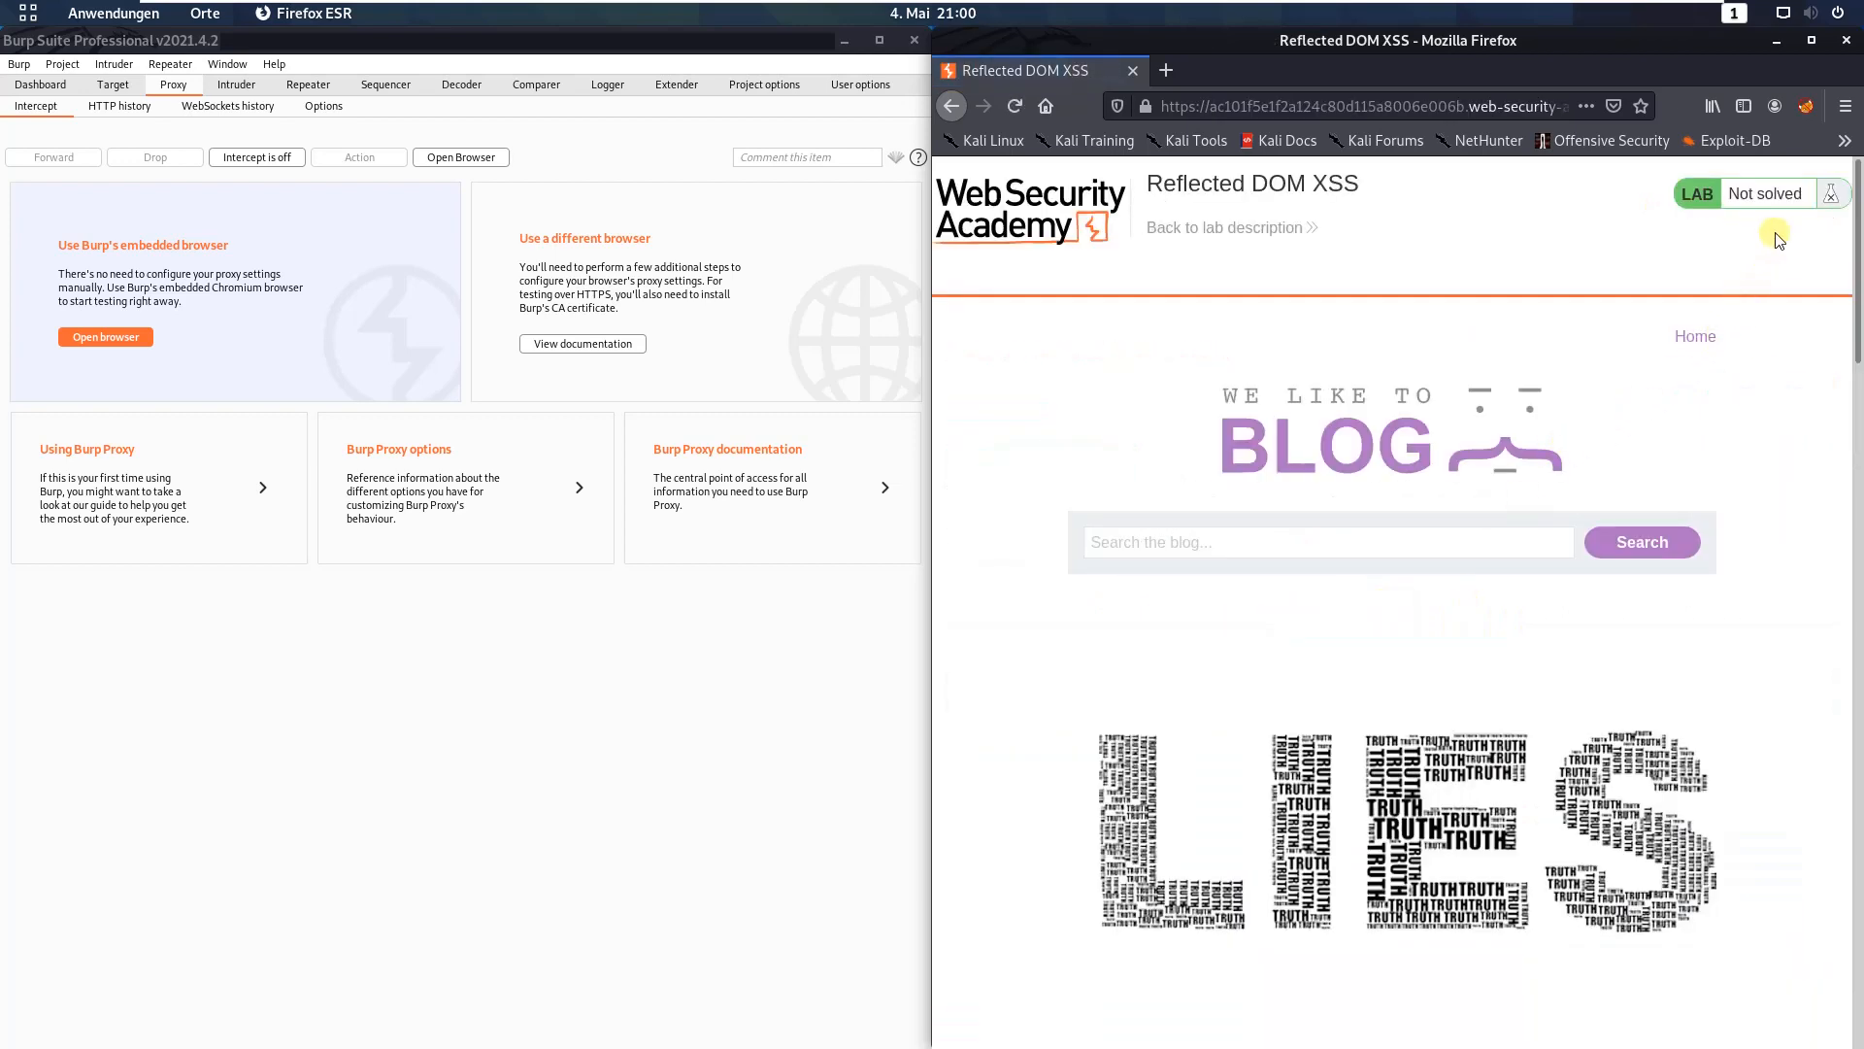
left_click(1805, 106)
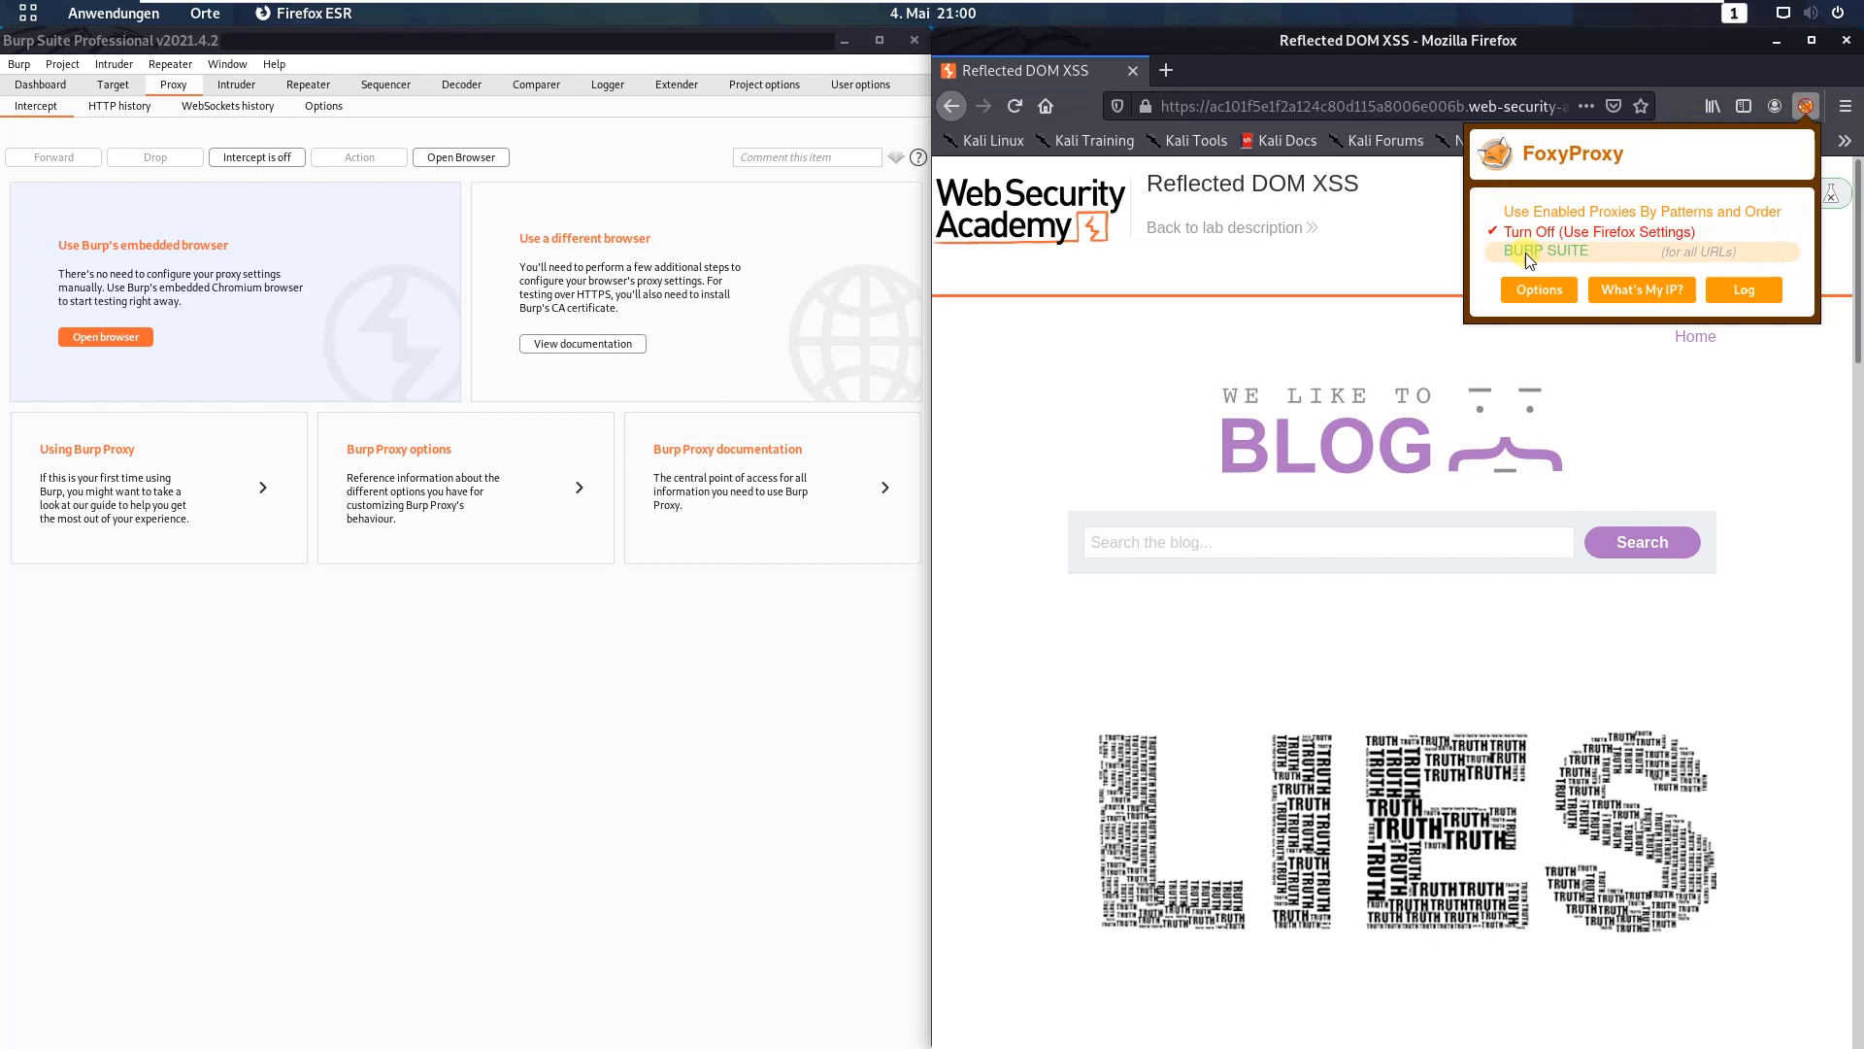
left_click(1545, 251)
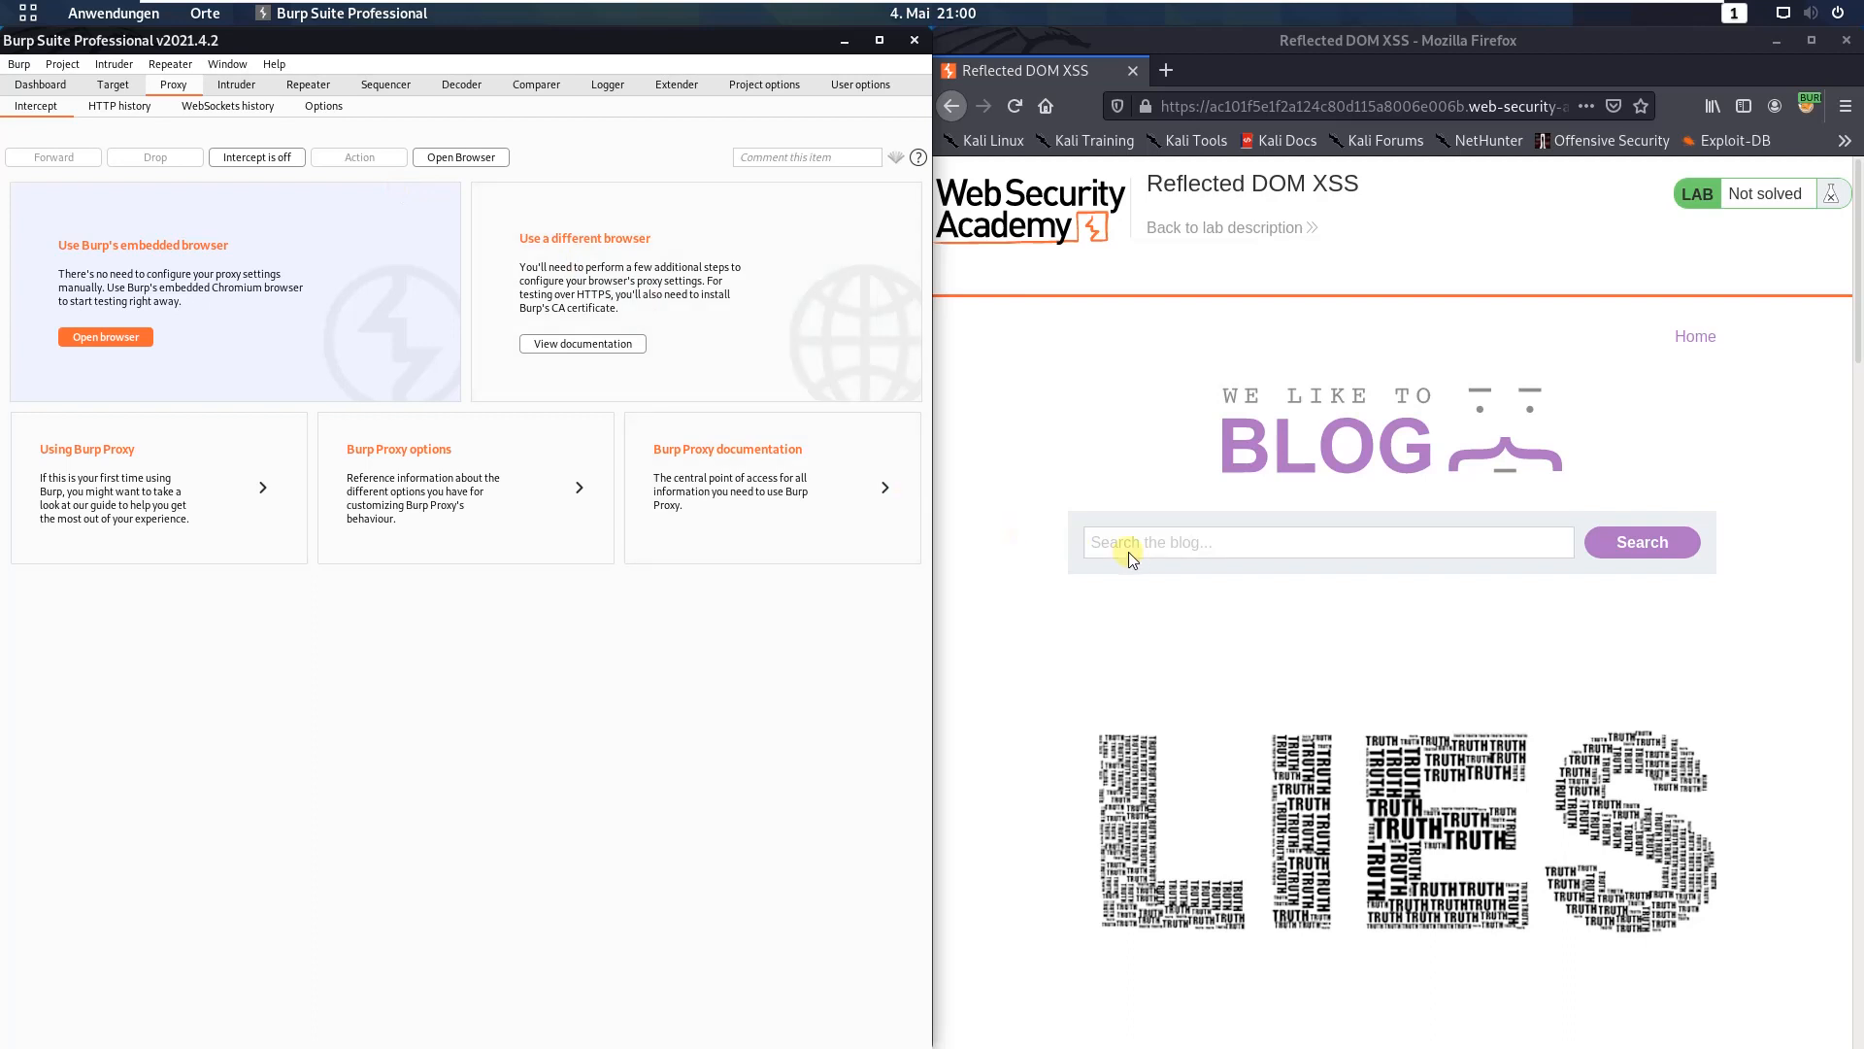
- Search the lab blog for 'XSS'
type("XSS")
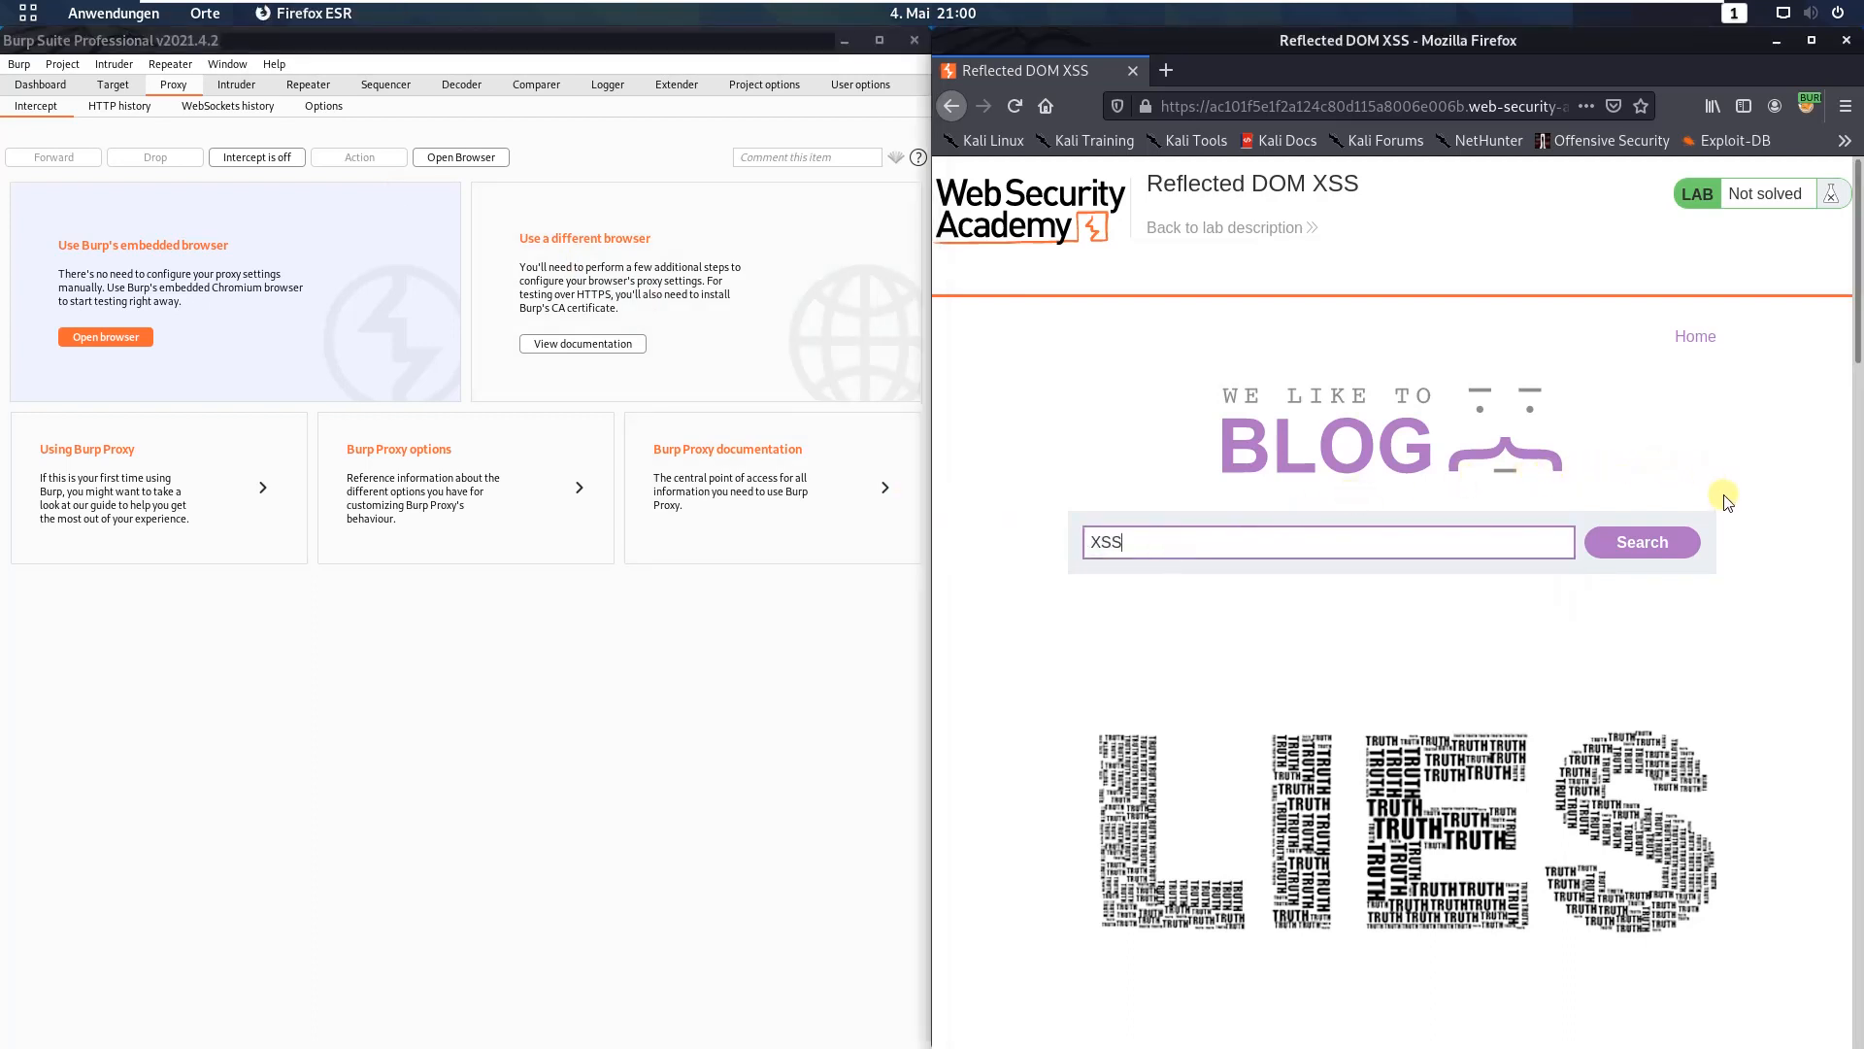
left_click(1641, 541)
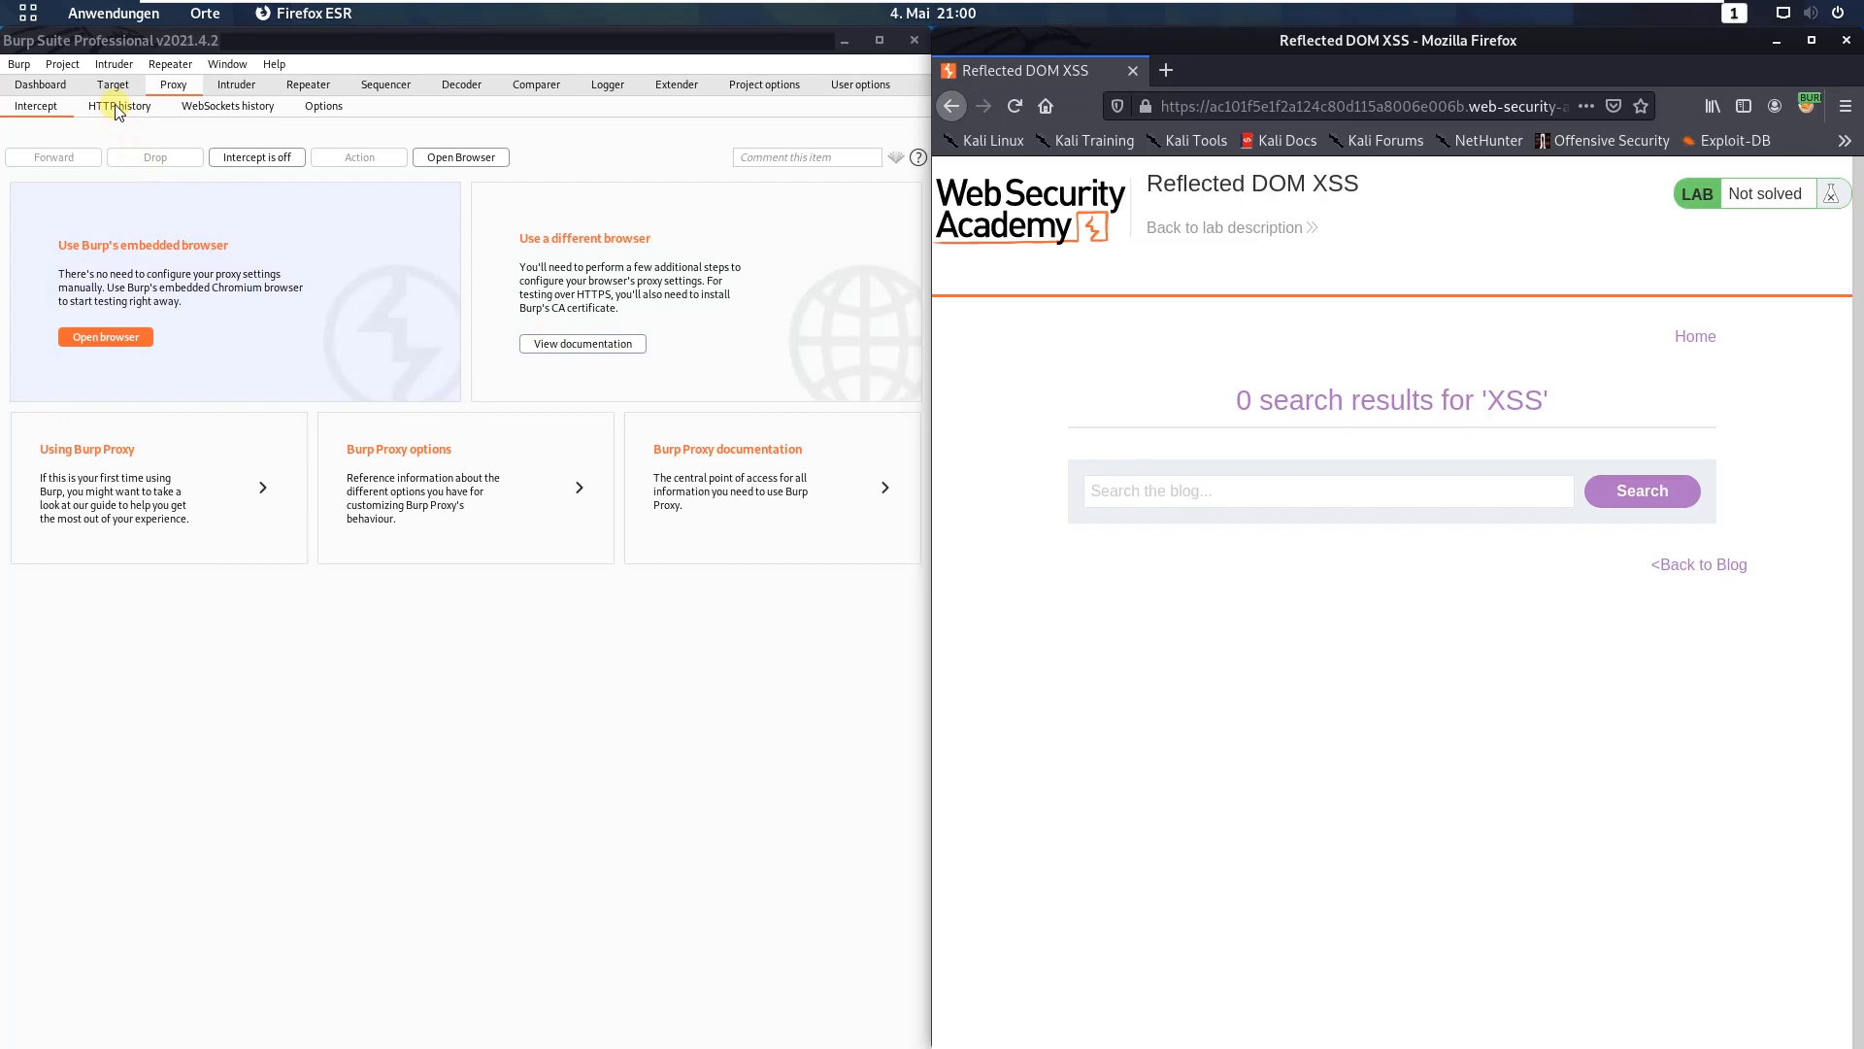
- In Proxy HTTP history, inspect /search-results?search=XSS and highlight the echoed 'XSS' searchTerm
left_click(118, 106)
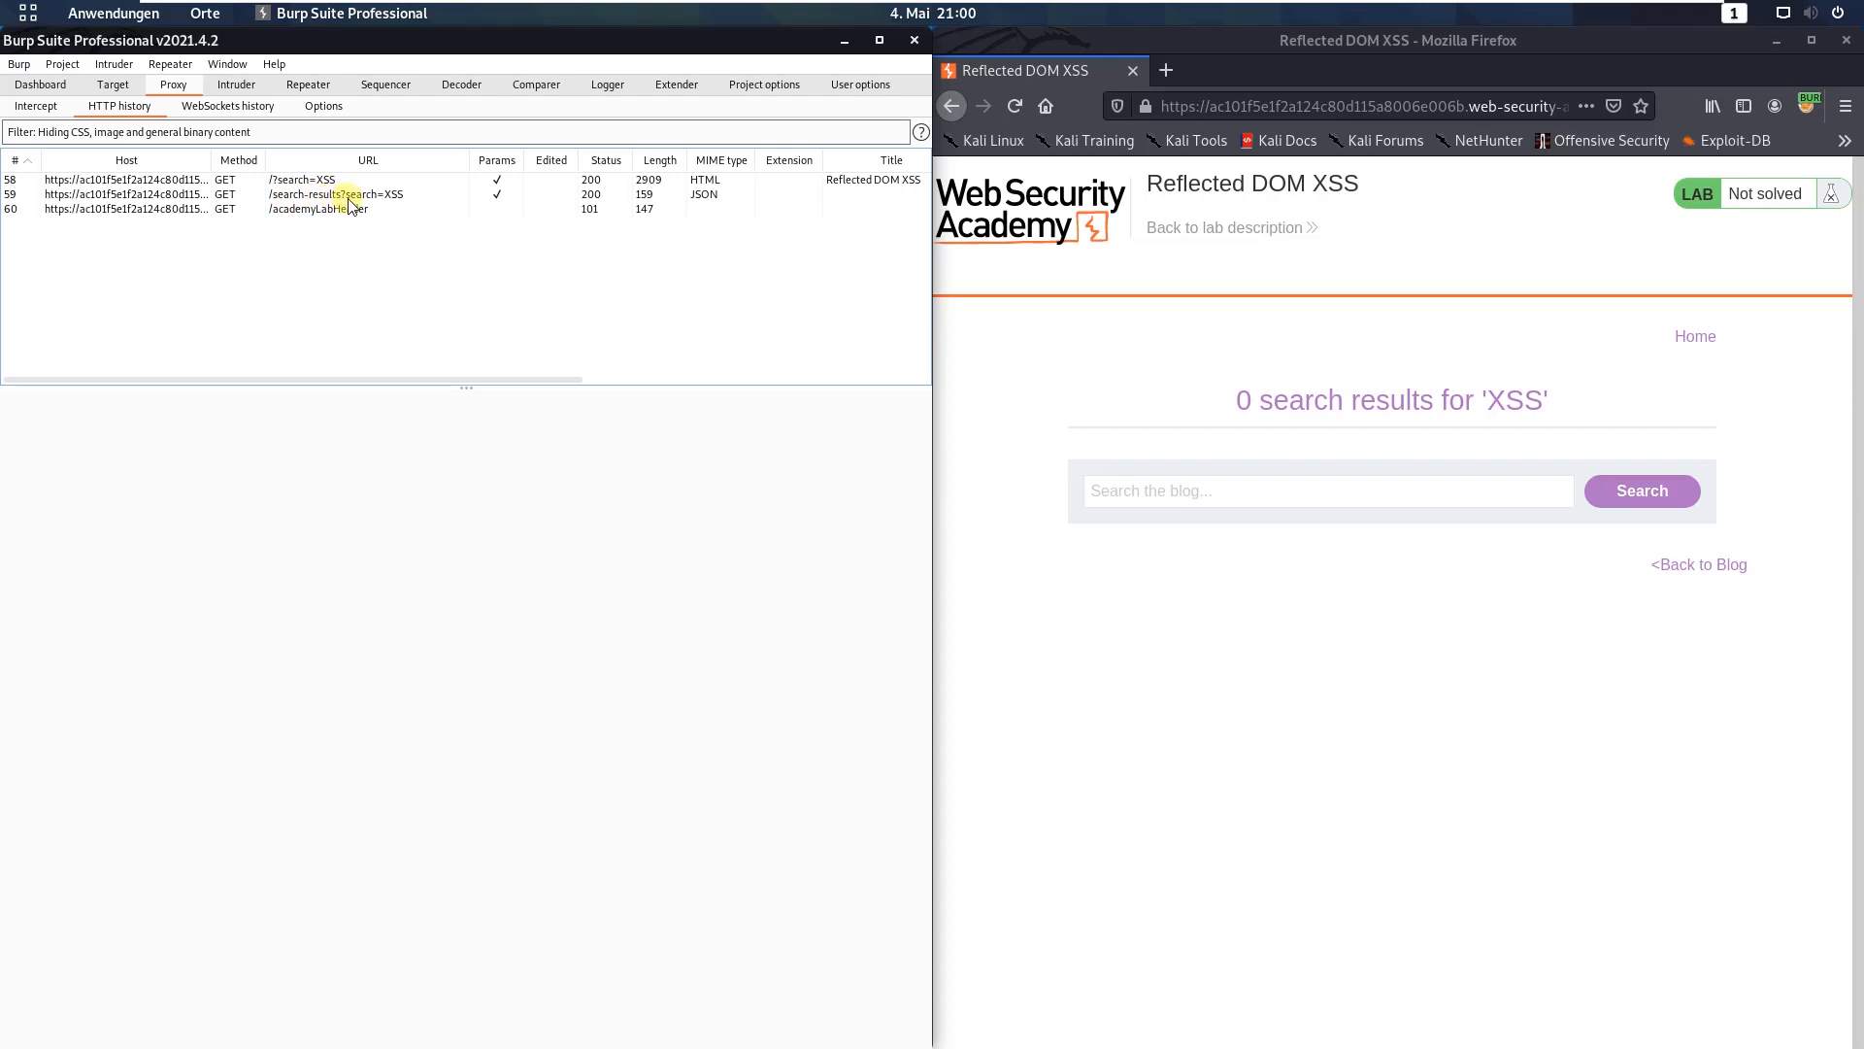
left_click(333, 194)
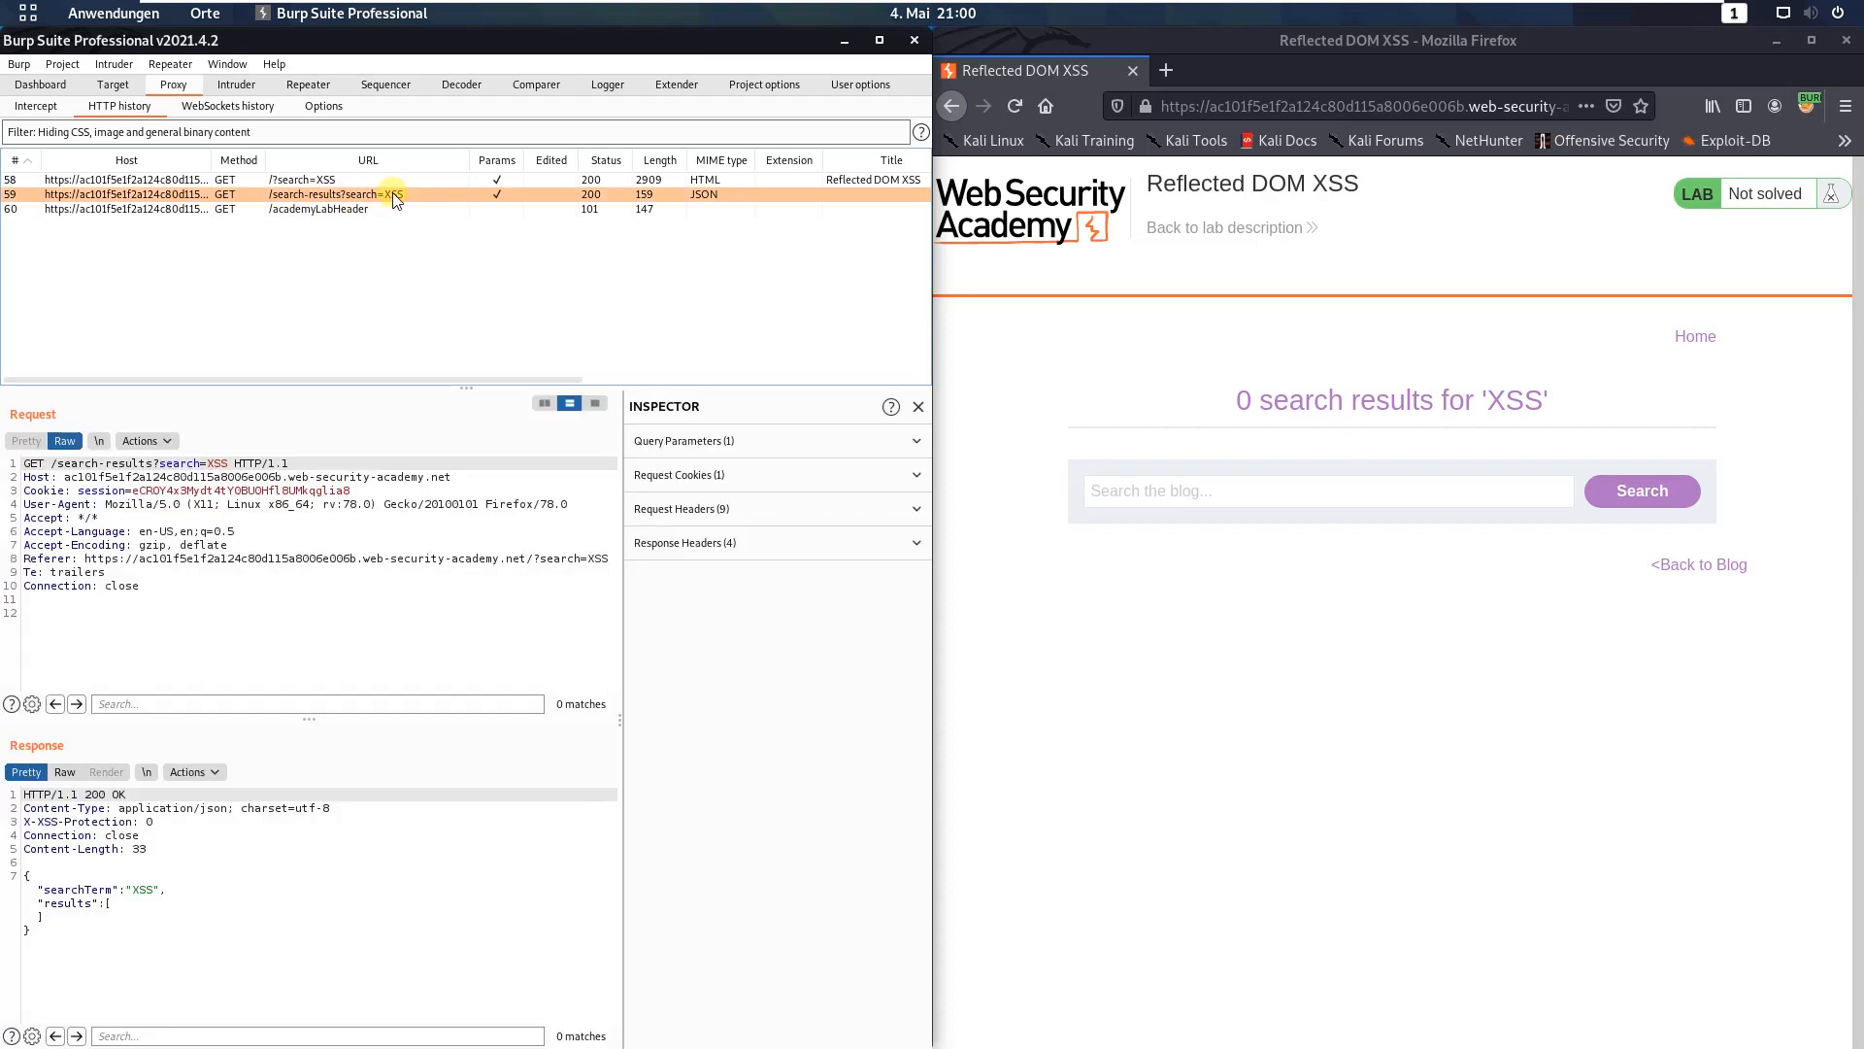
mouse_move(171, 380)
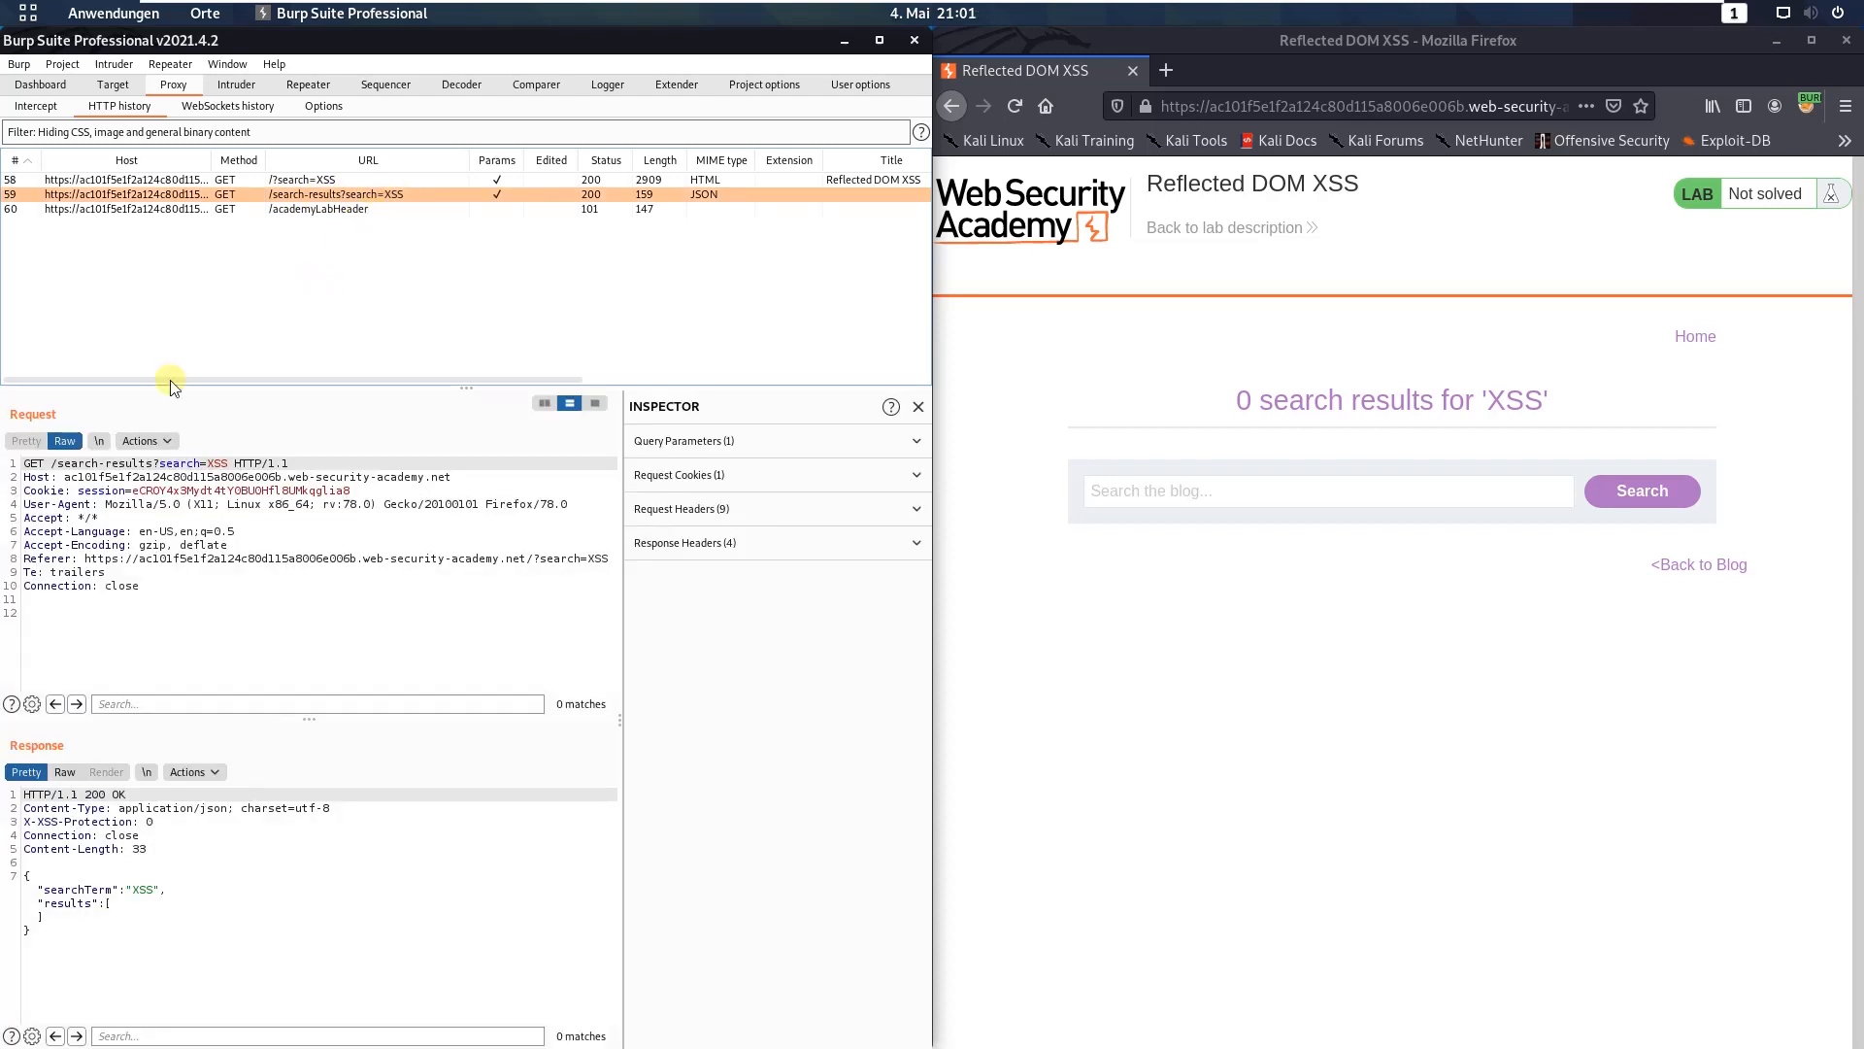
mouse_move(166, 923)
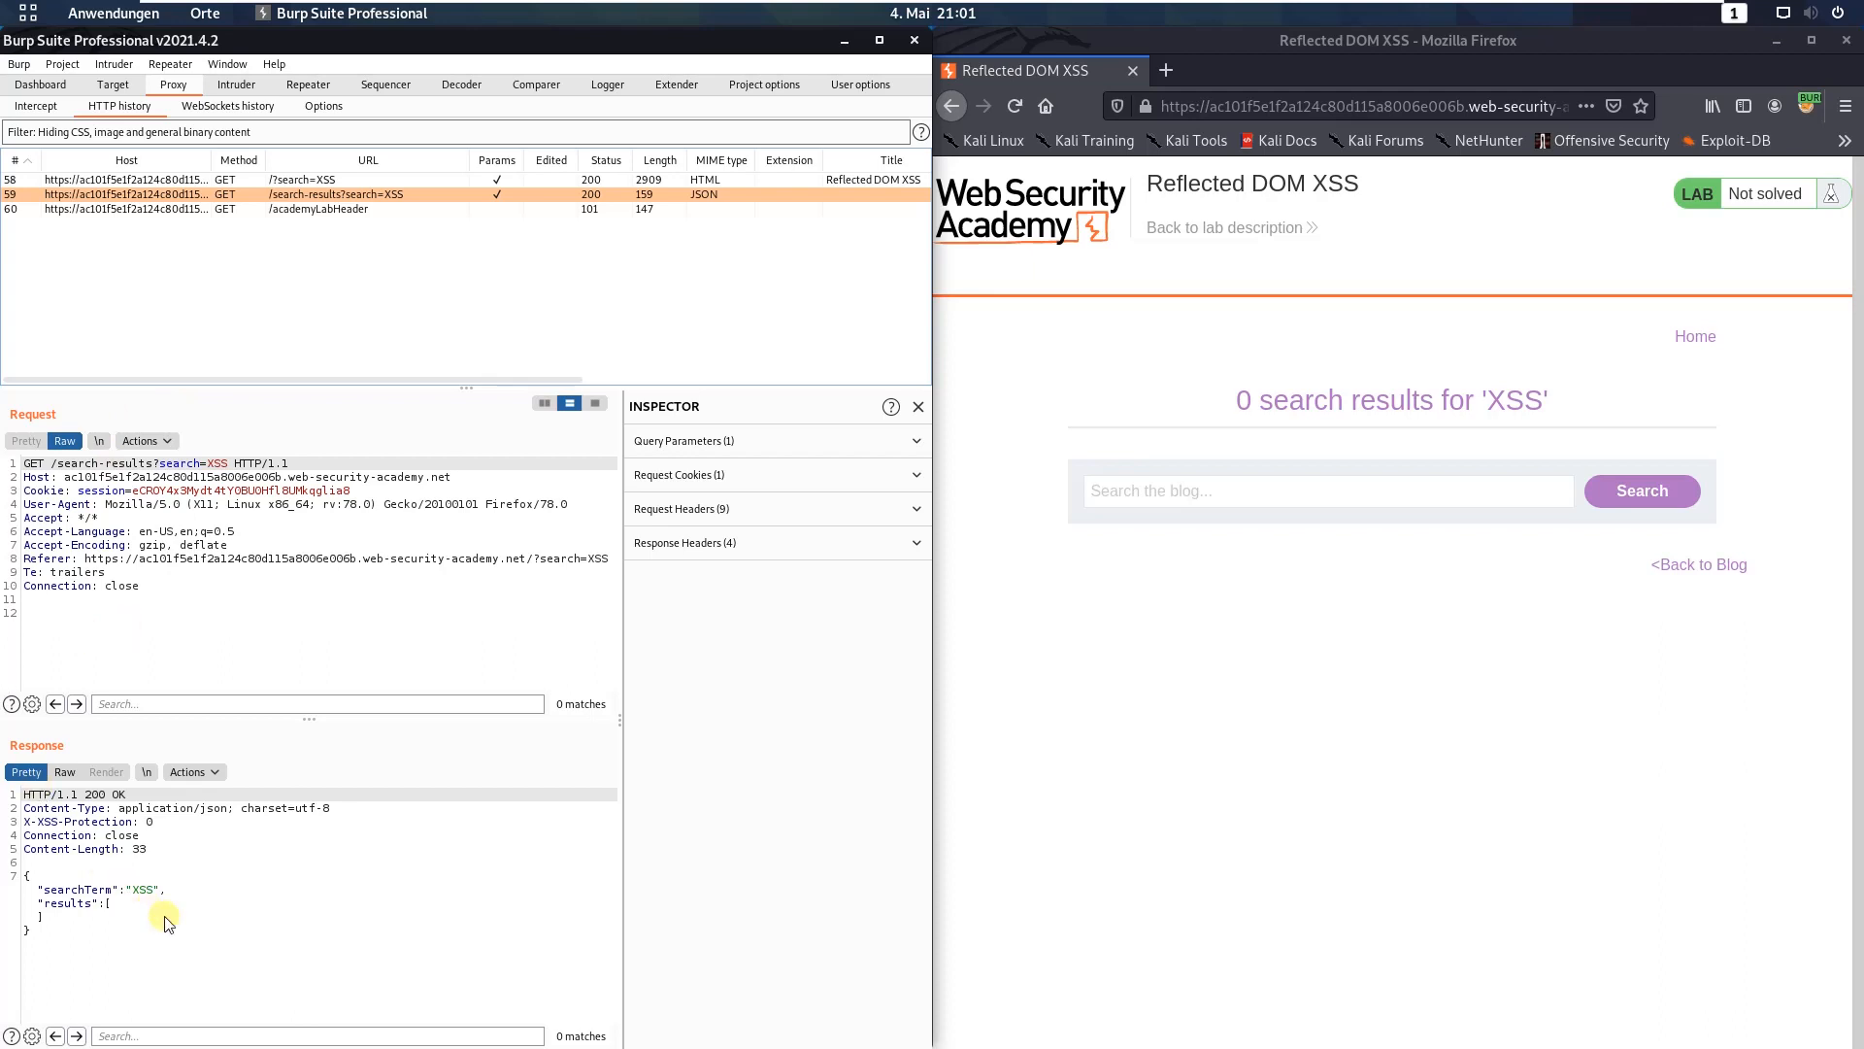
double_click(143, 890)
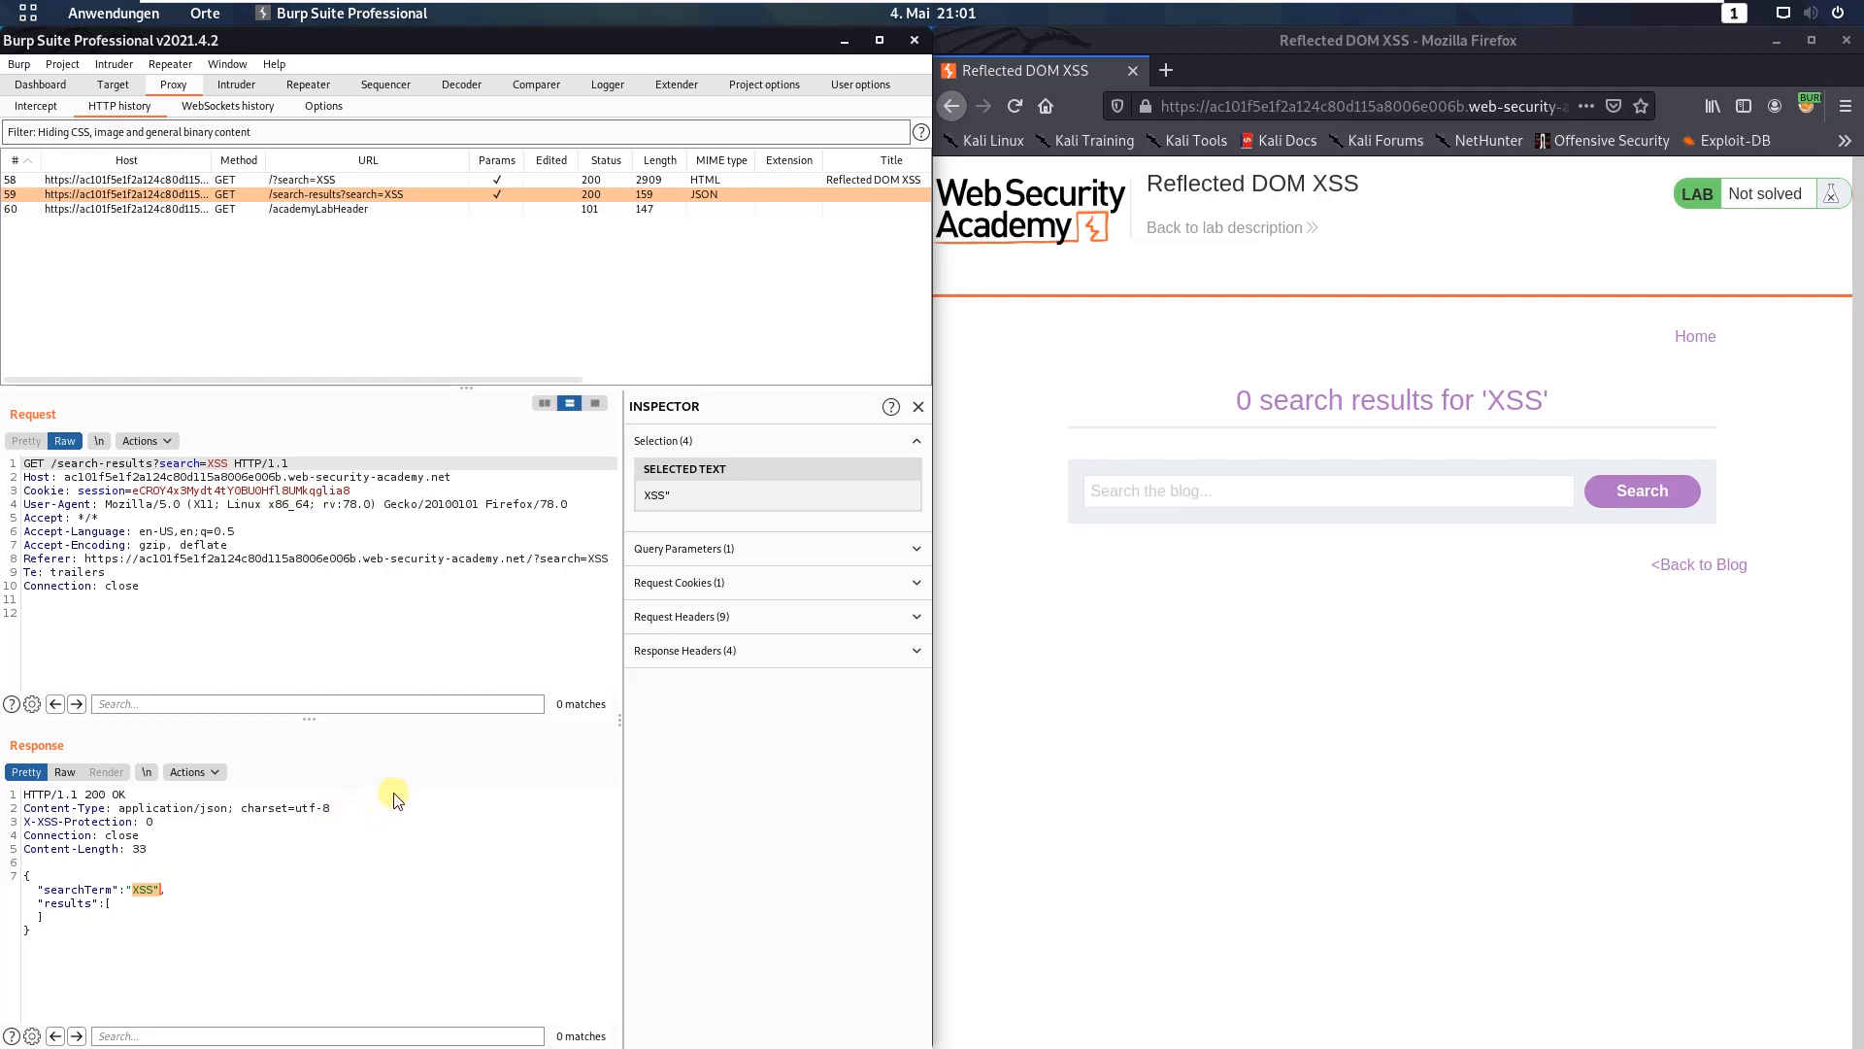
mouse_move(196, 261)
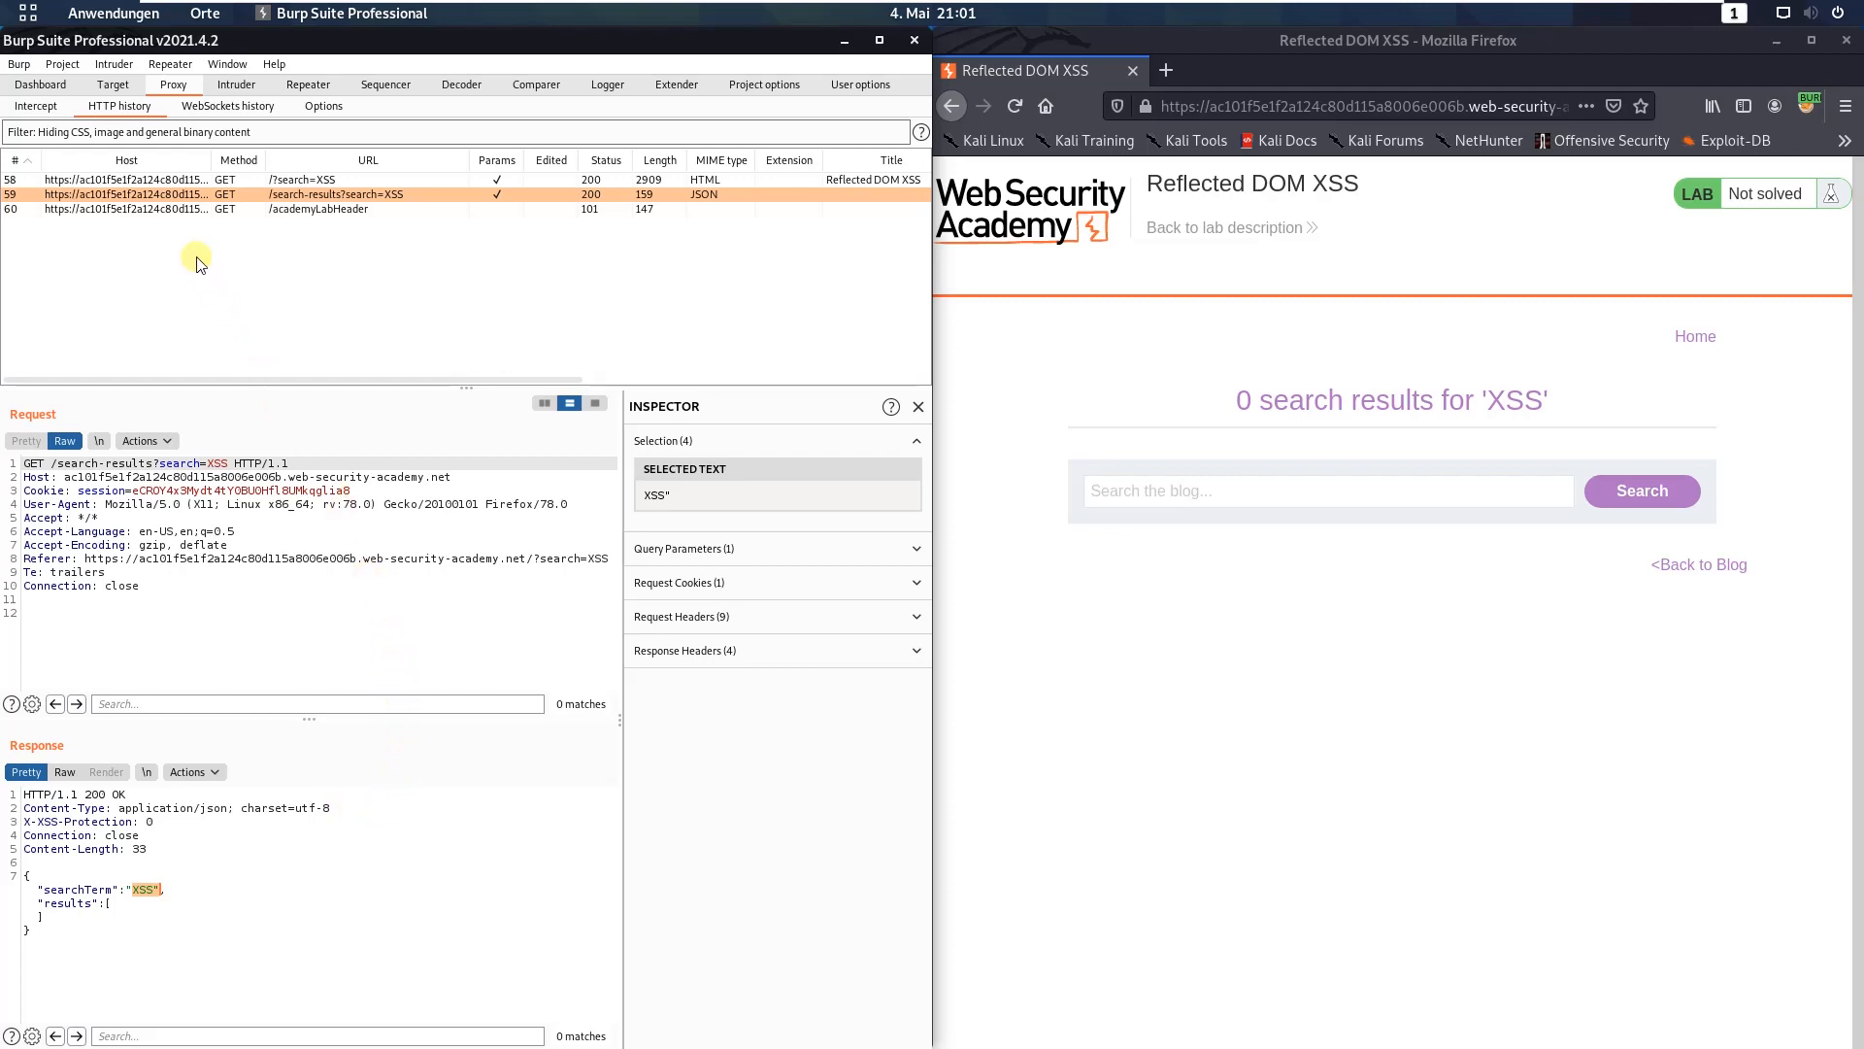
- In the Target site map, expand resources > js and select searchResults.js
left_click(113, 85)
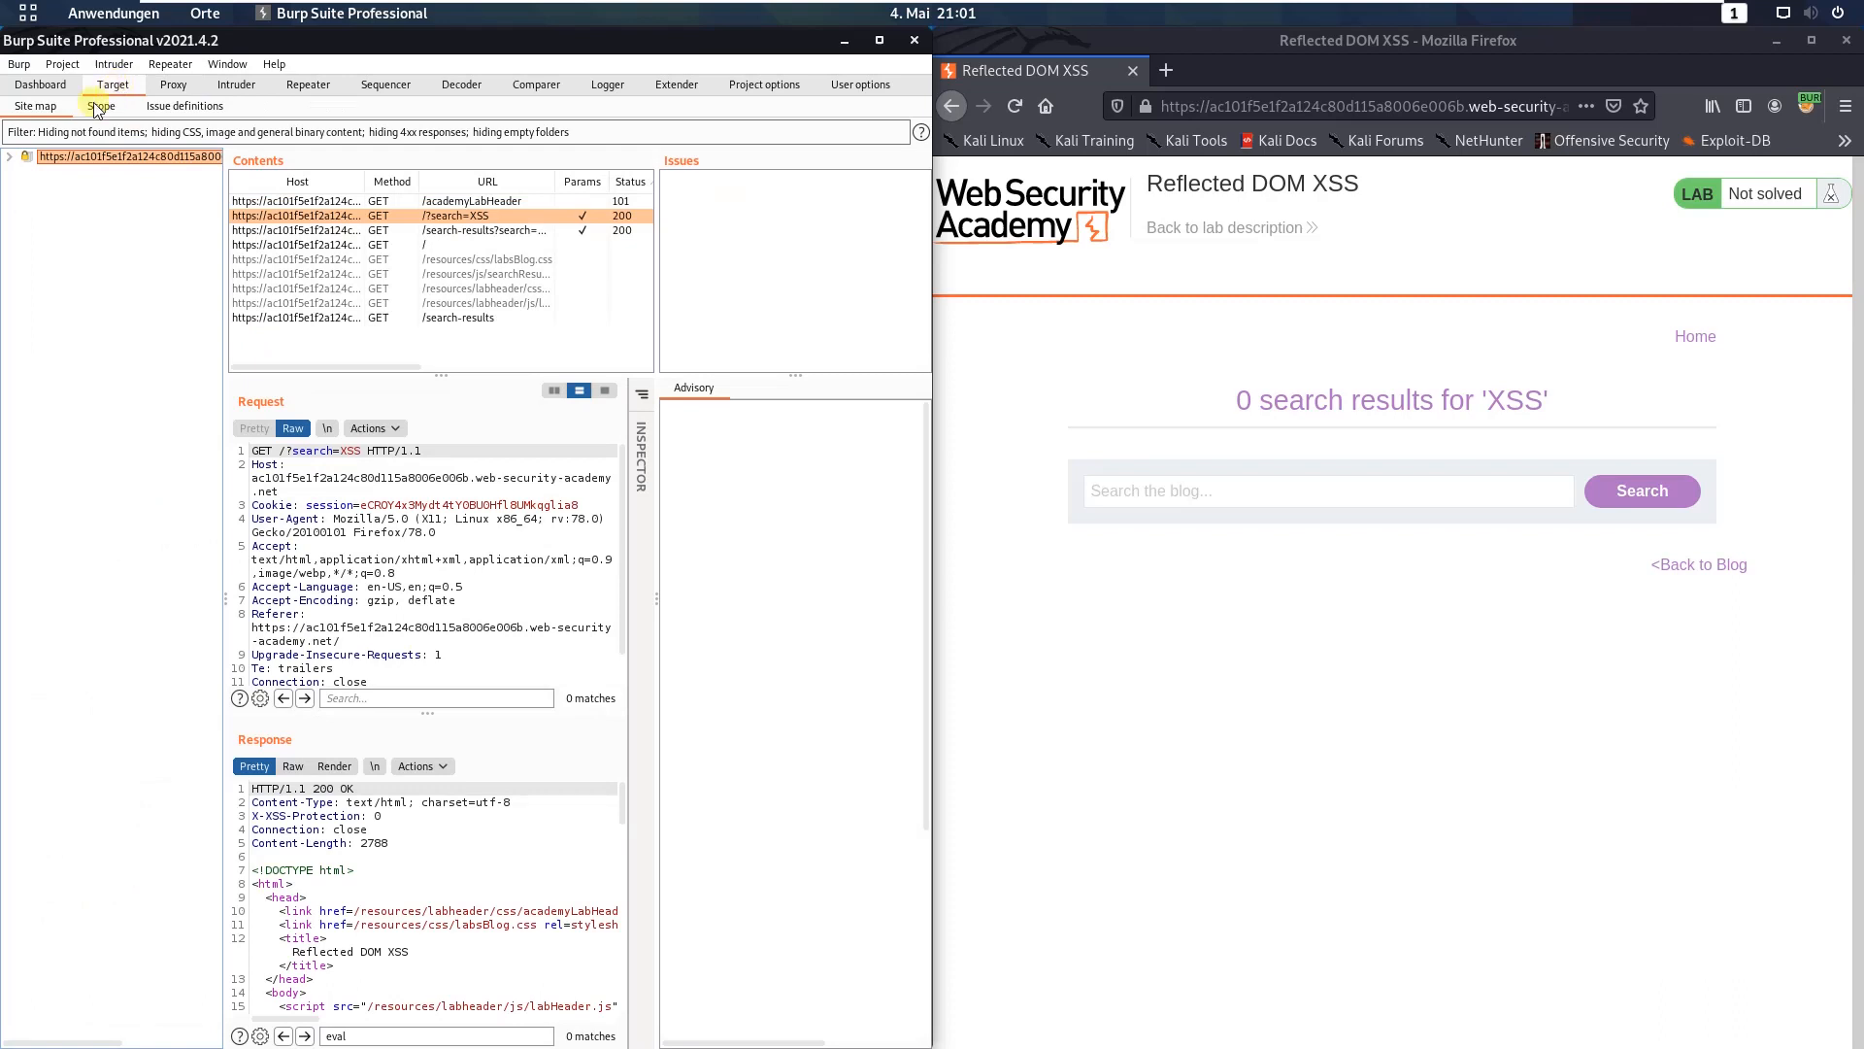
left_click(9, 156)
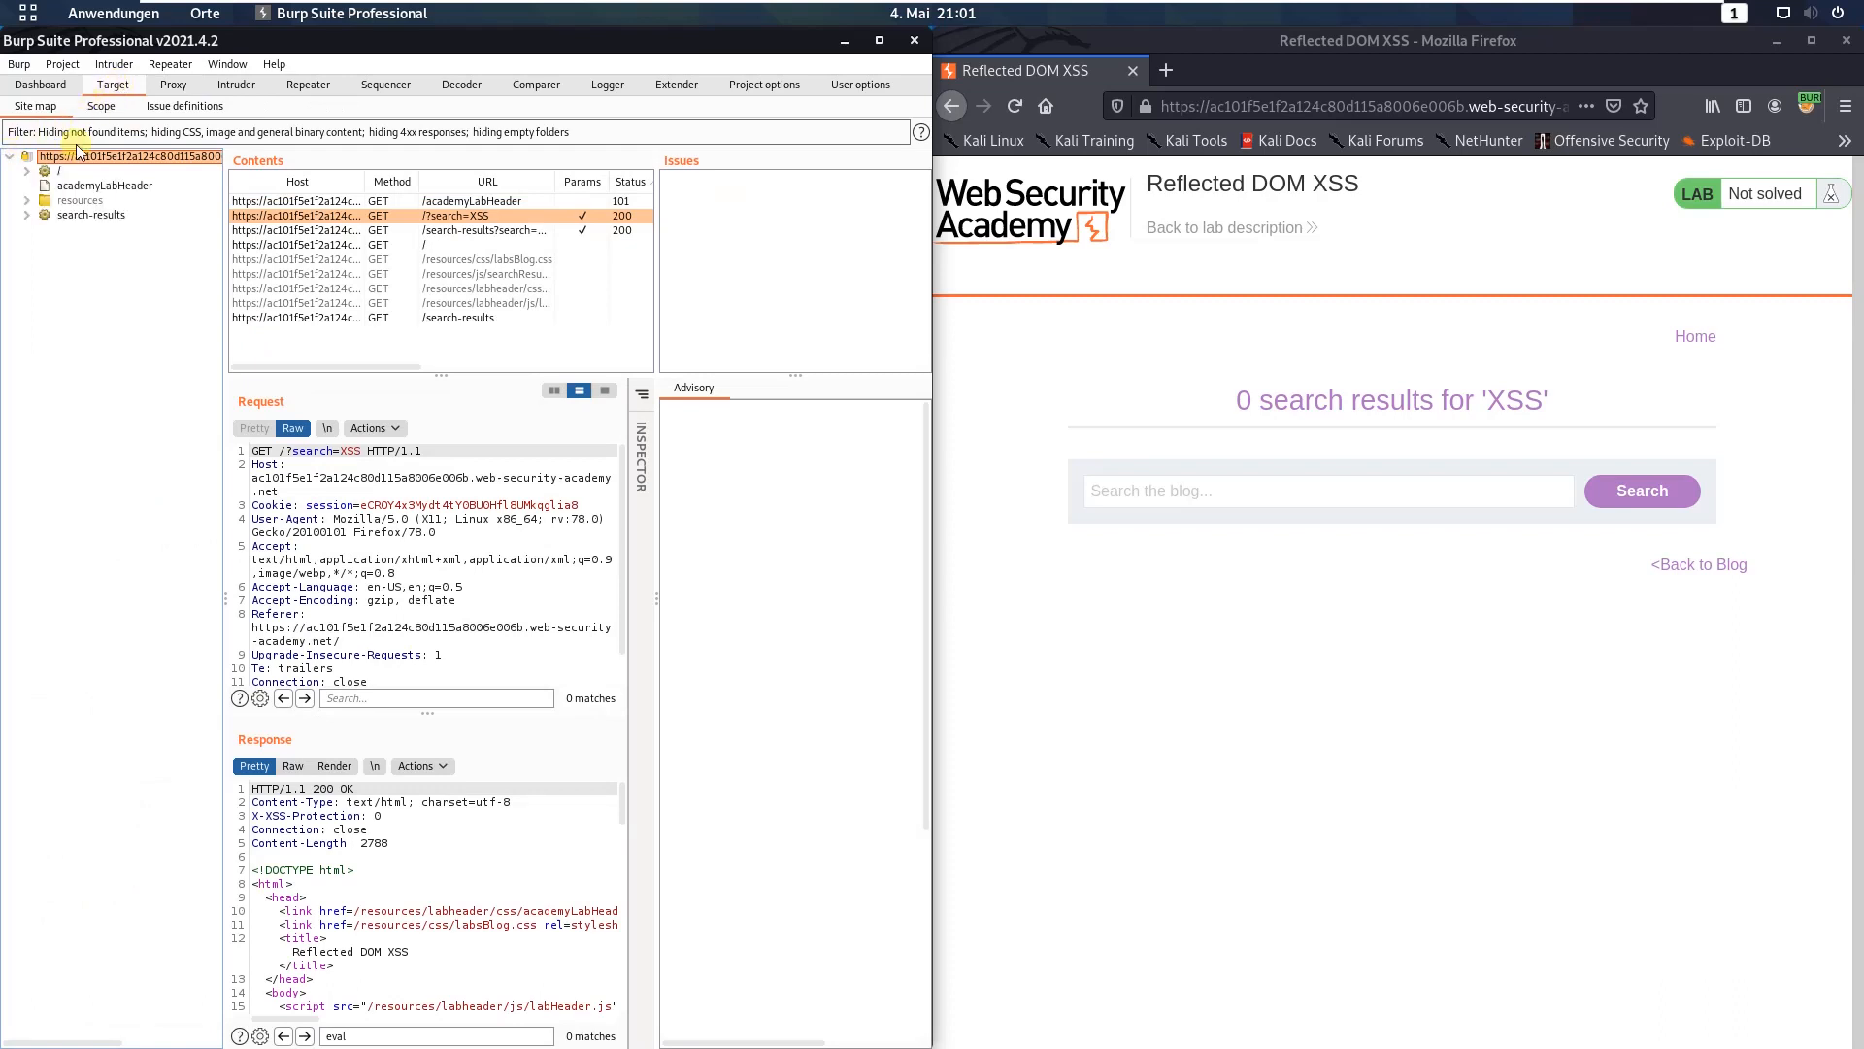
left_click(26, 200)
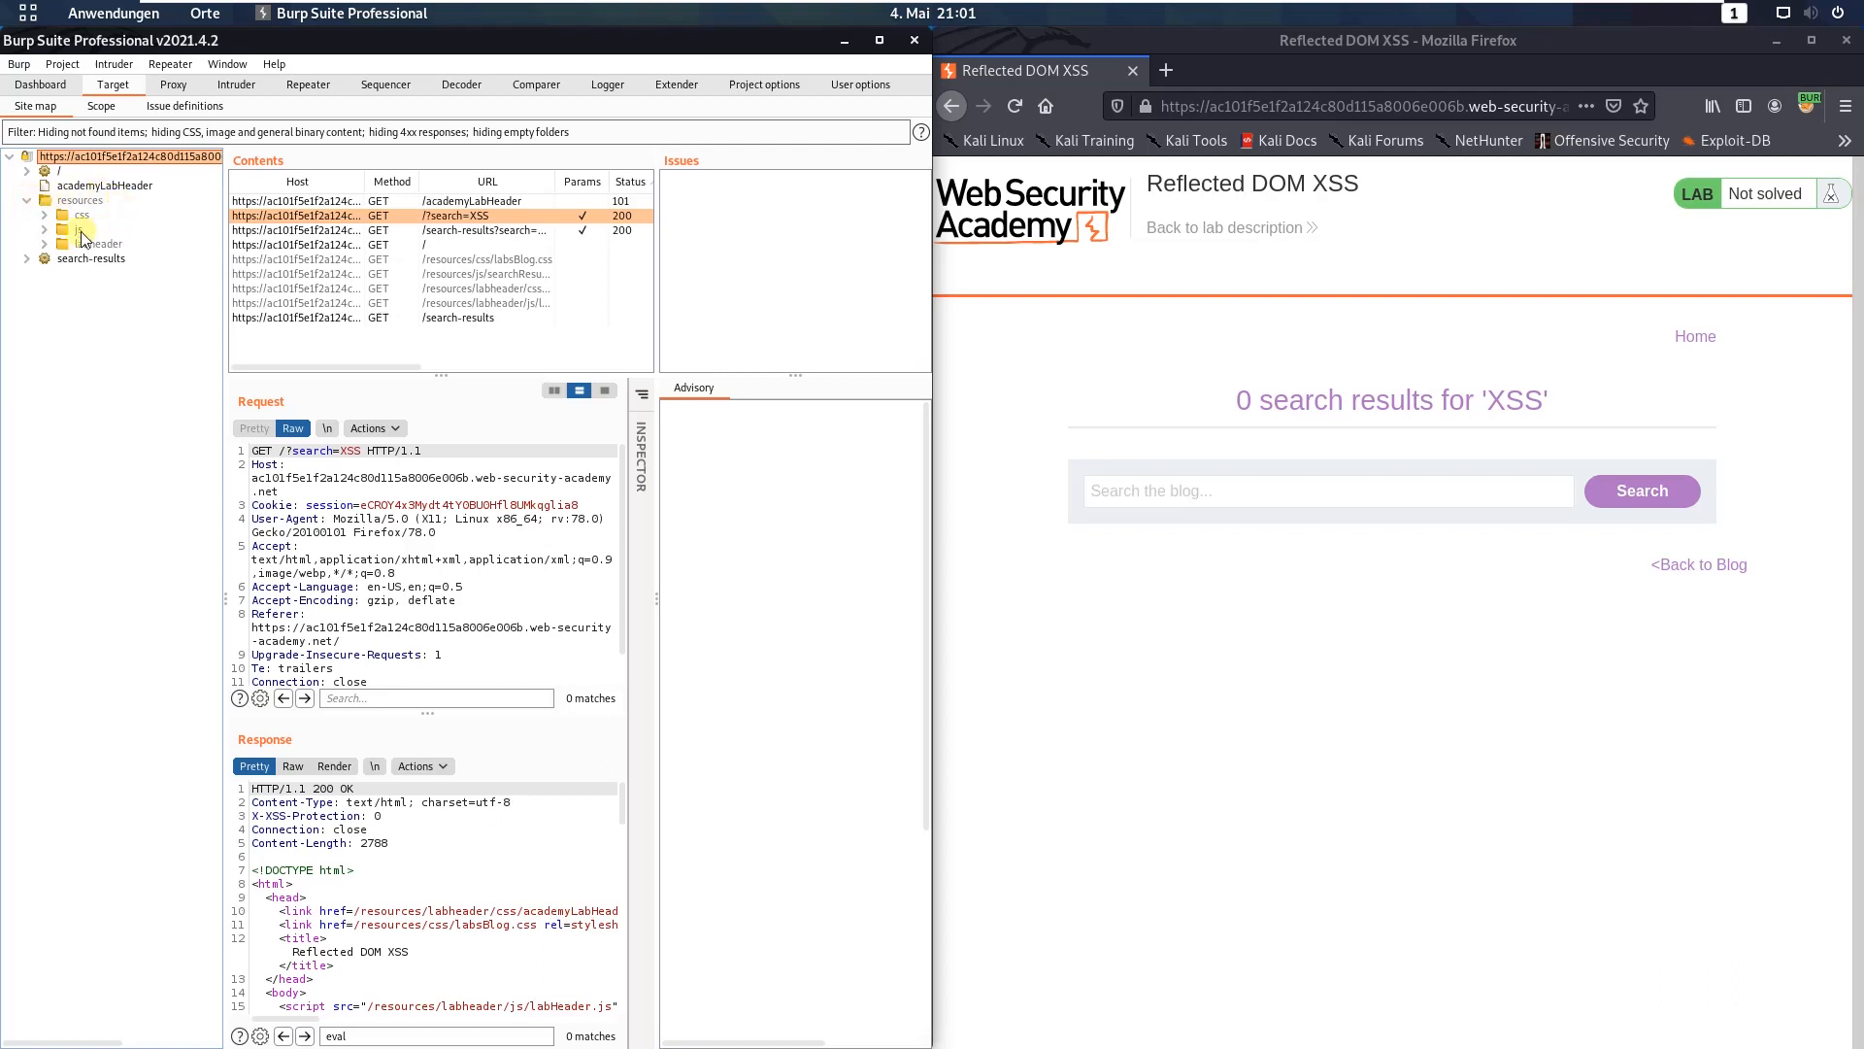
left_click(43, 229)
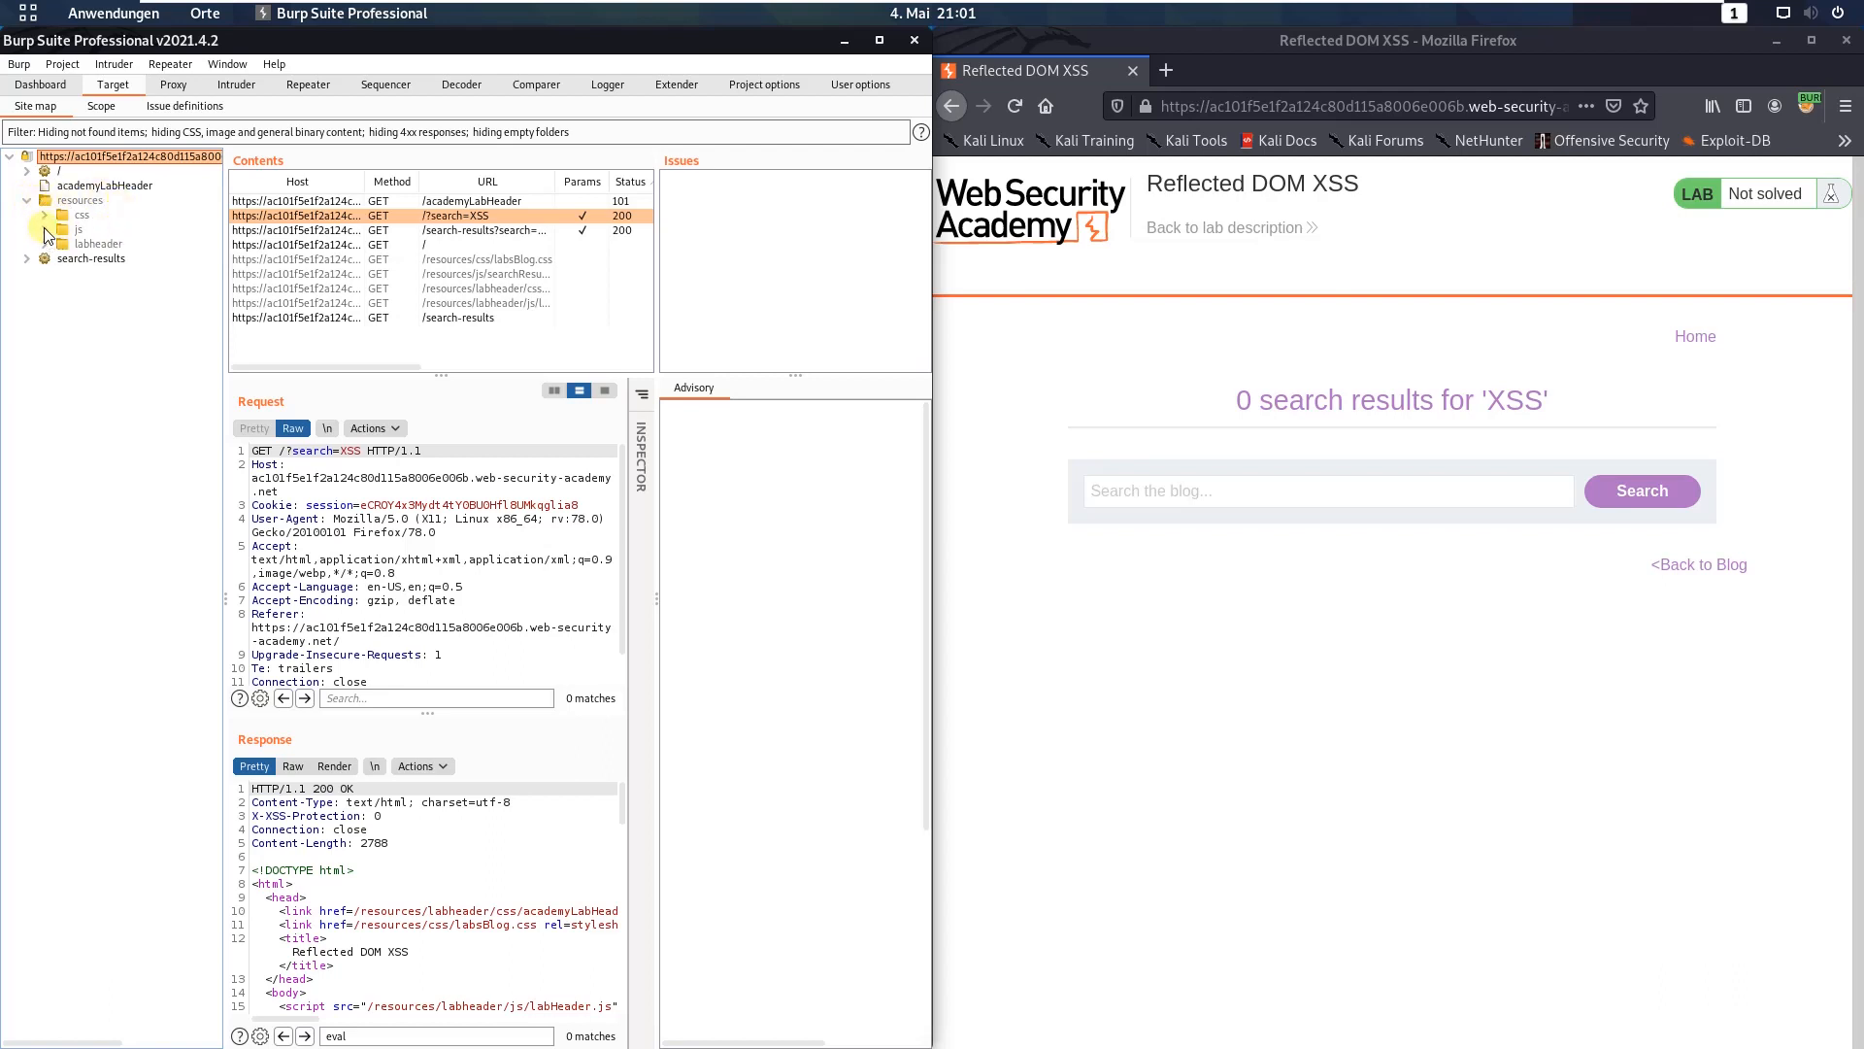
left_click(43, 229)
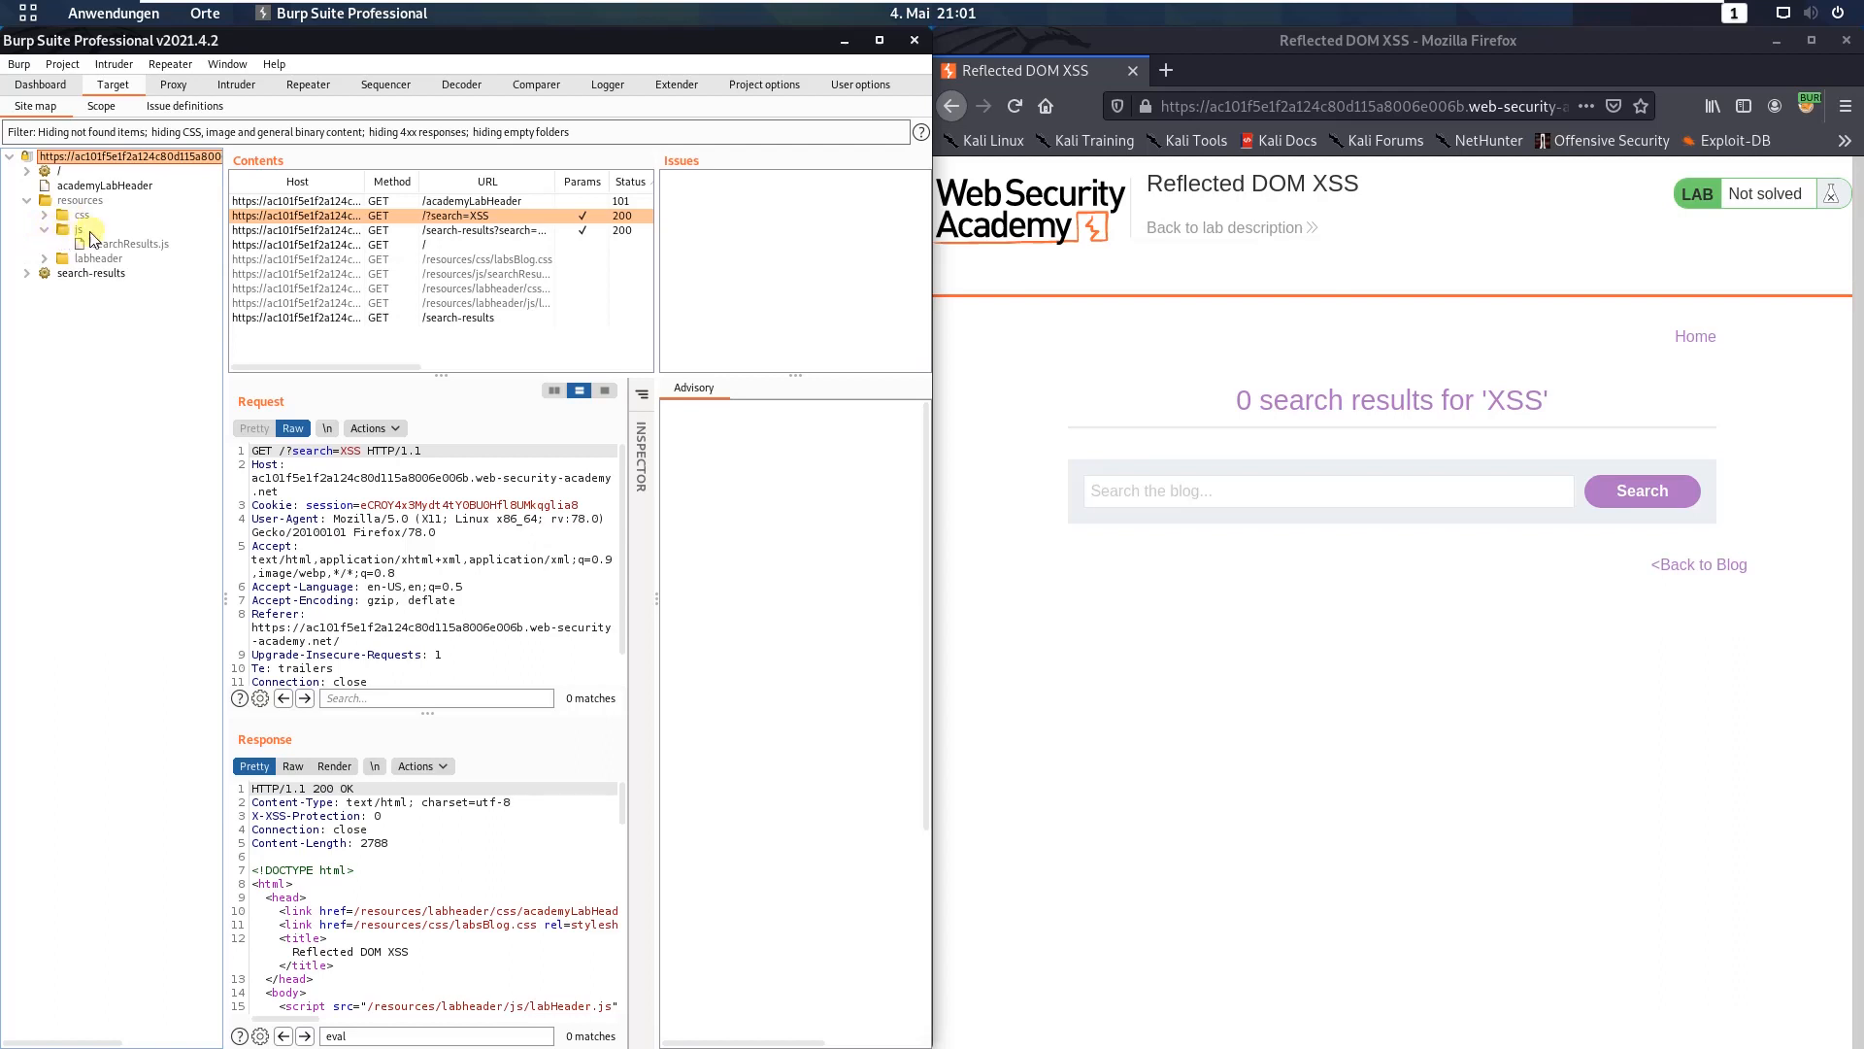
mouse_move(95, 249)
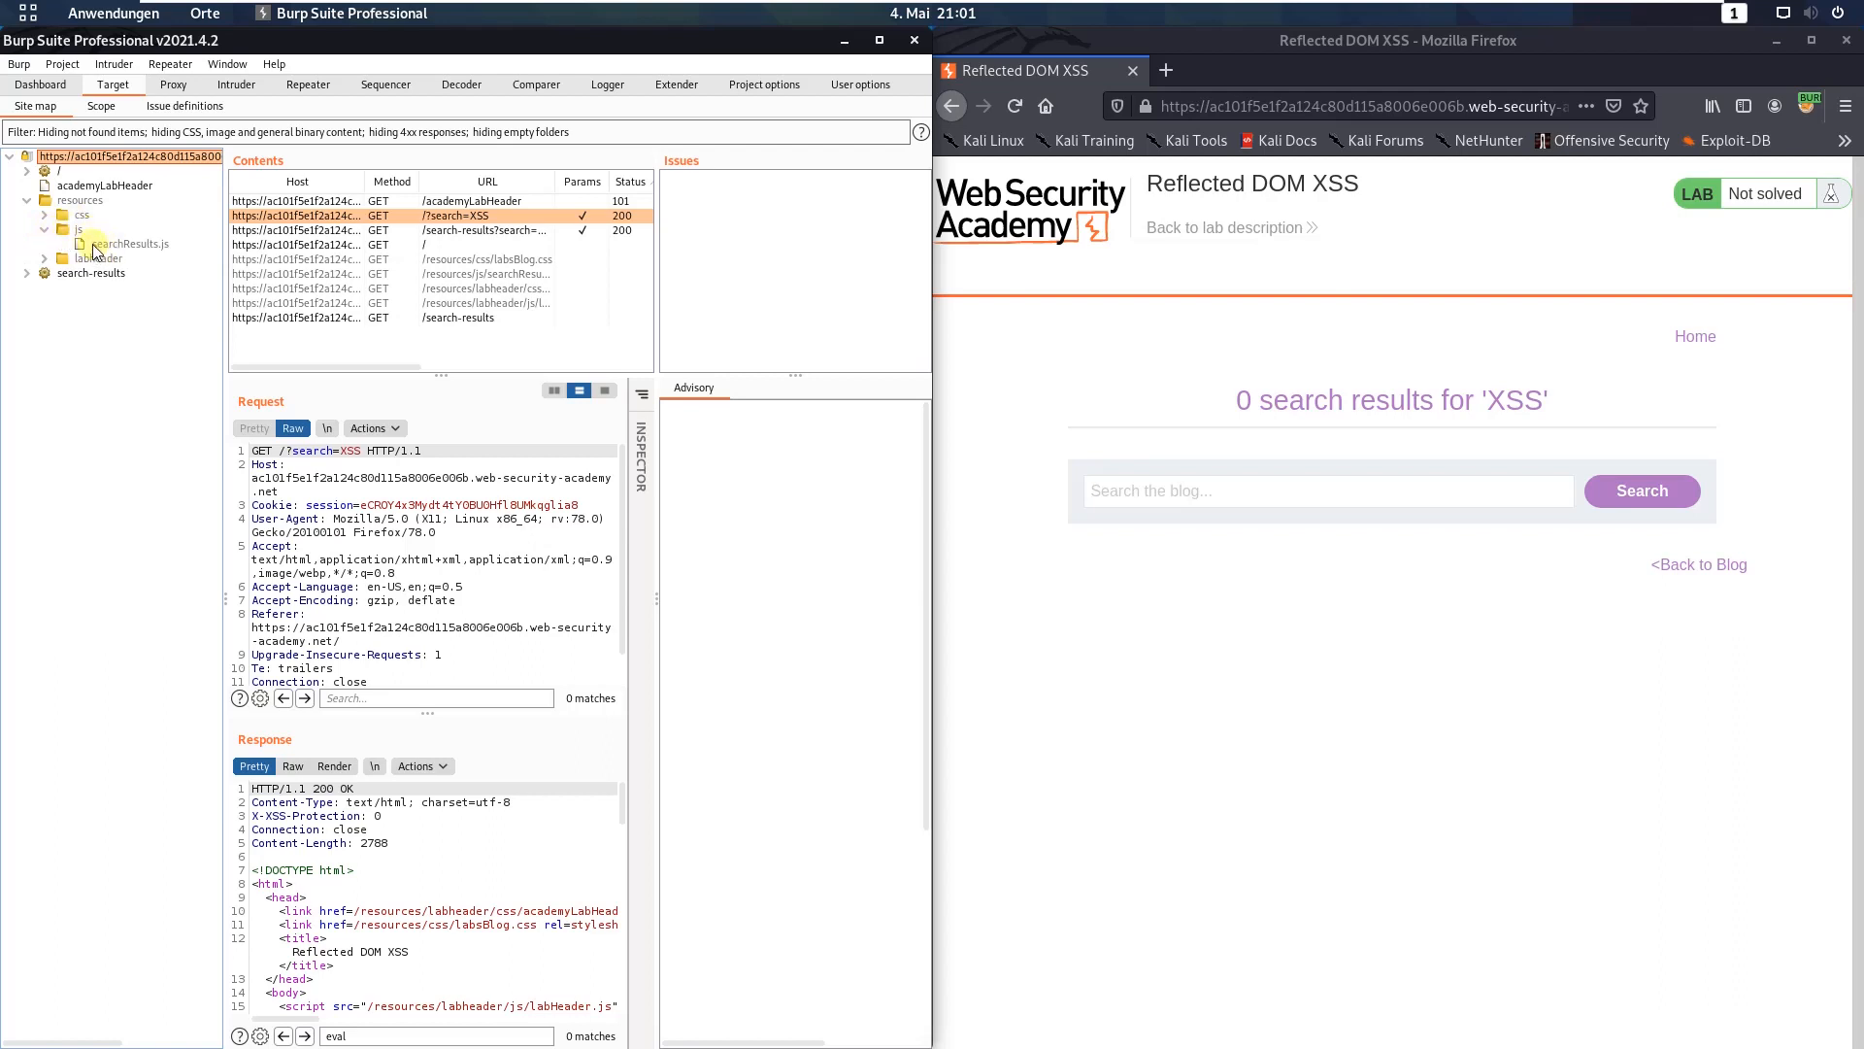
left_click(131, 244)
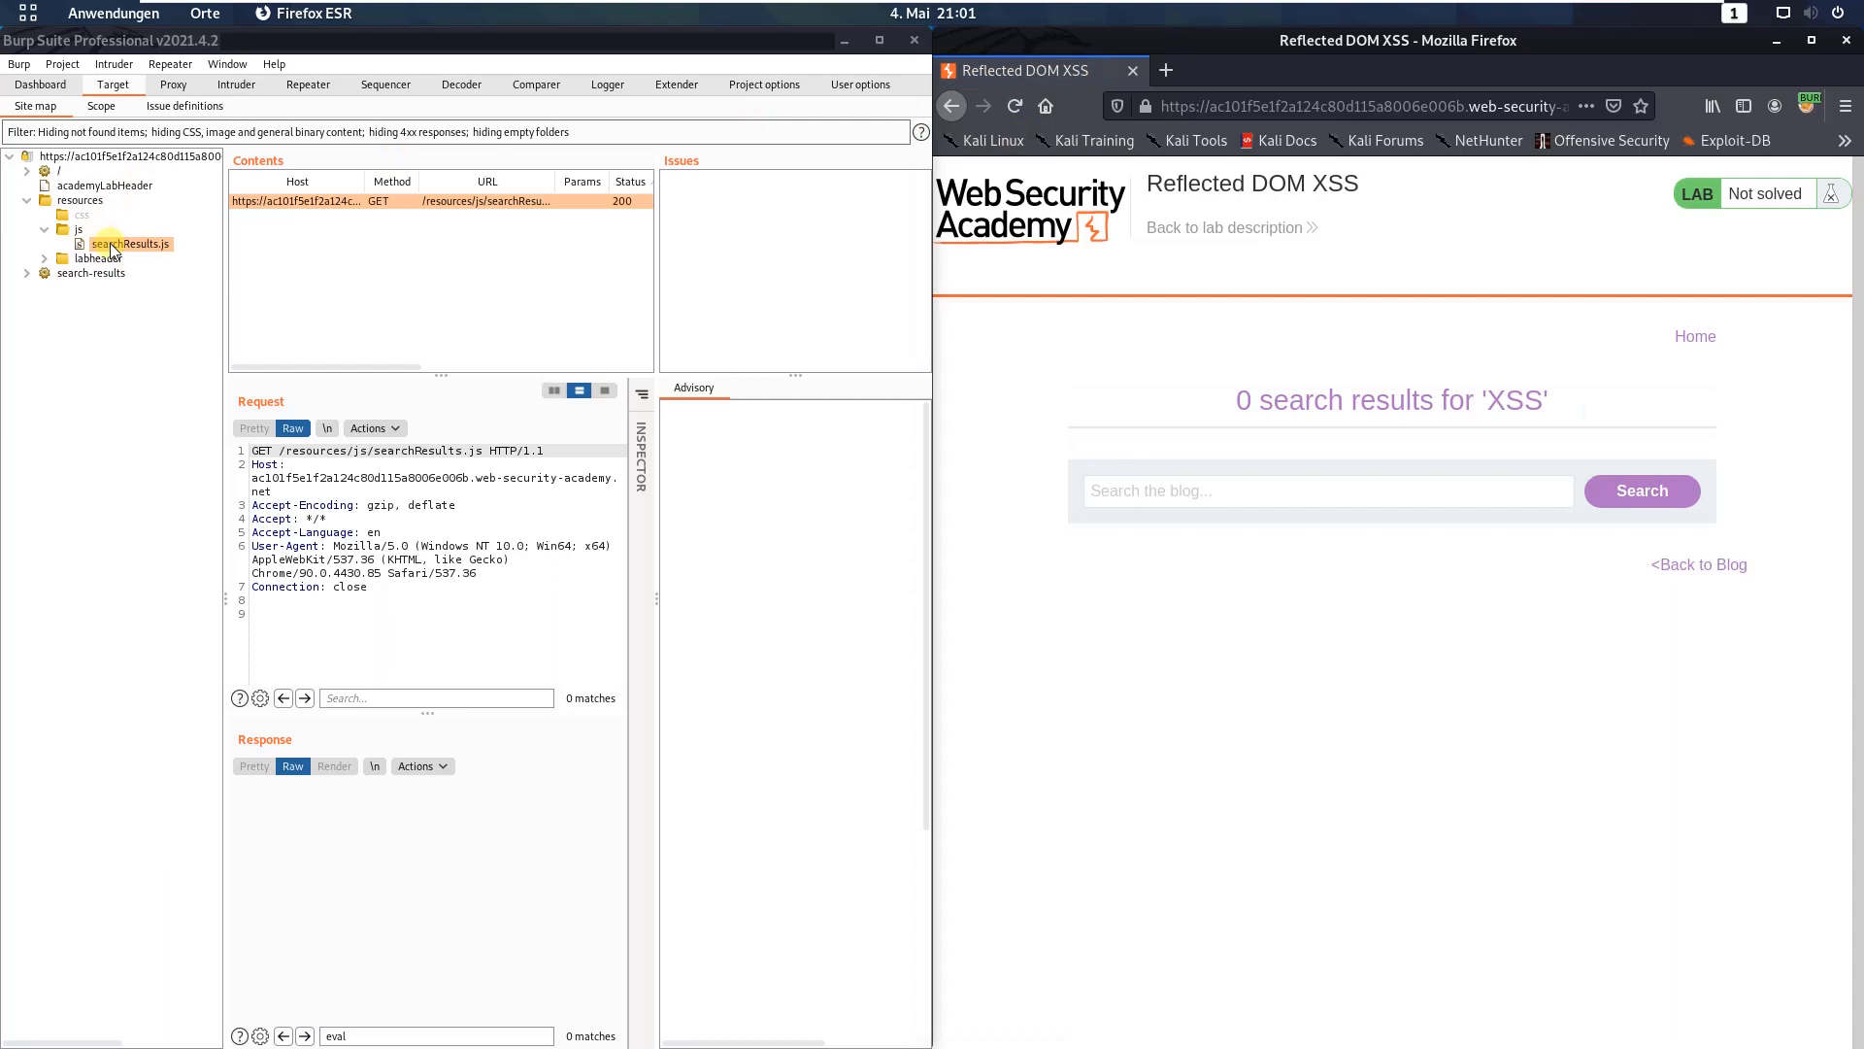
- Load the searchResults.js response and scroll to where search results reach eval
left_click(253, 766)
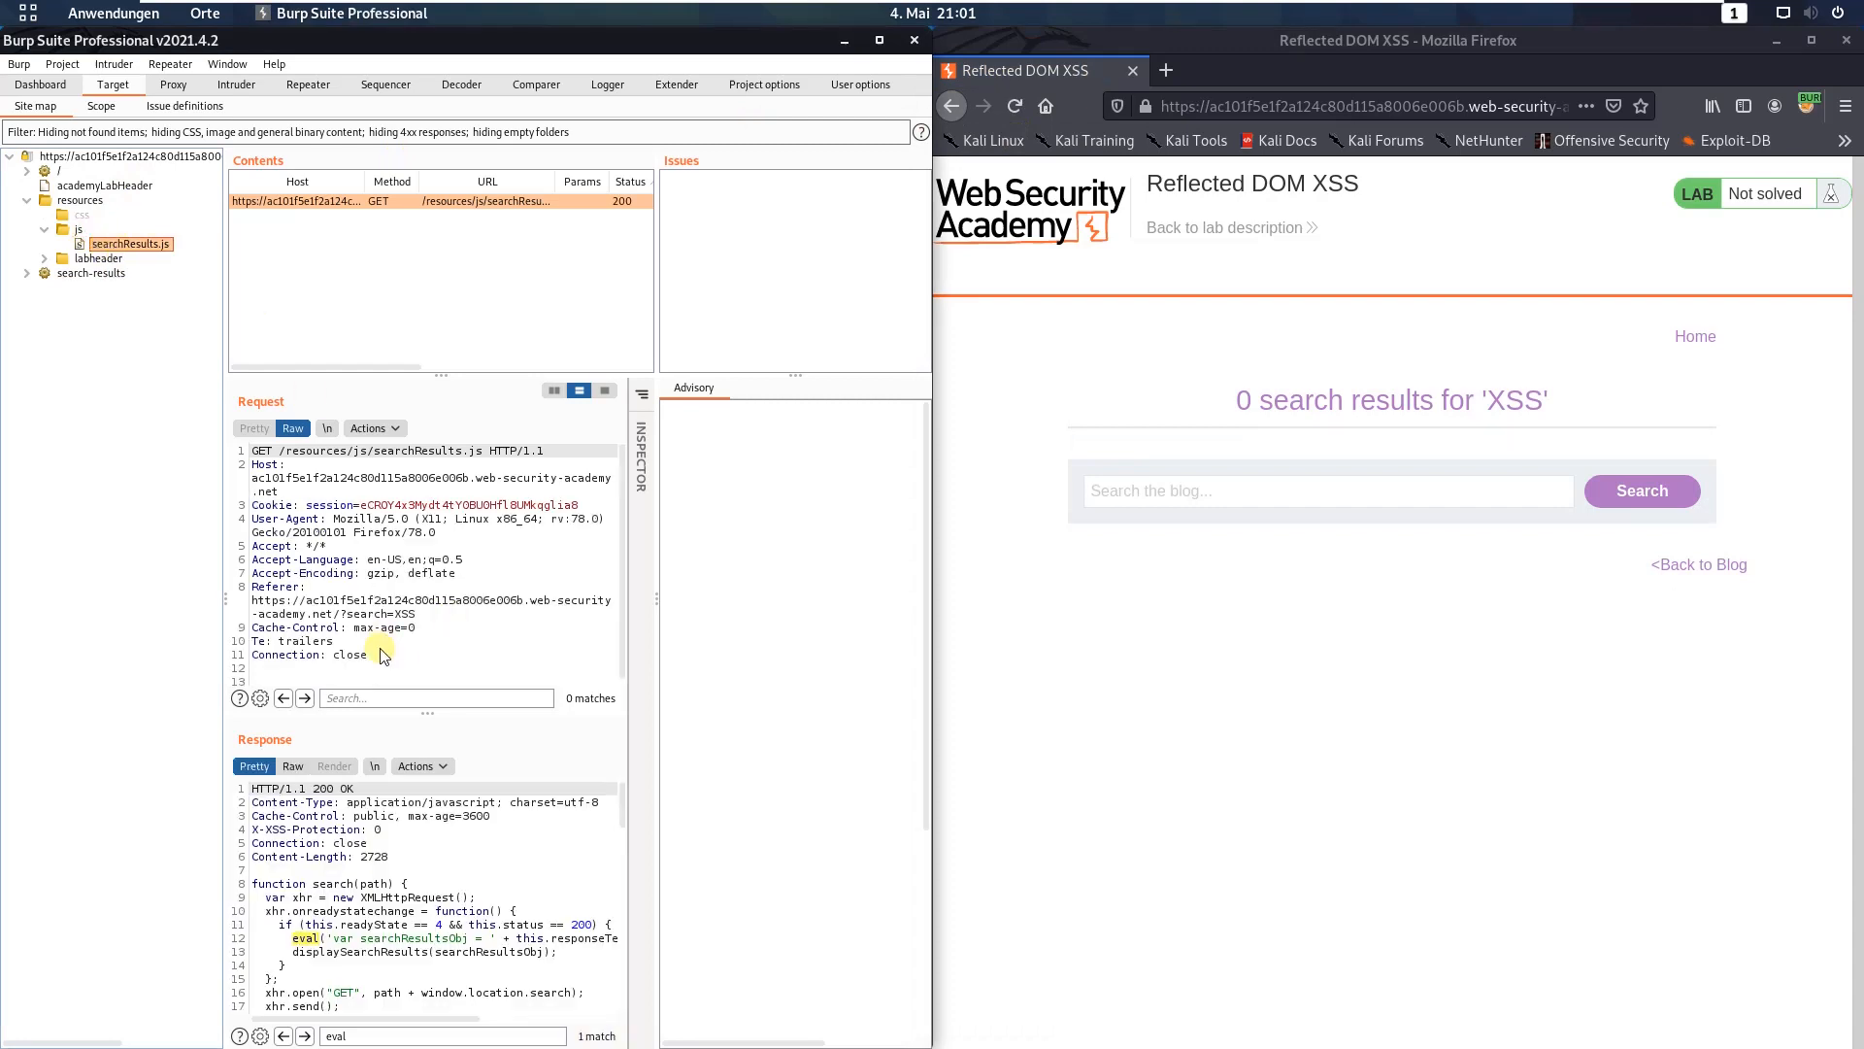
mouse_move(627, 816)
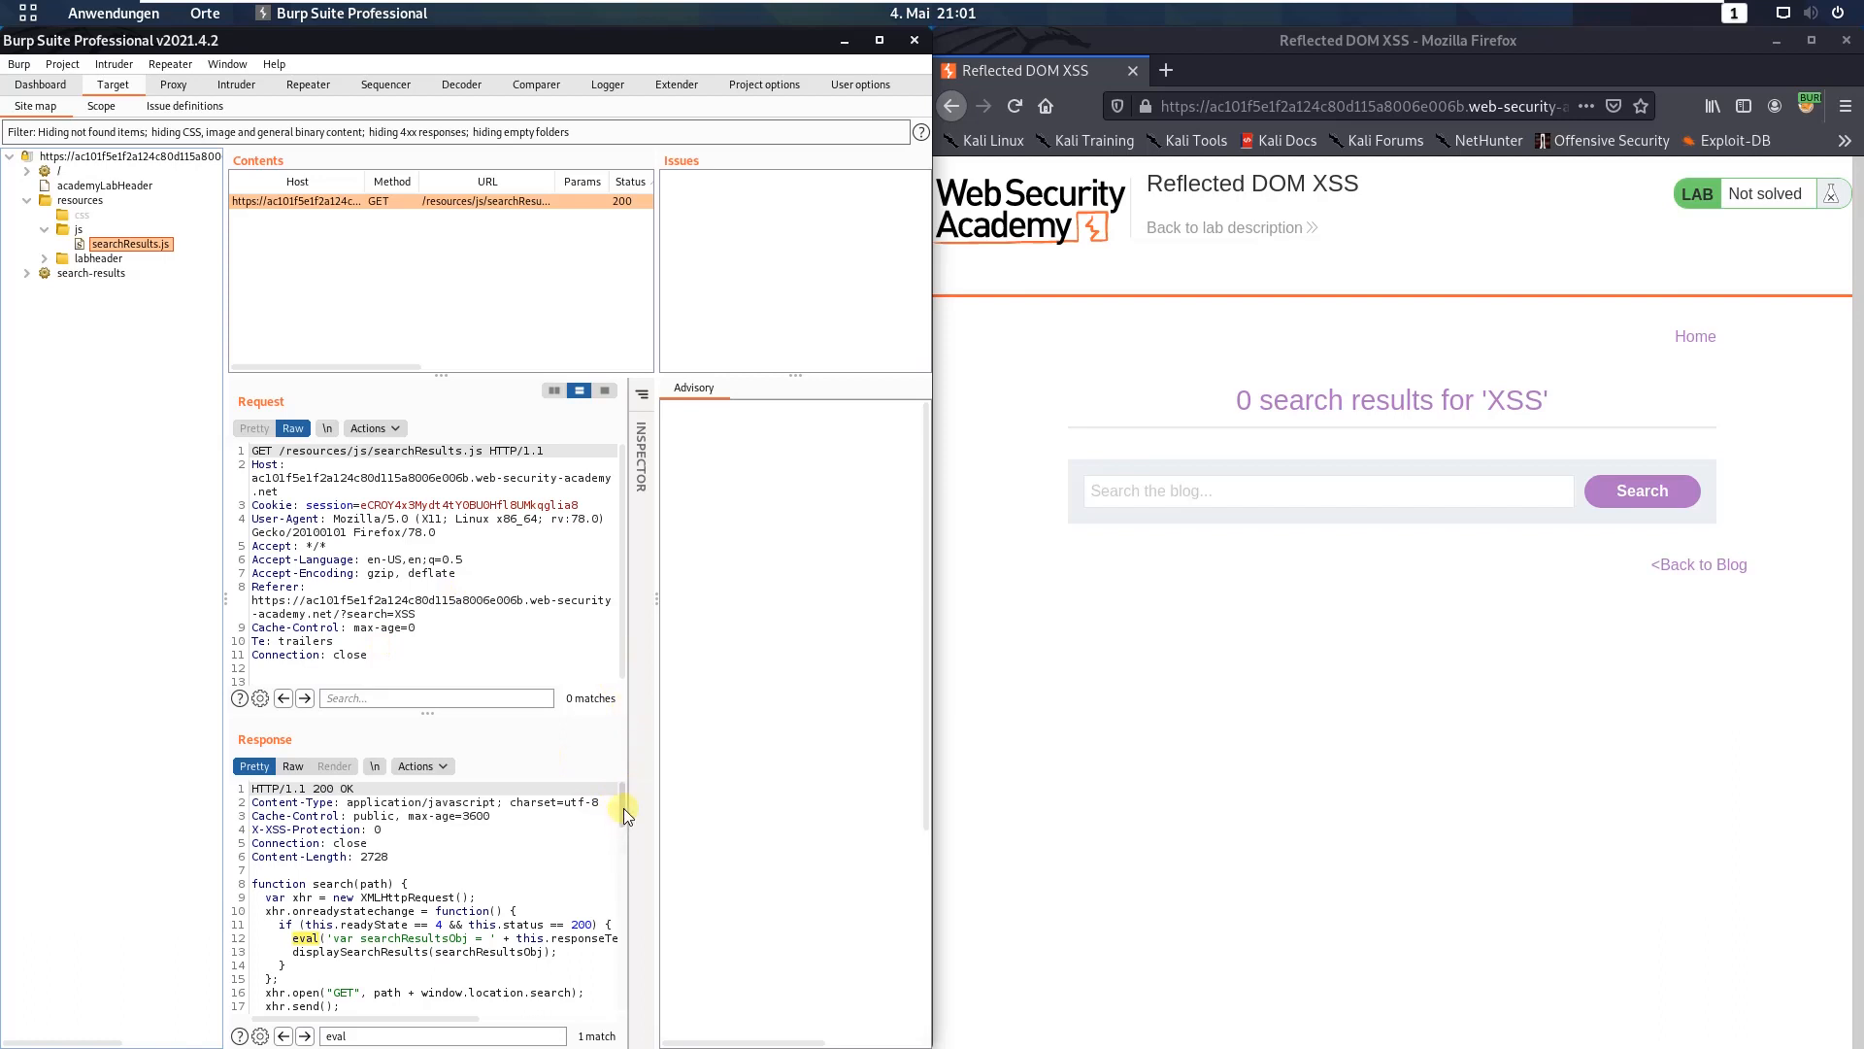
scroll("down", 3)
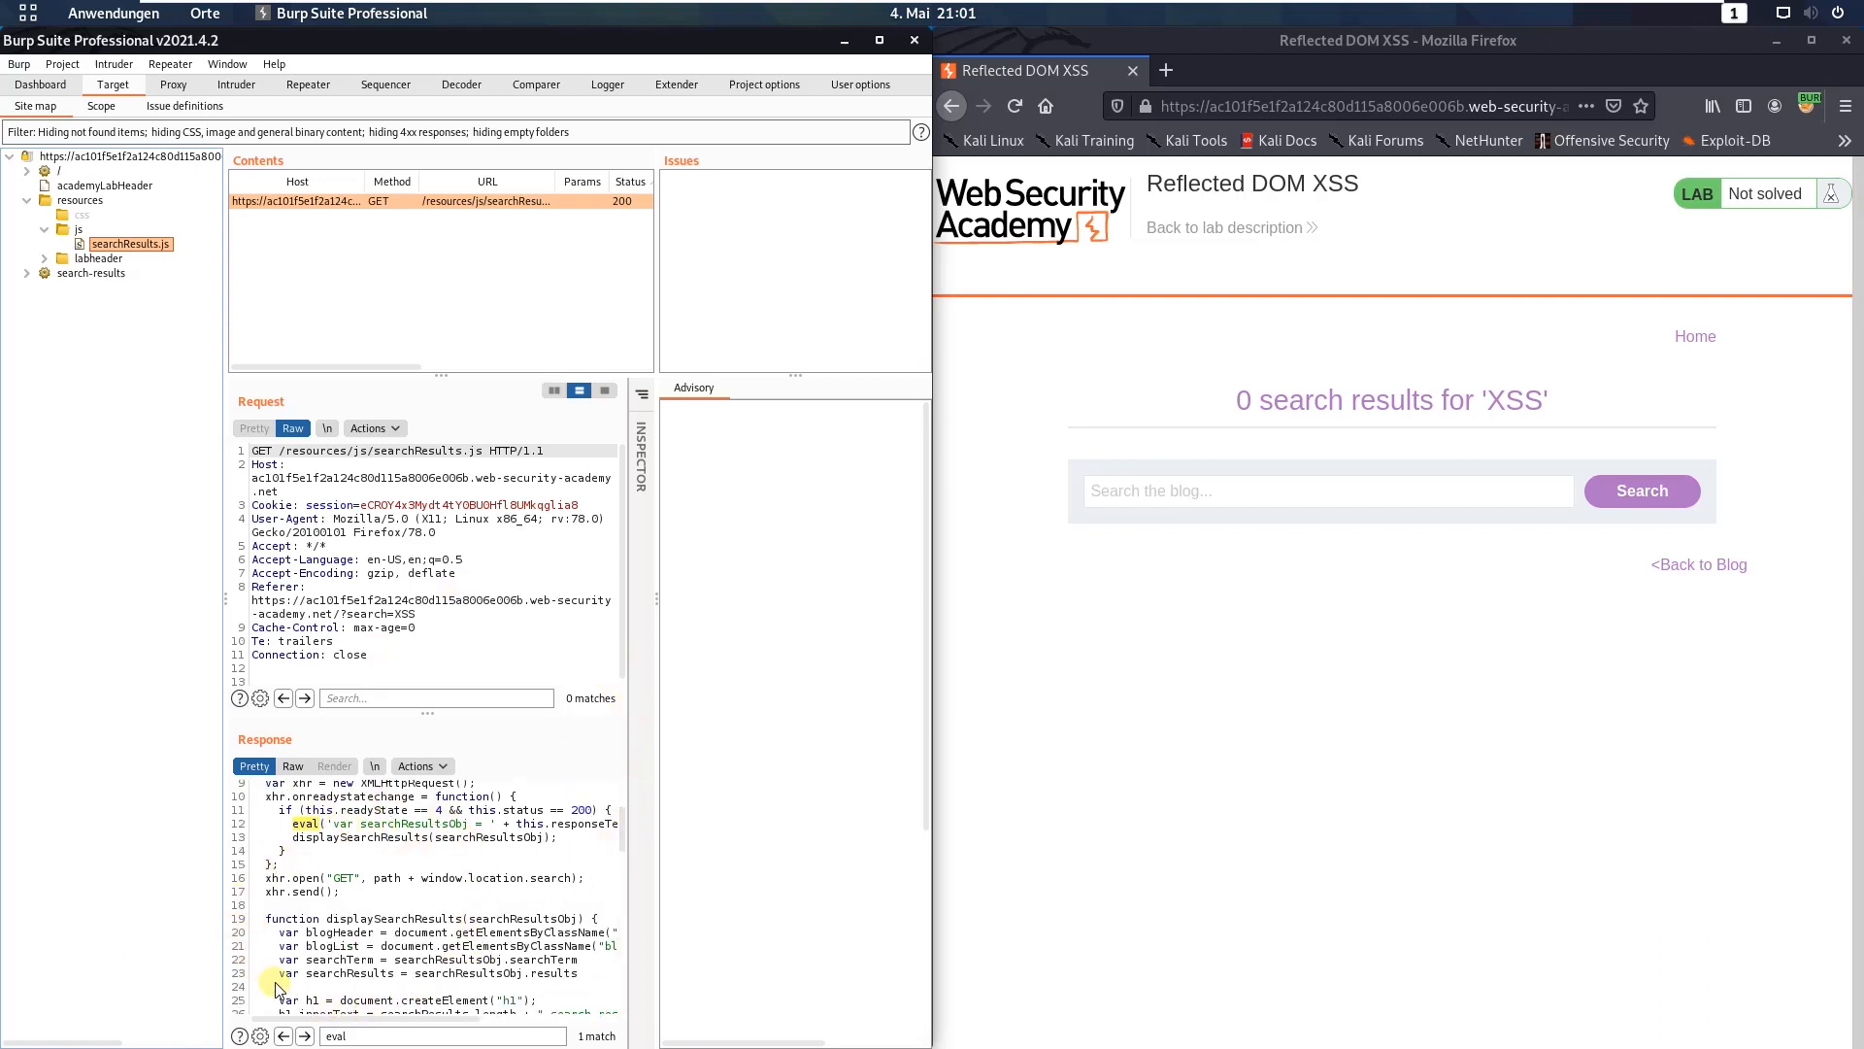
mouse_move(366, 1002)
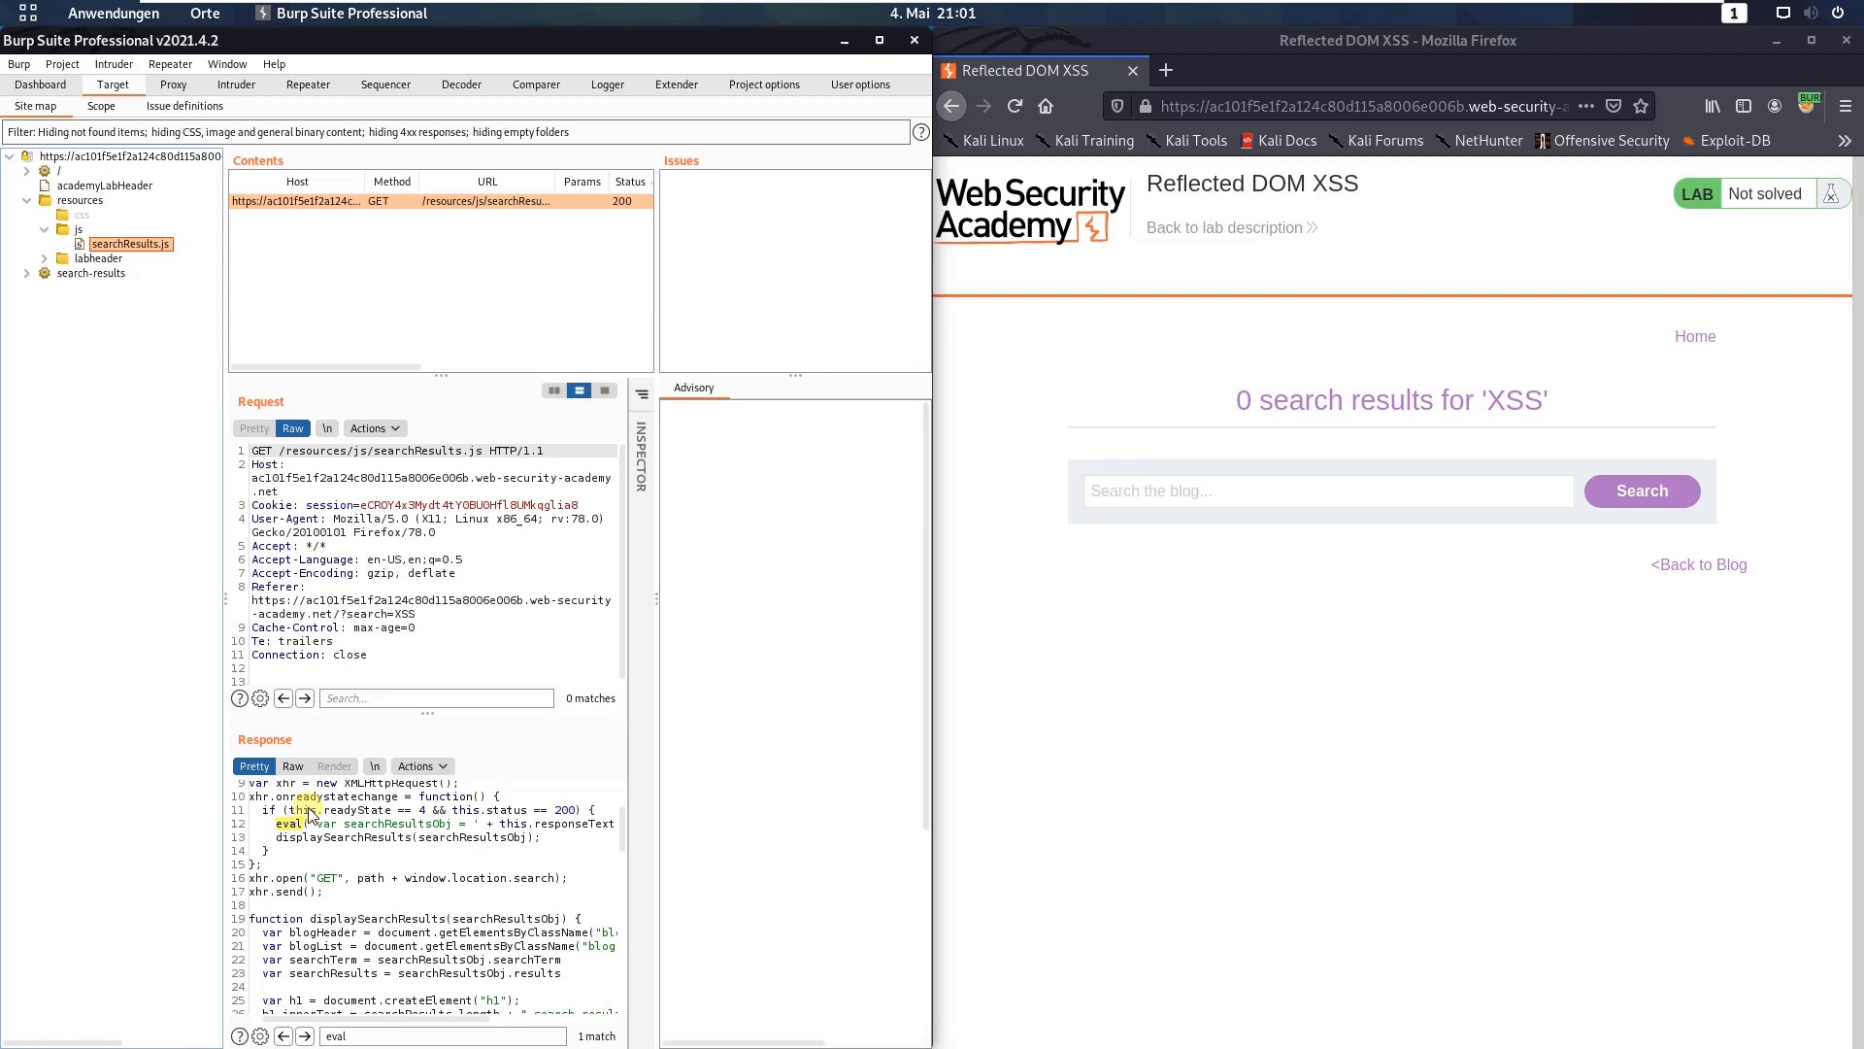
mouse_move(553, 857)
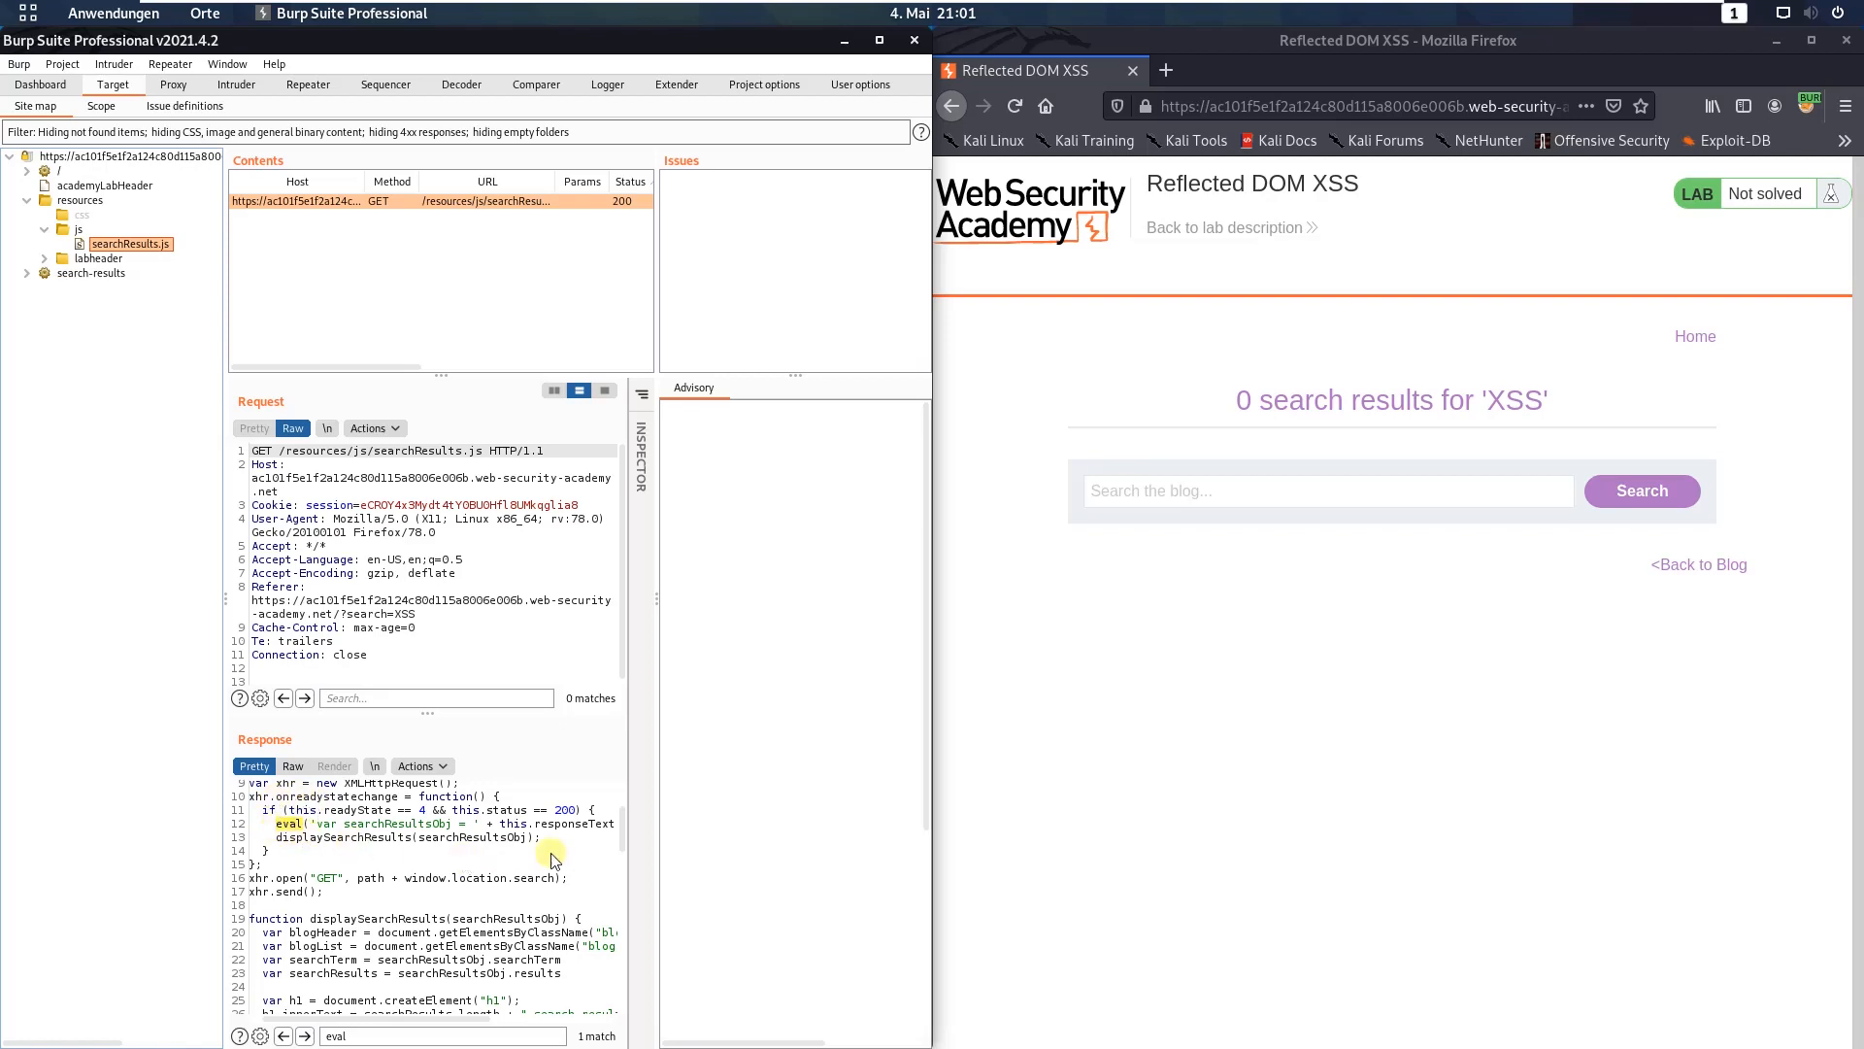
mouse_move(431, 740)
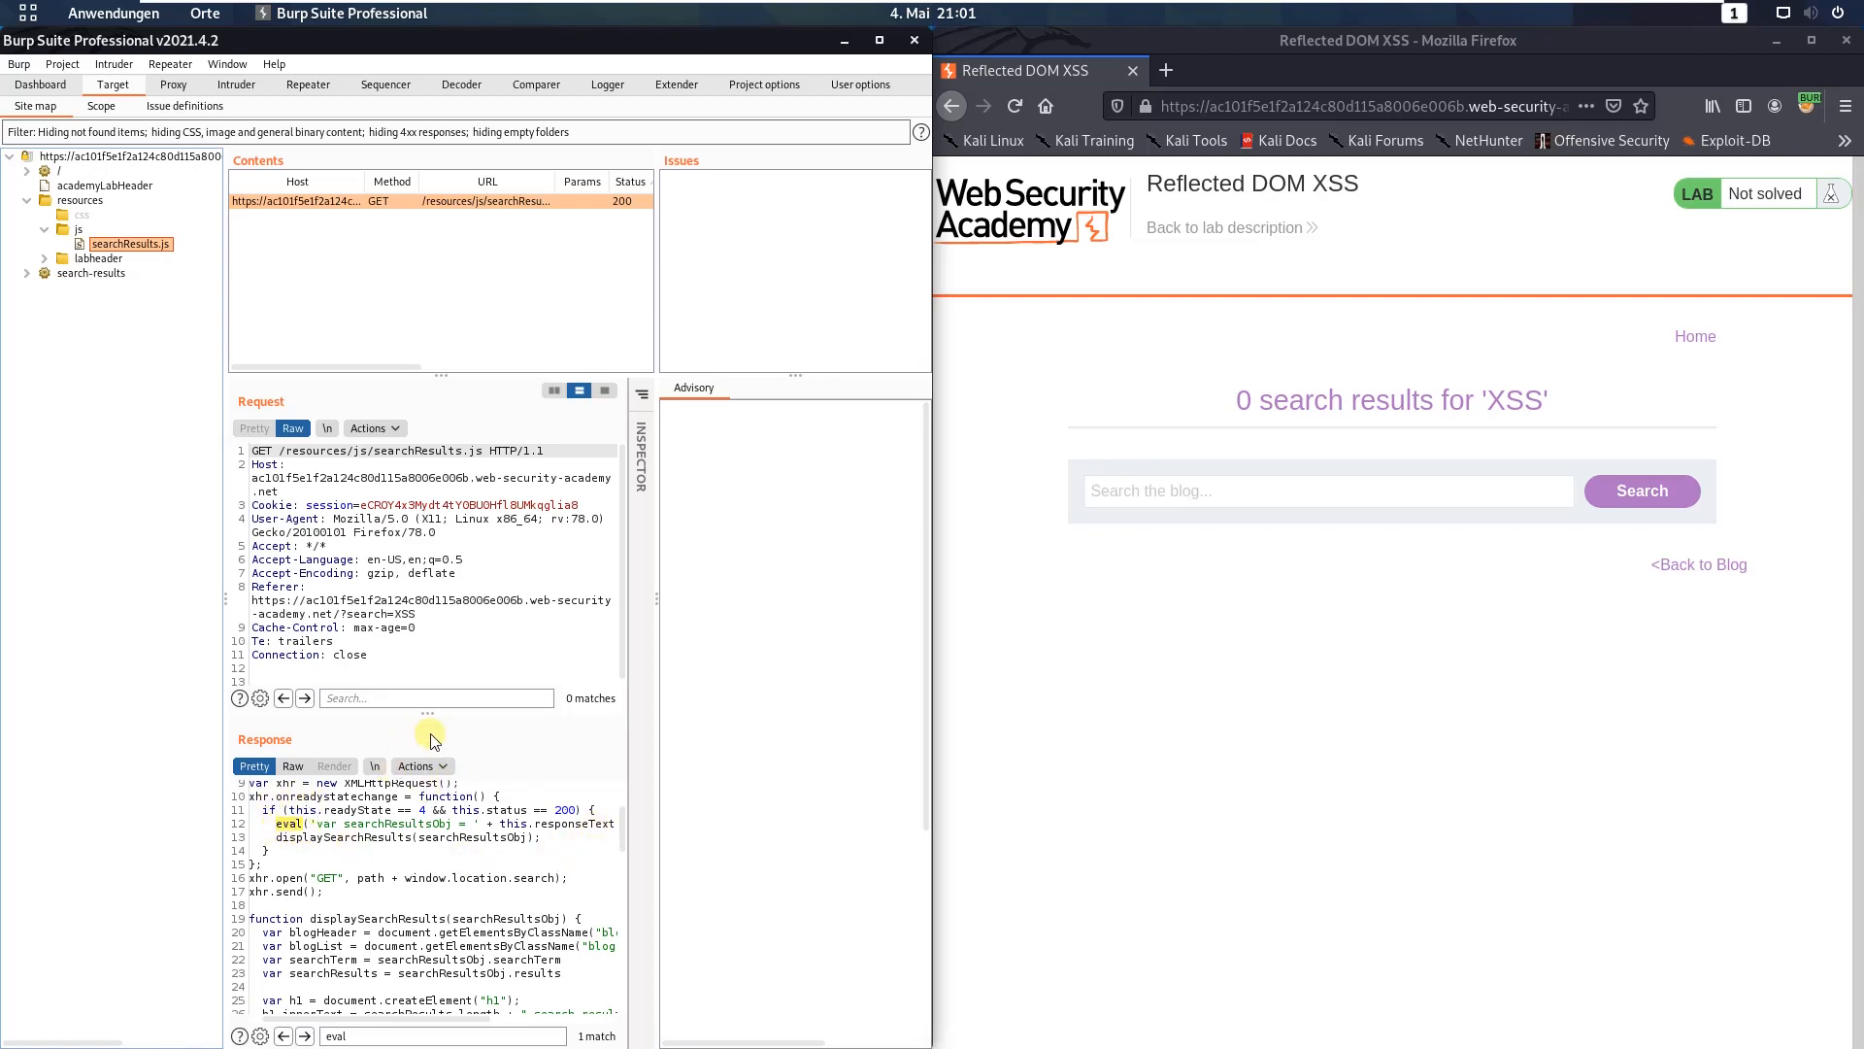
mouse_move(1240, 678)
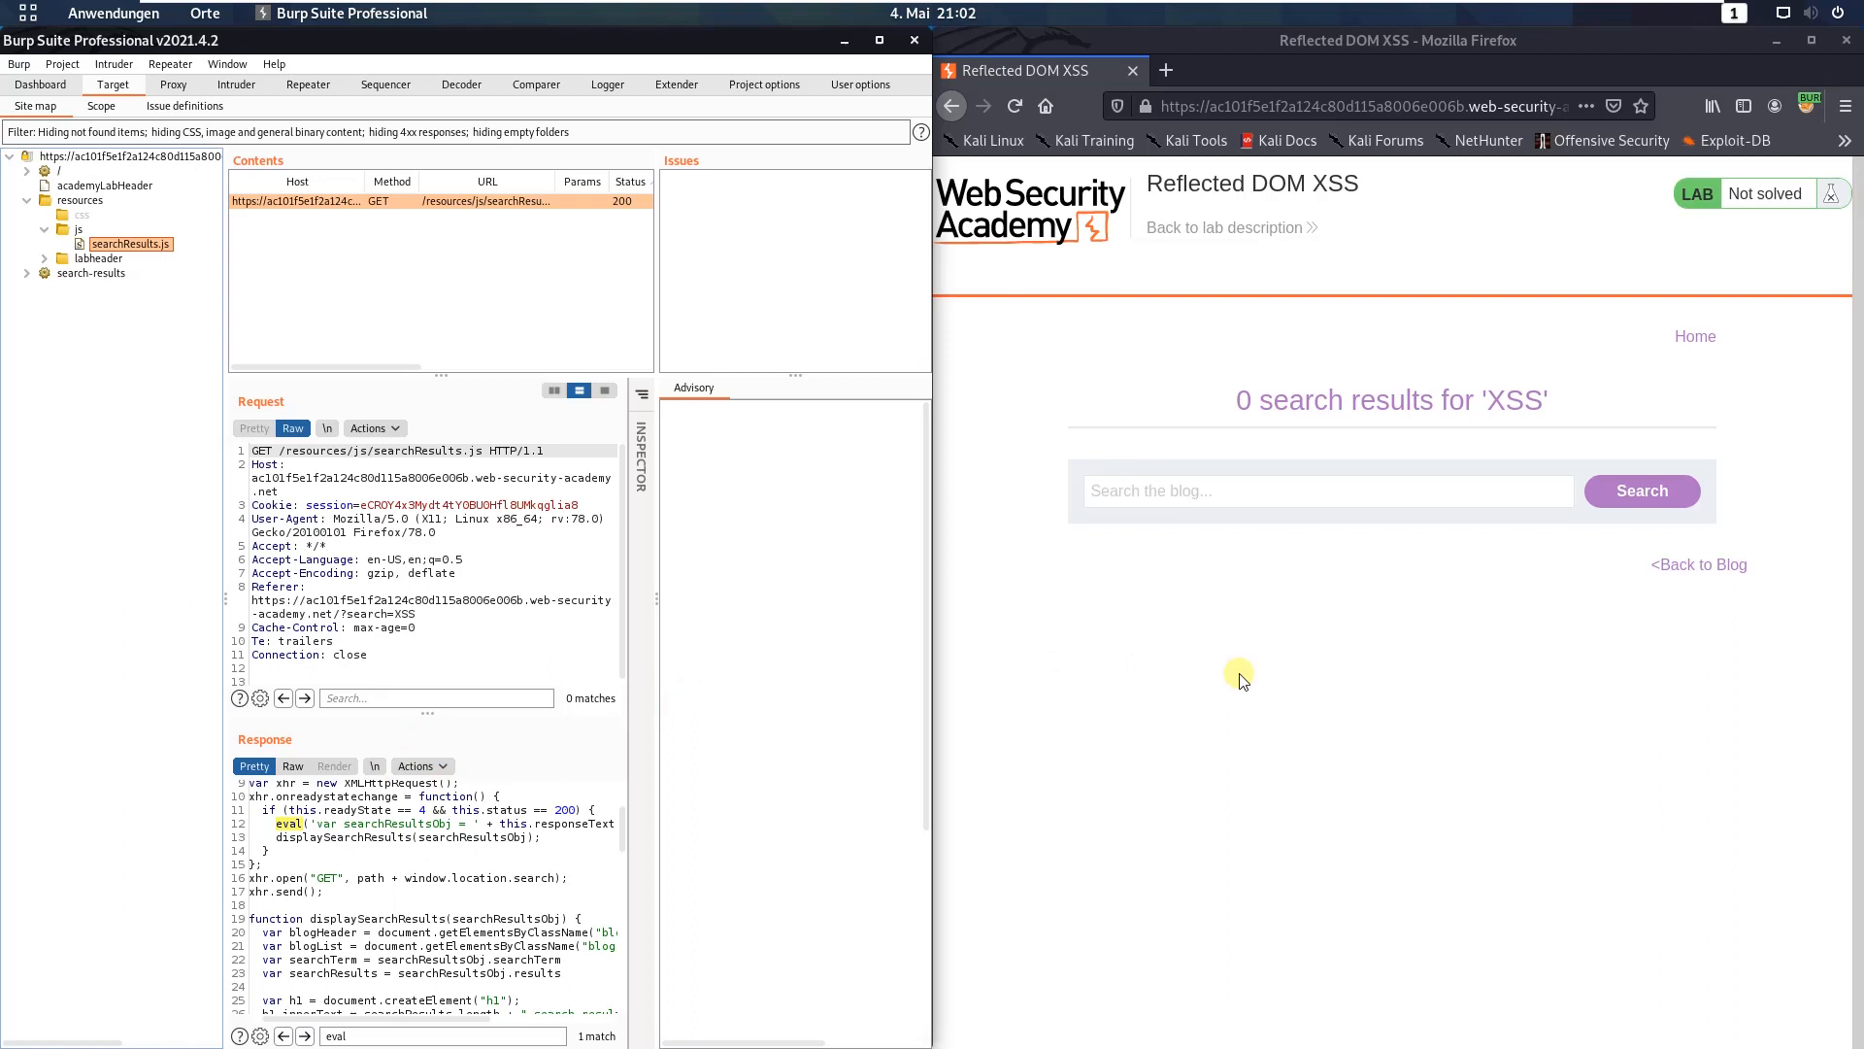
mouse_move(1244, 657)
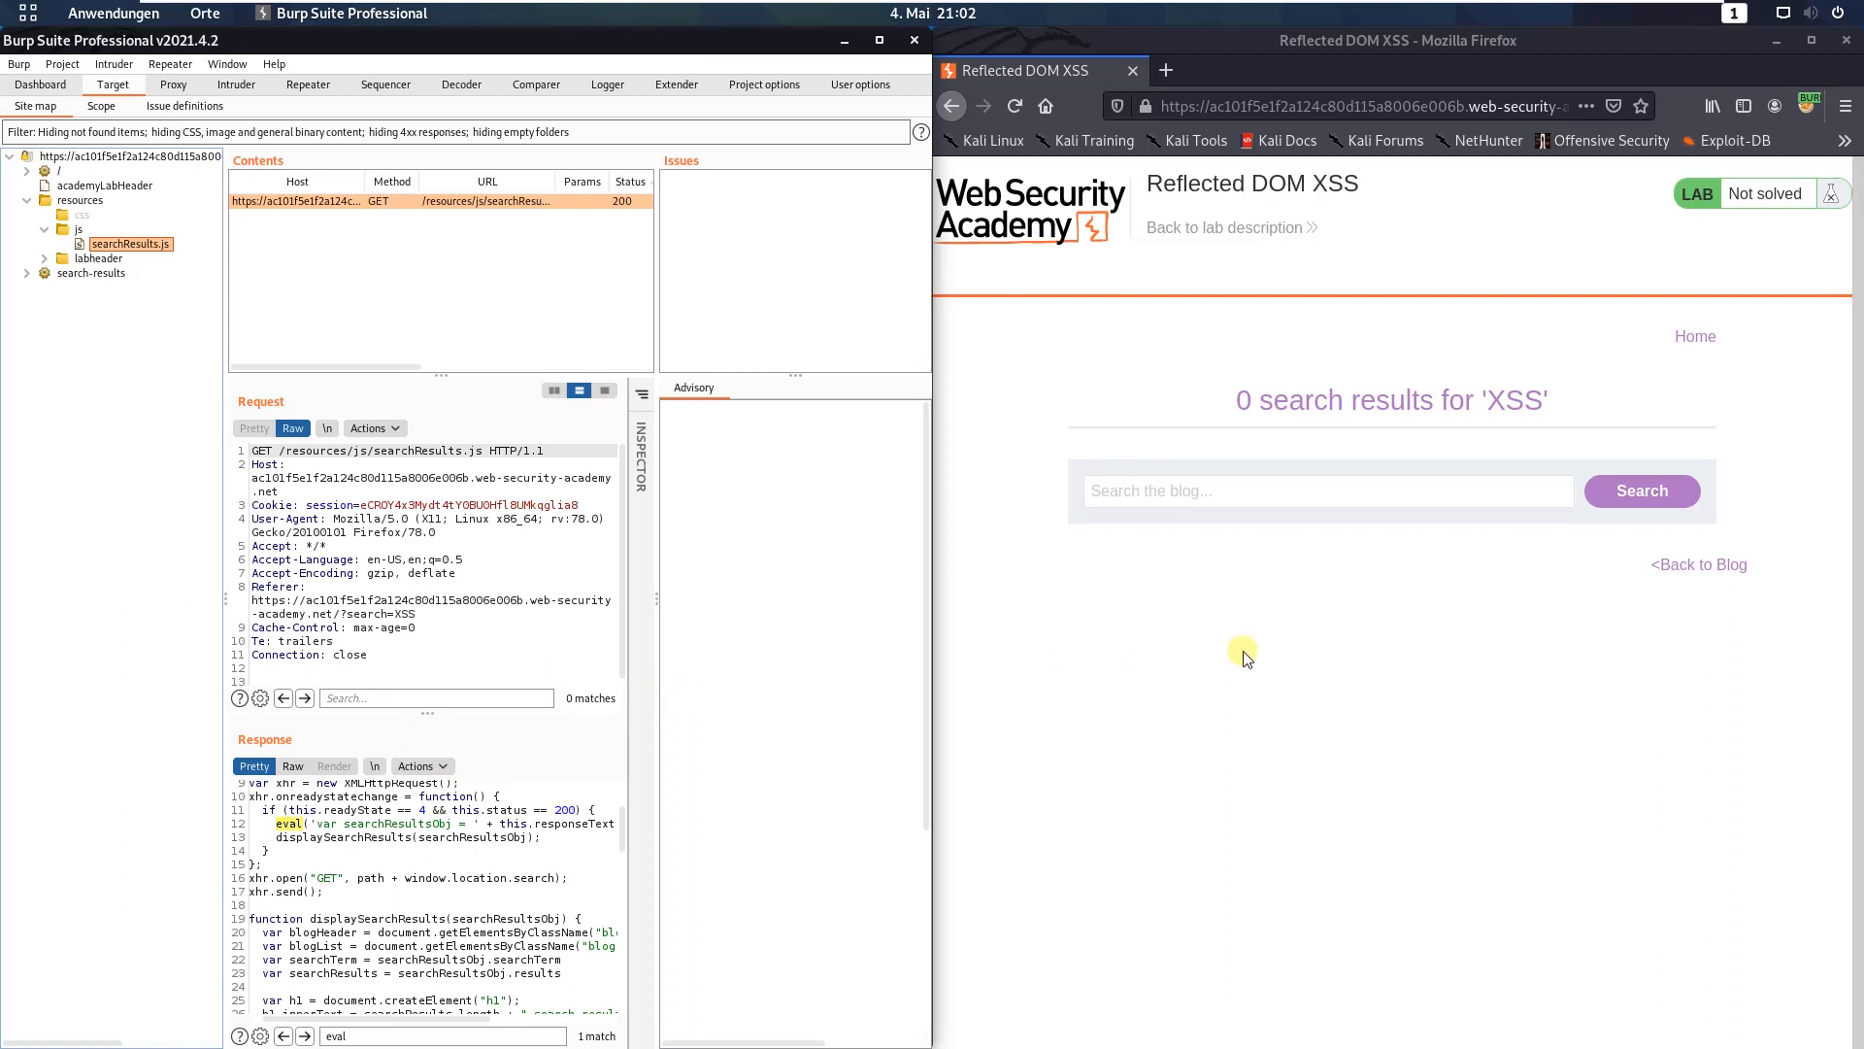
mouse_move(1509, 456)
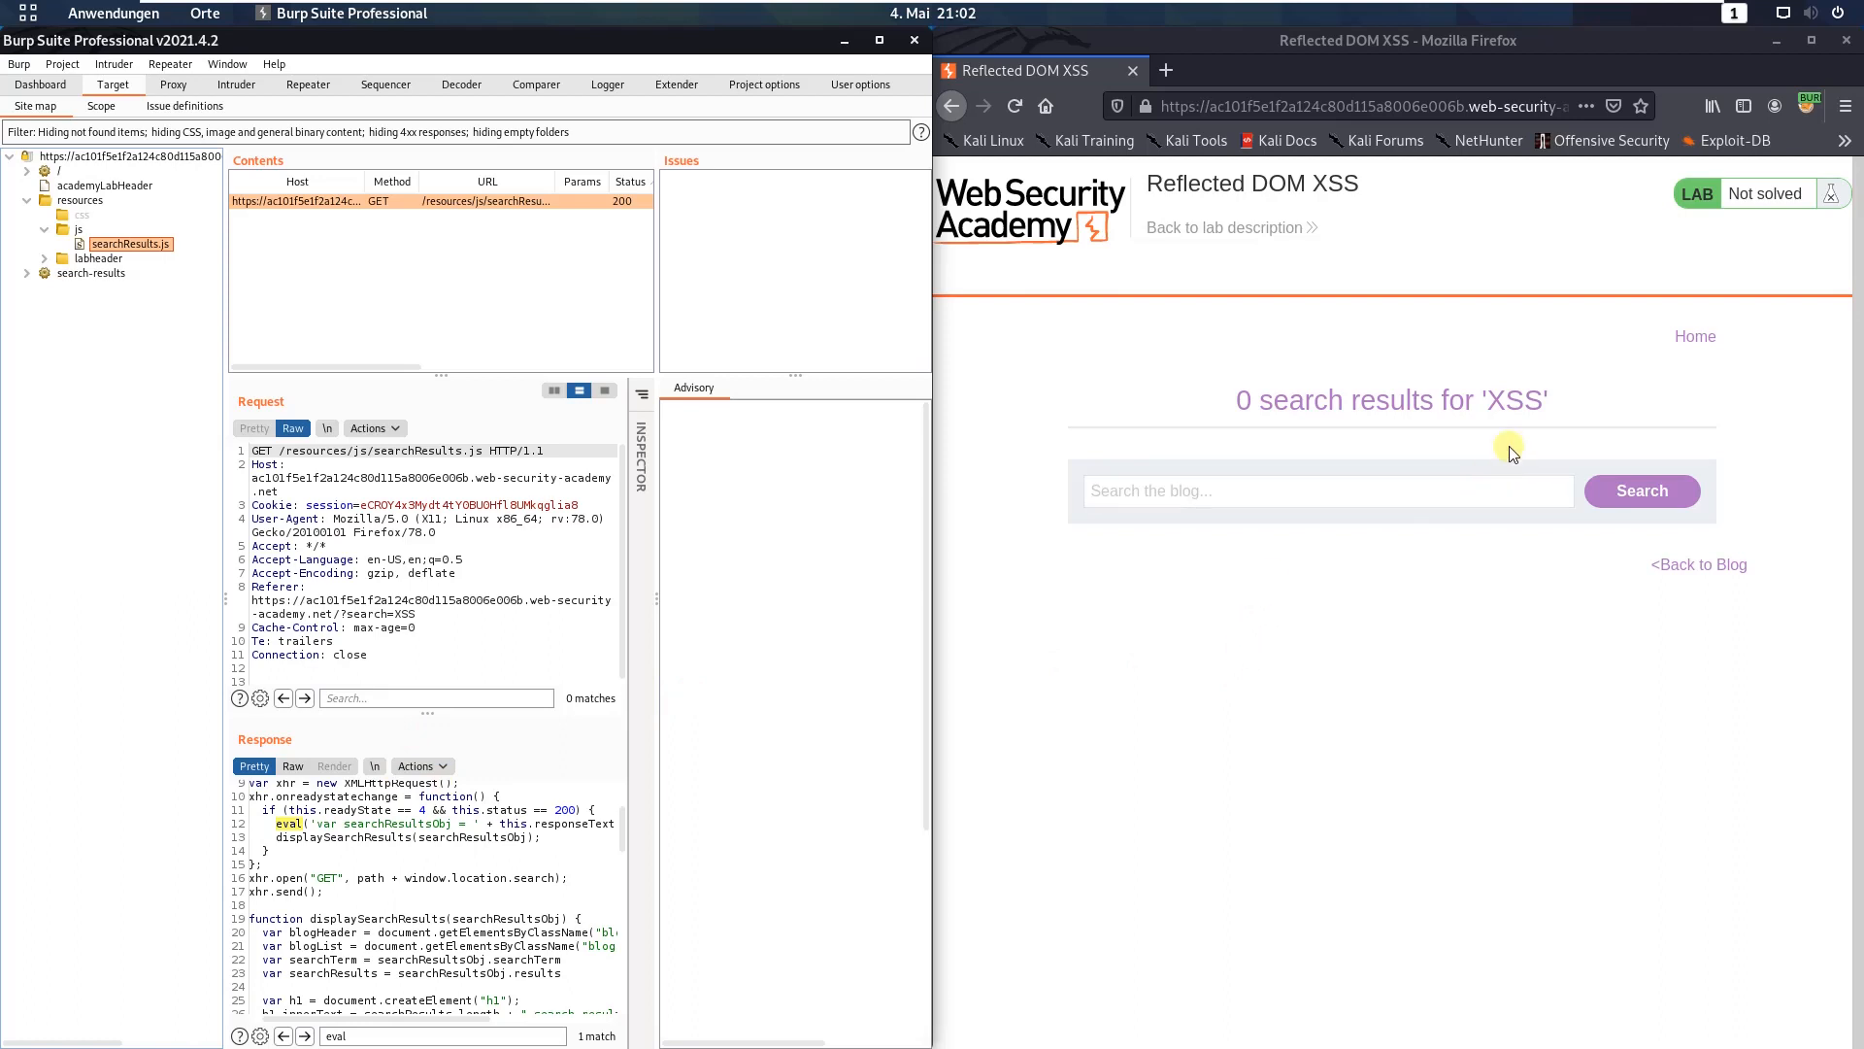
mouse_move(1511, 472)
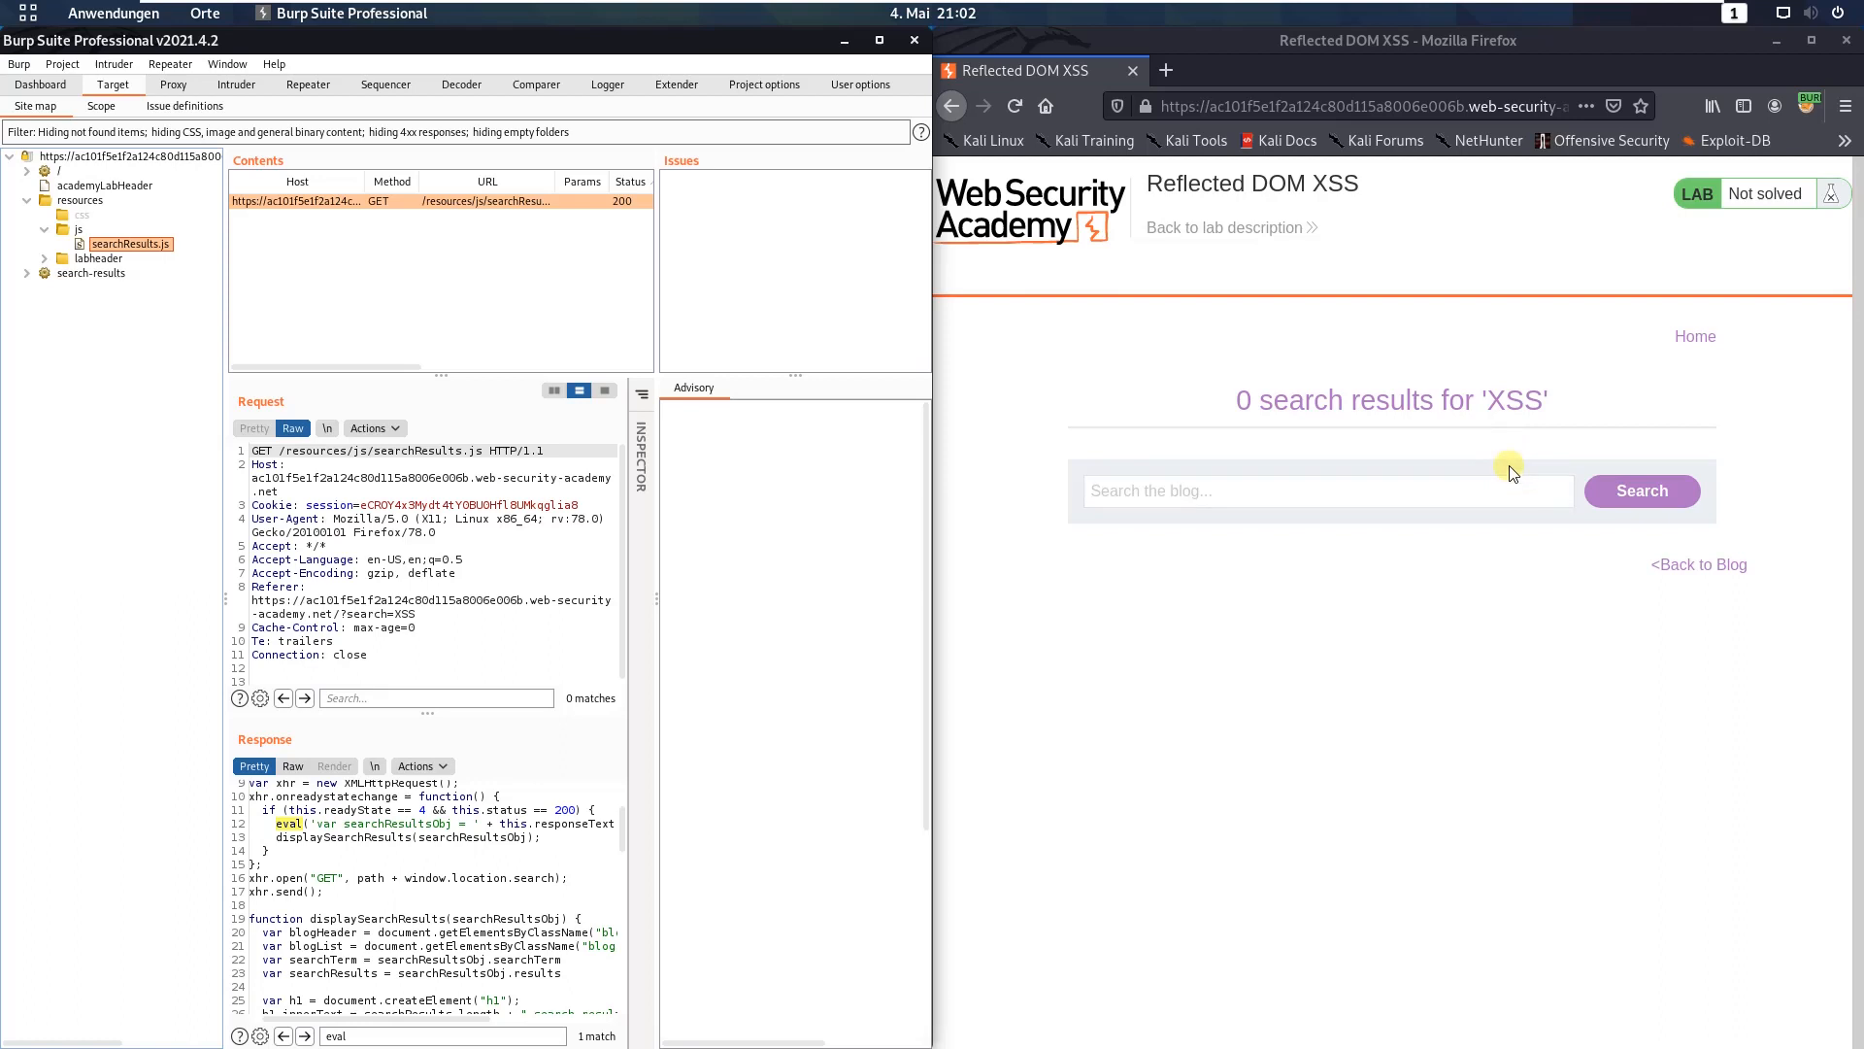
mouse_move(1207, 699)
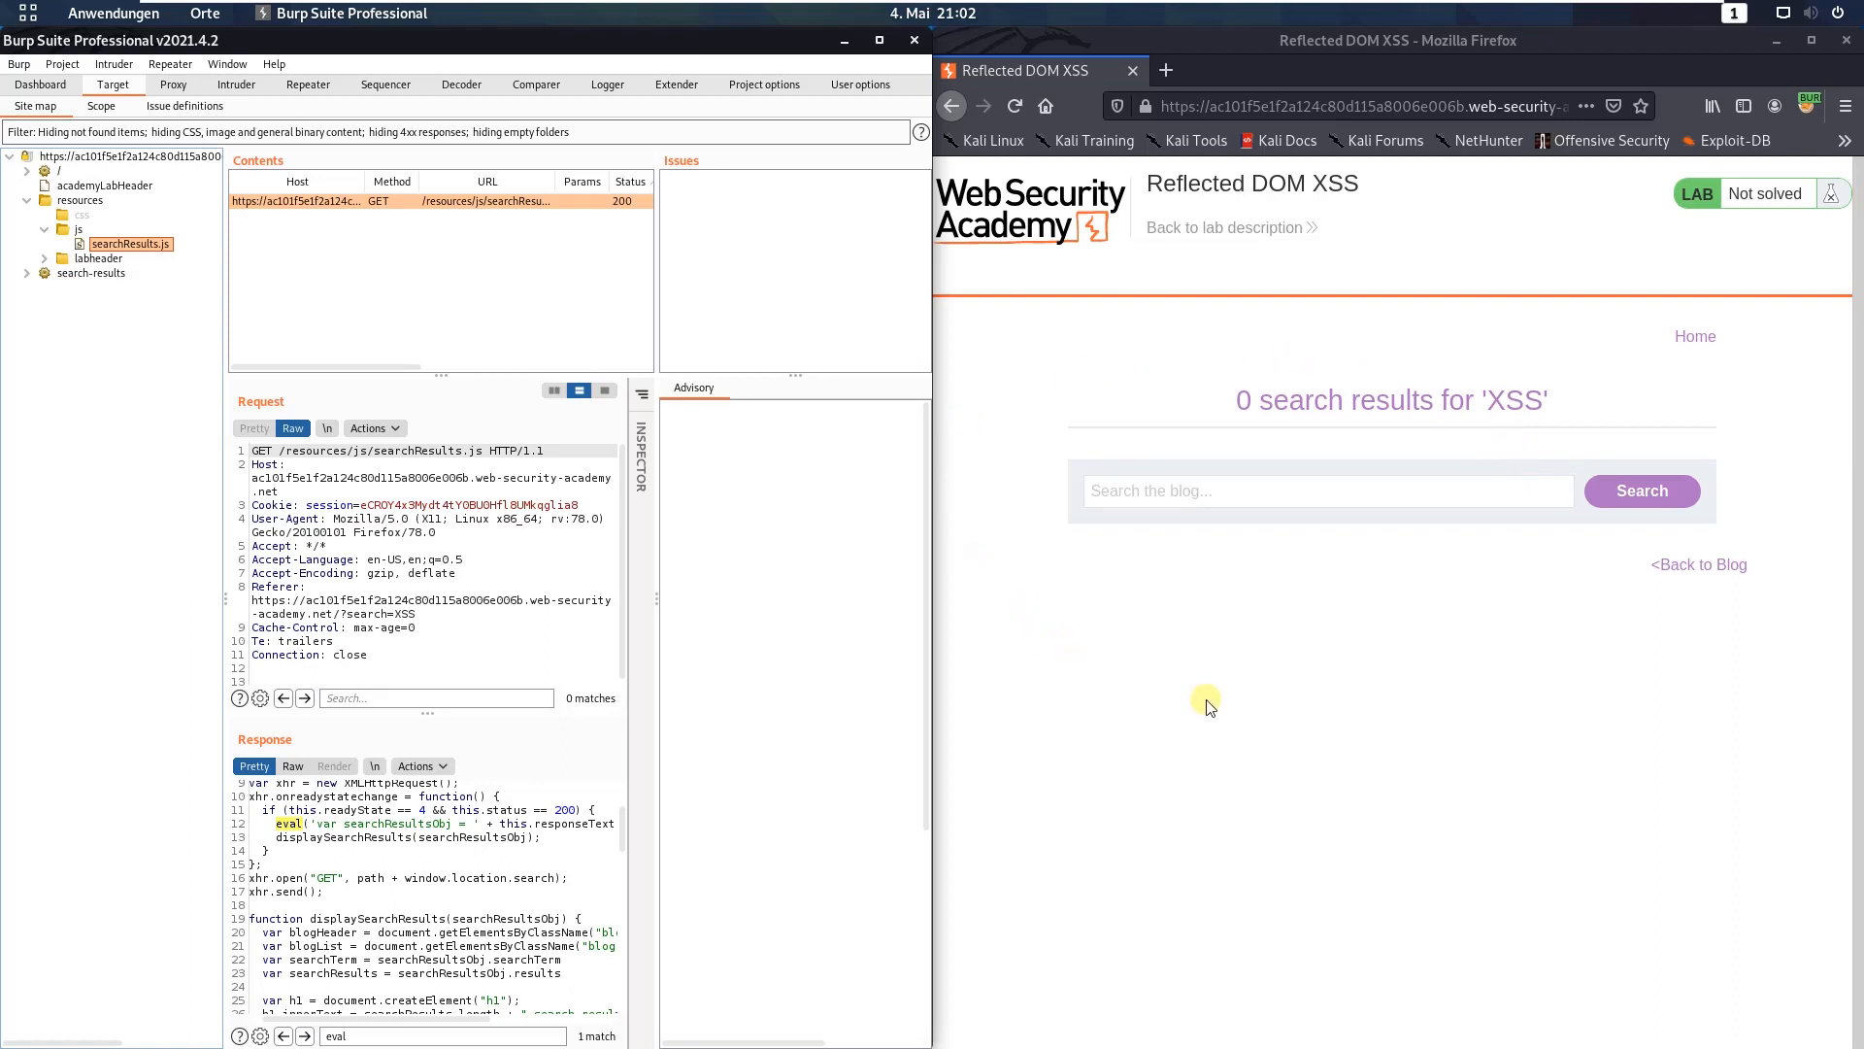
- Enter the quote-escaping alert(1) payload, ending in a comment, into the blog search box
left_click(1327, 489)
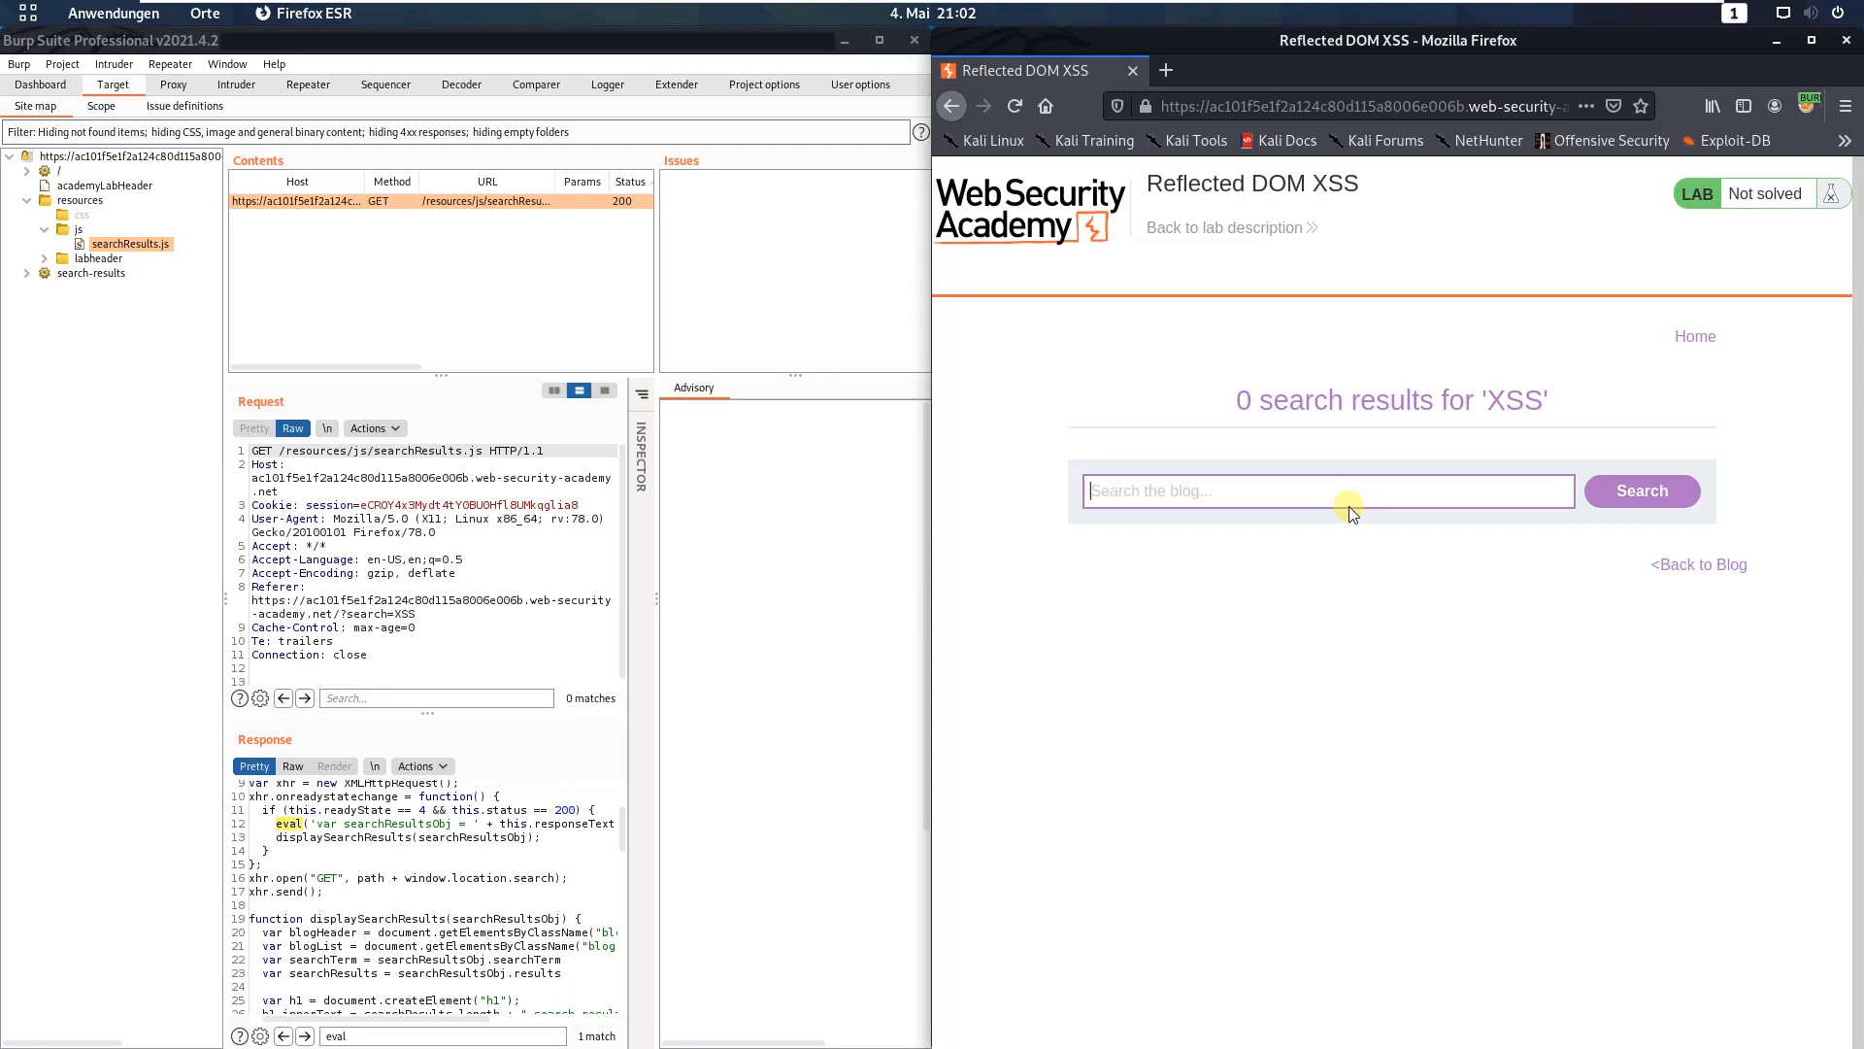
mouse_move(1366, 549)
type("\\\"-alert(1)}")
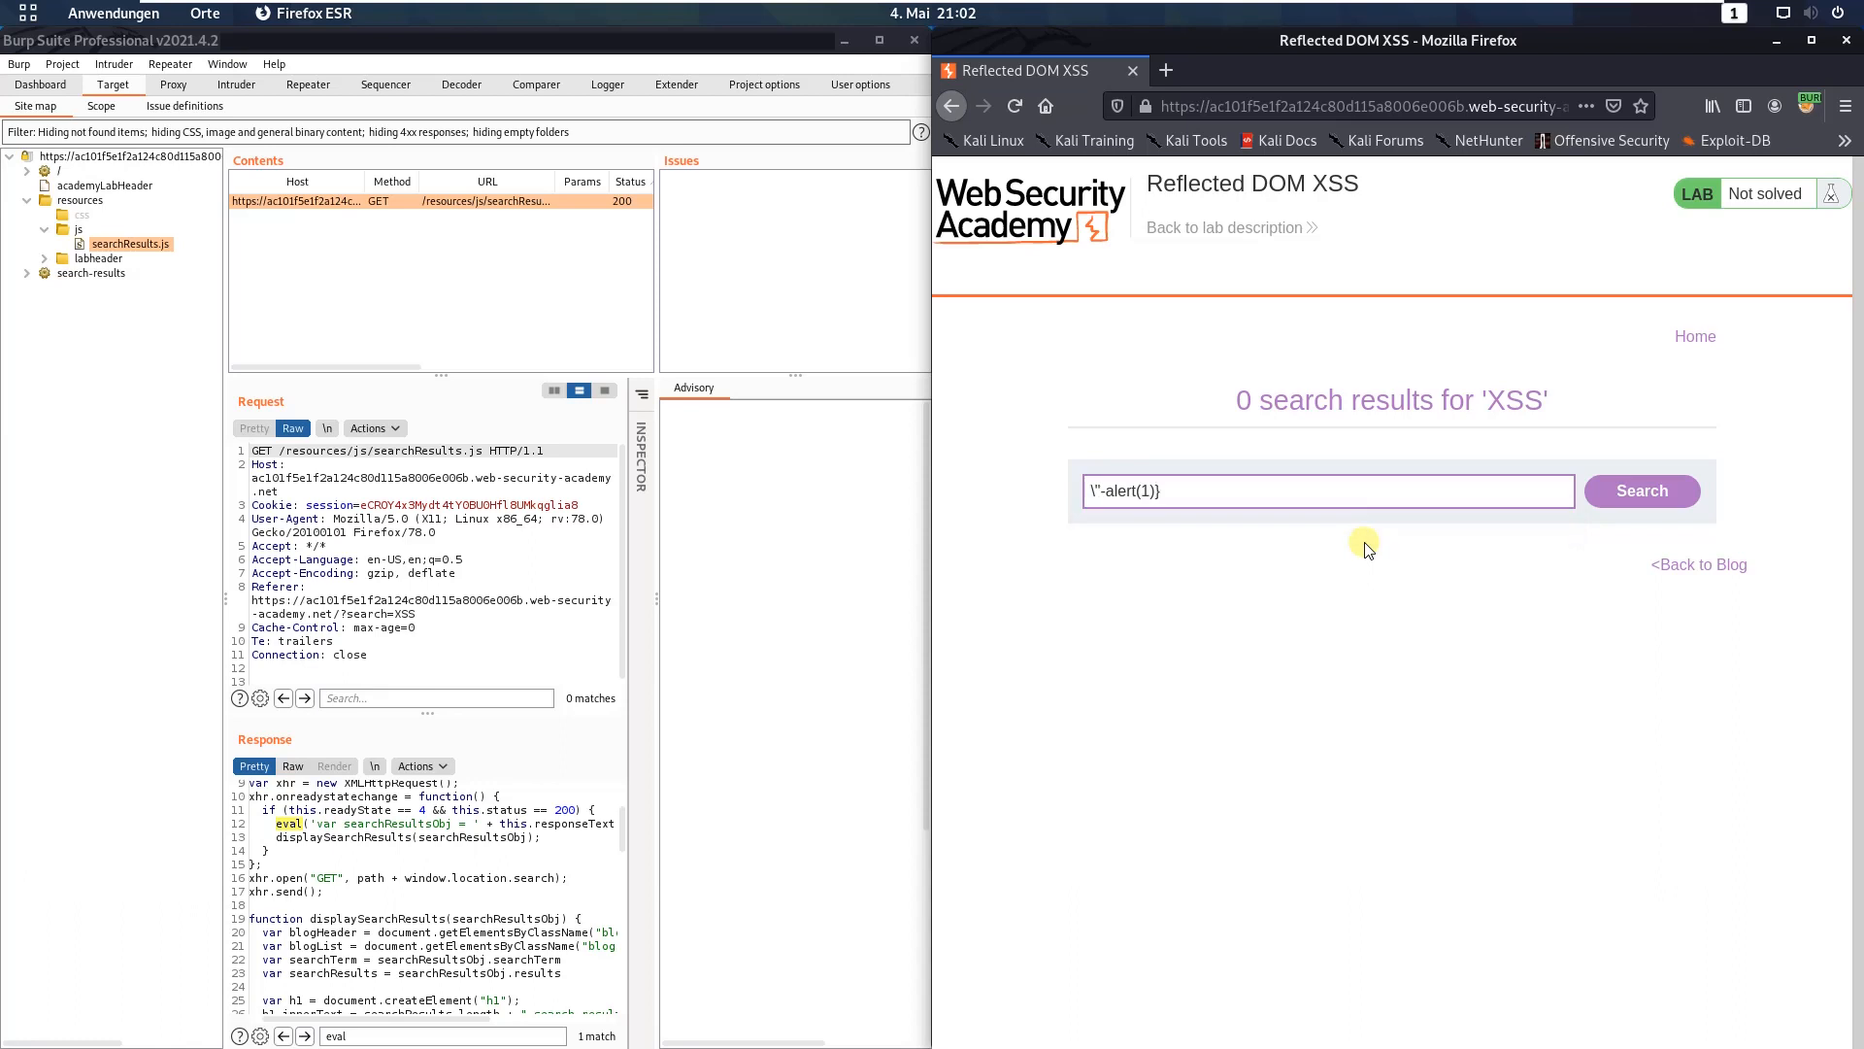
type("//")
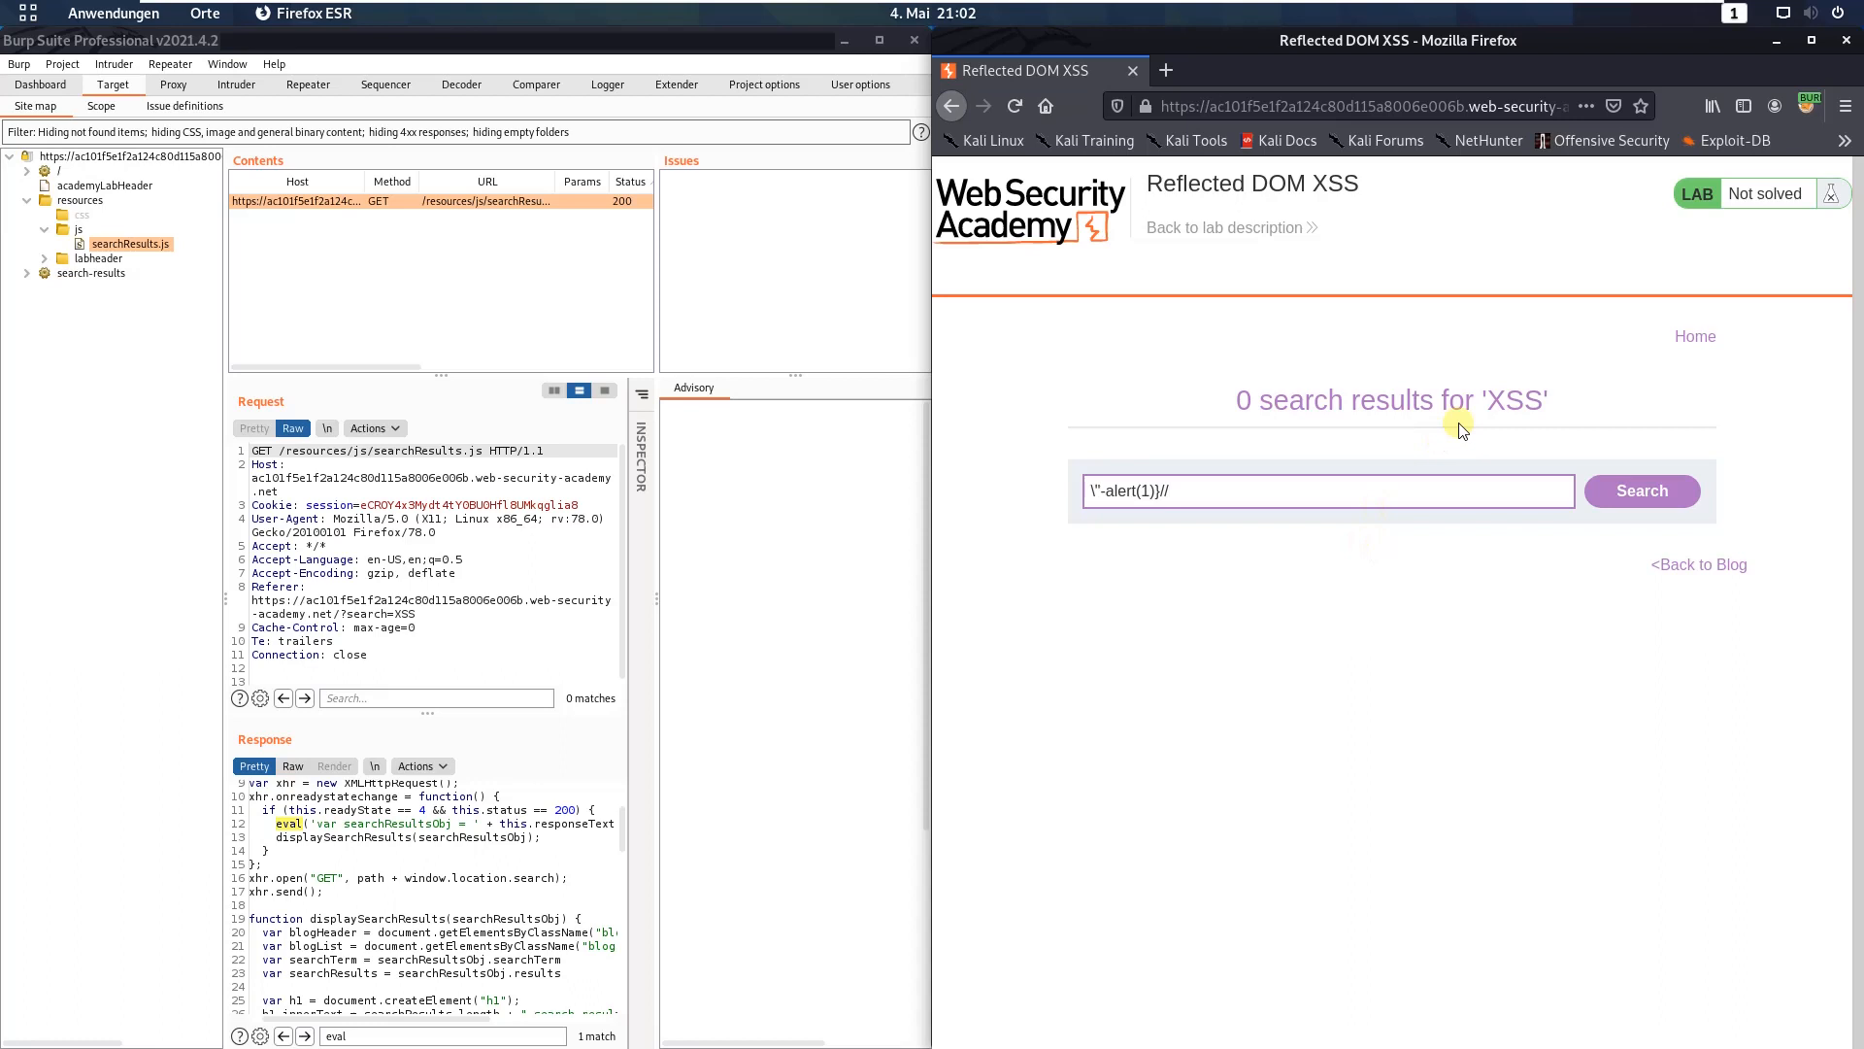
mouse_move(1642, 491)
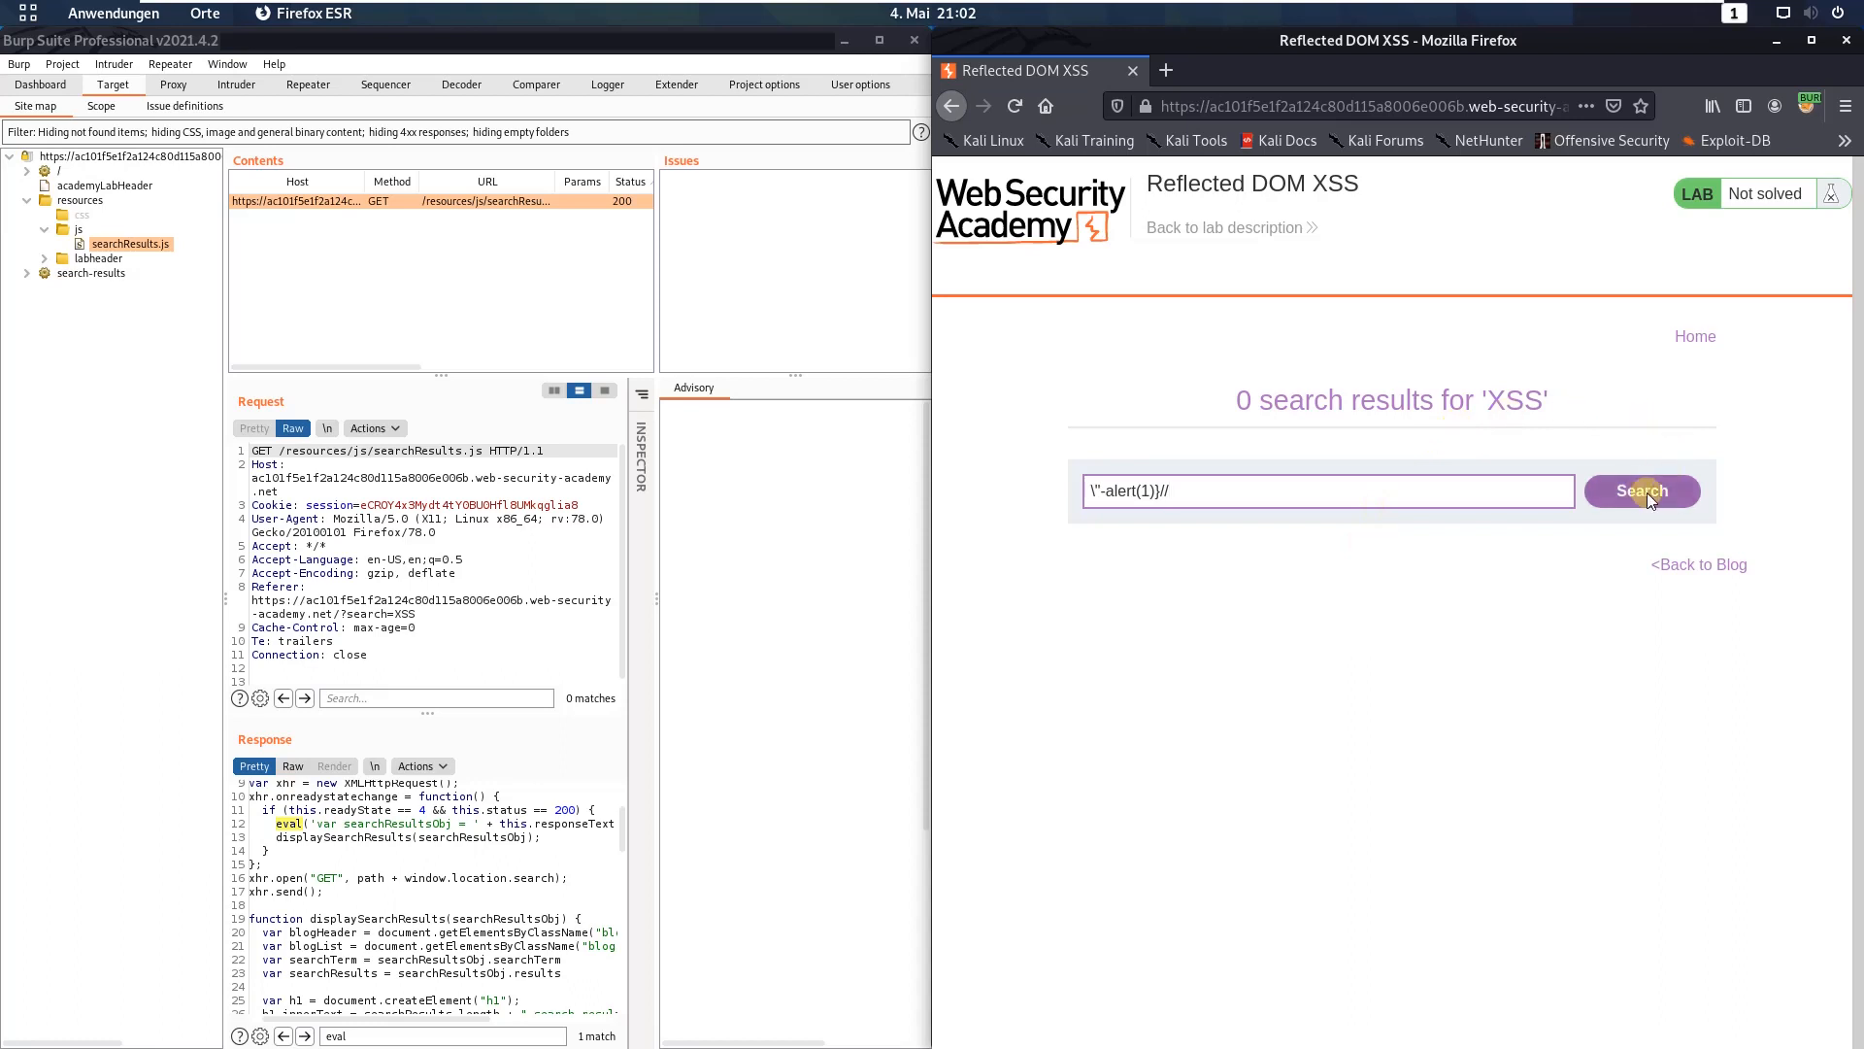
- Submit the payload search and dismiss the alert(1) popup
left_click(1641, 490)
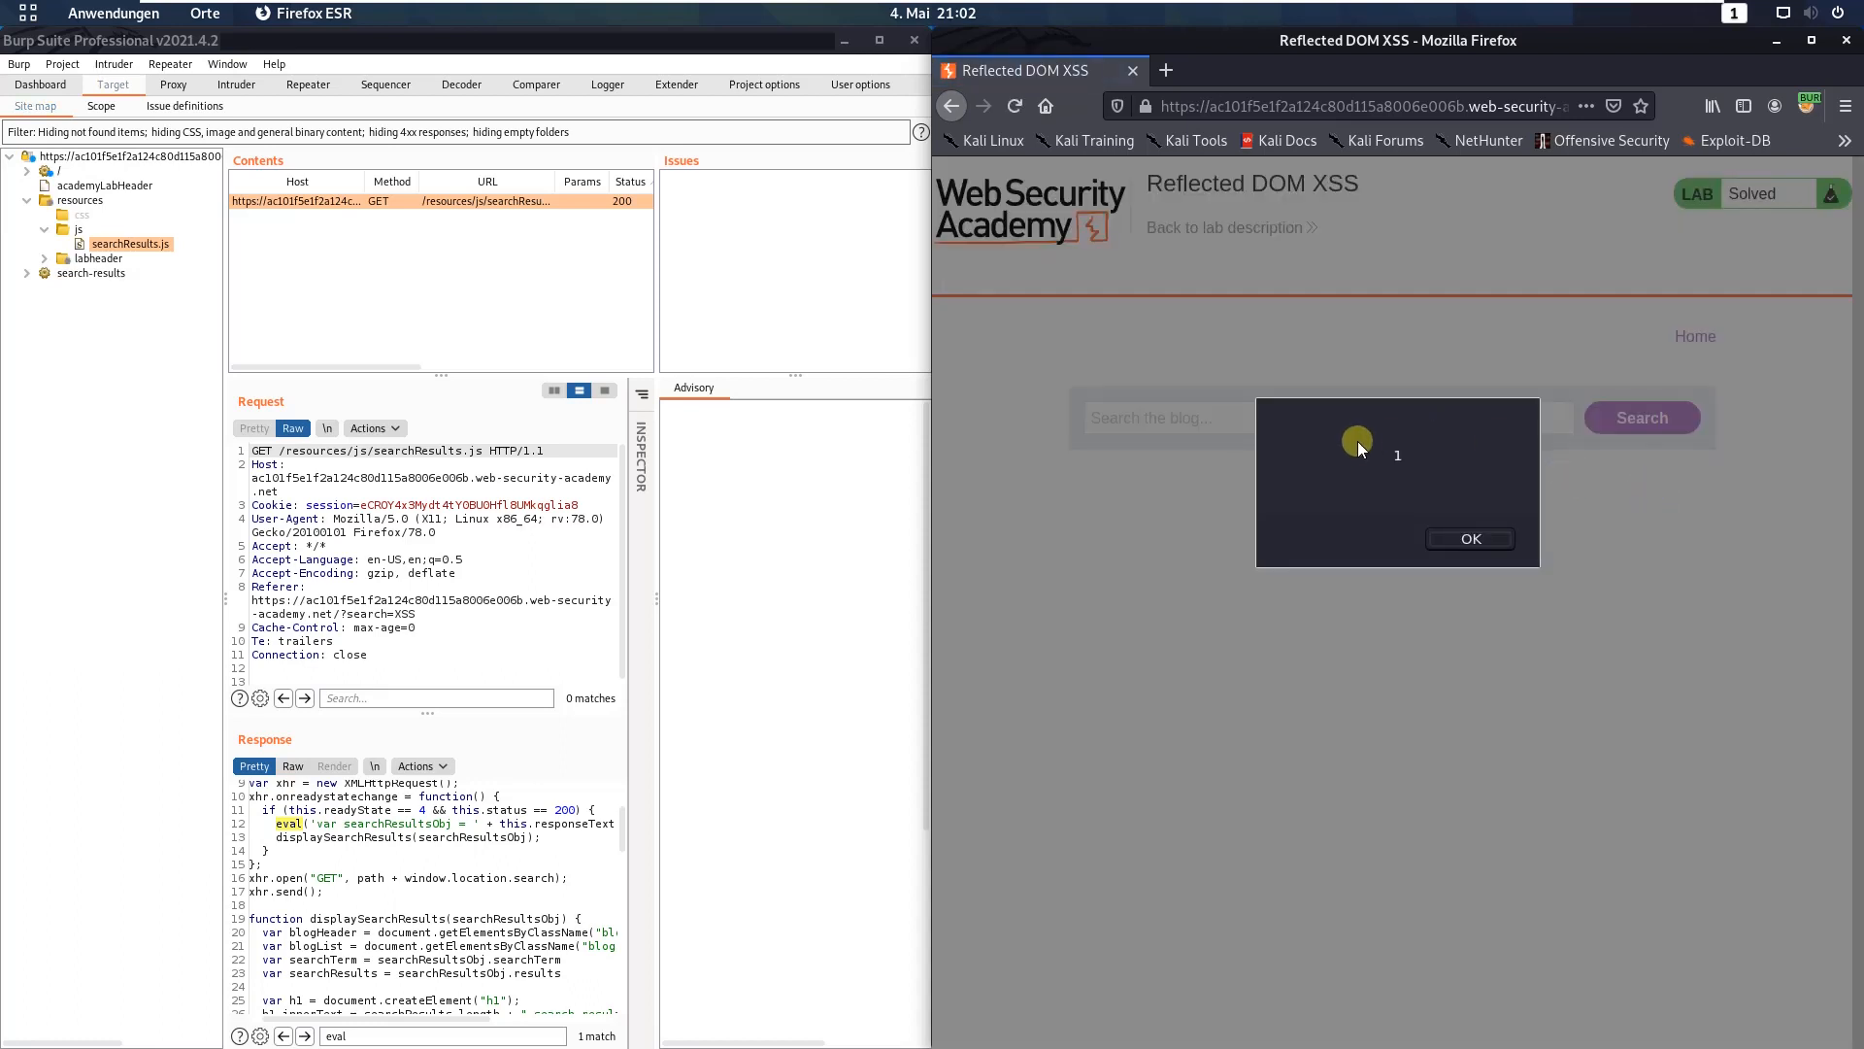
mouse_move(1357, 488)
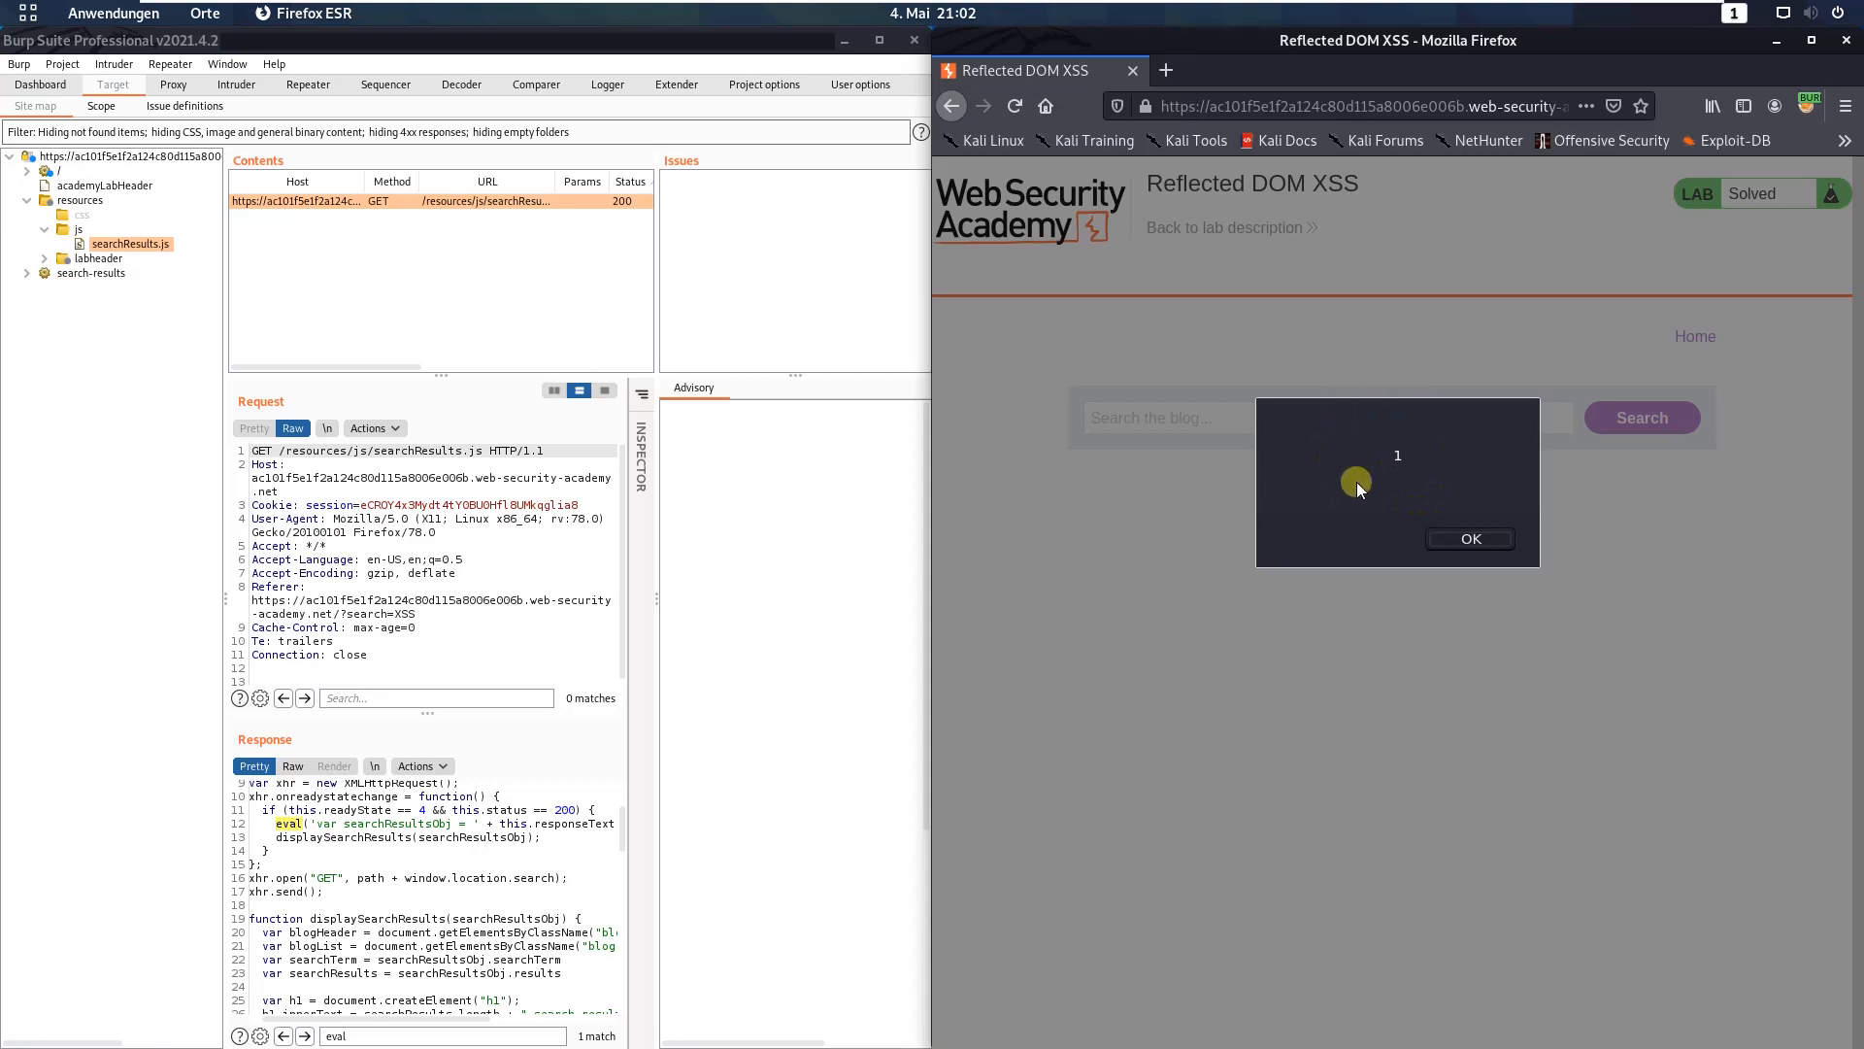
left_click(1469, 539)
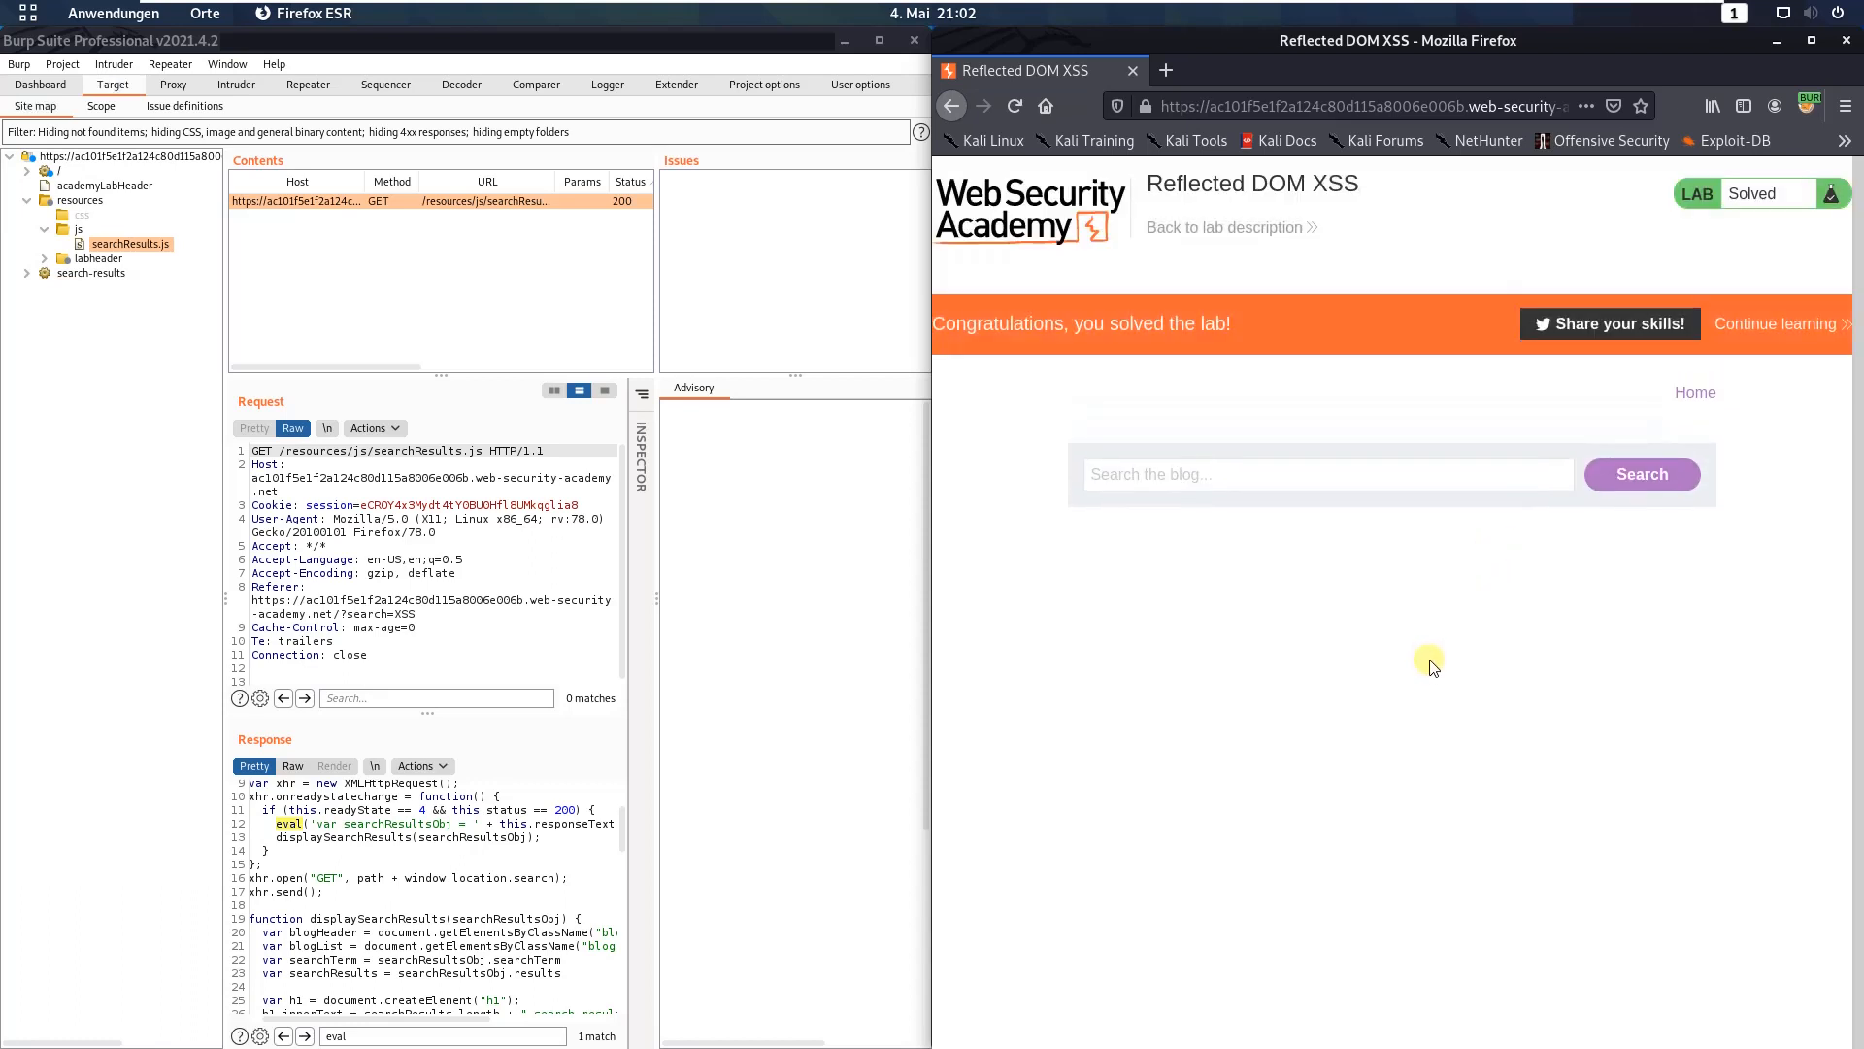